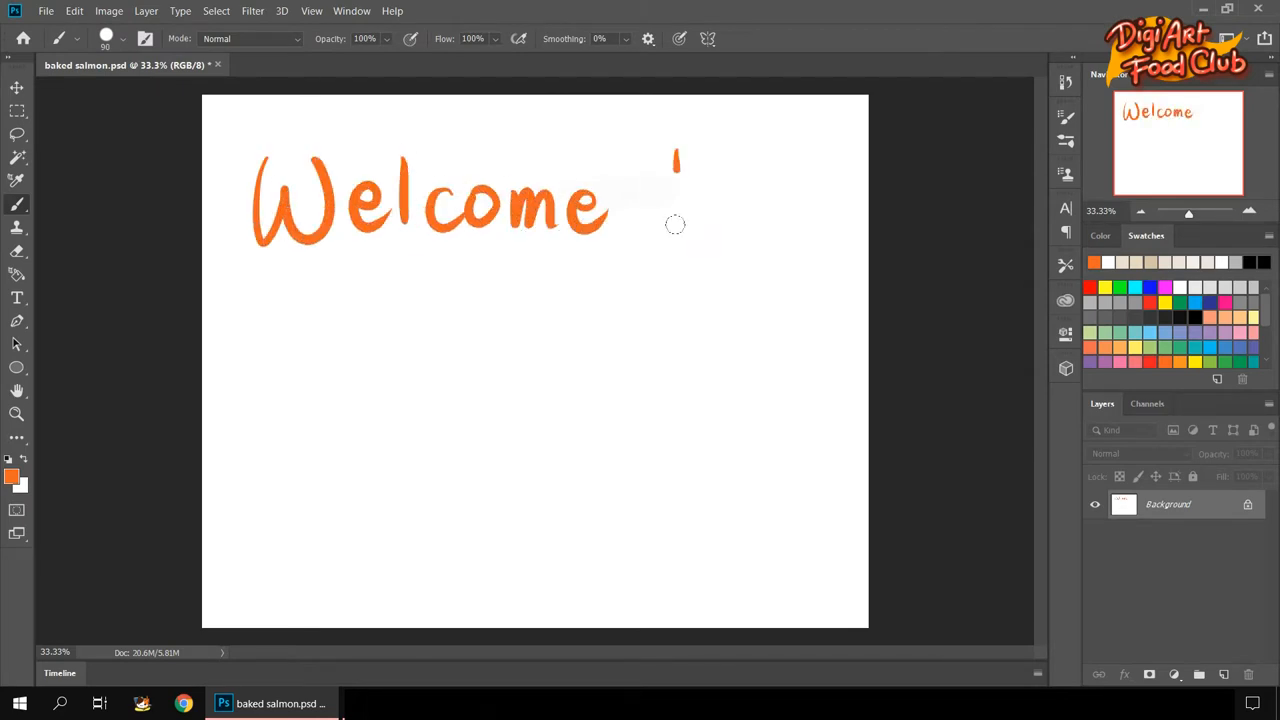
Brush white over the orange 'Welcome' lettering until the canvas is blank.
left_click_drag(680, 200, 575, 265)
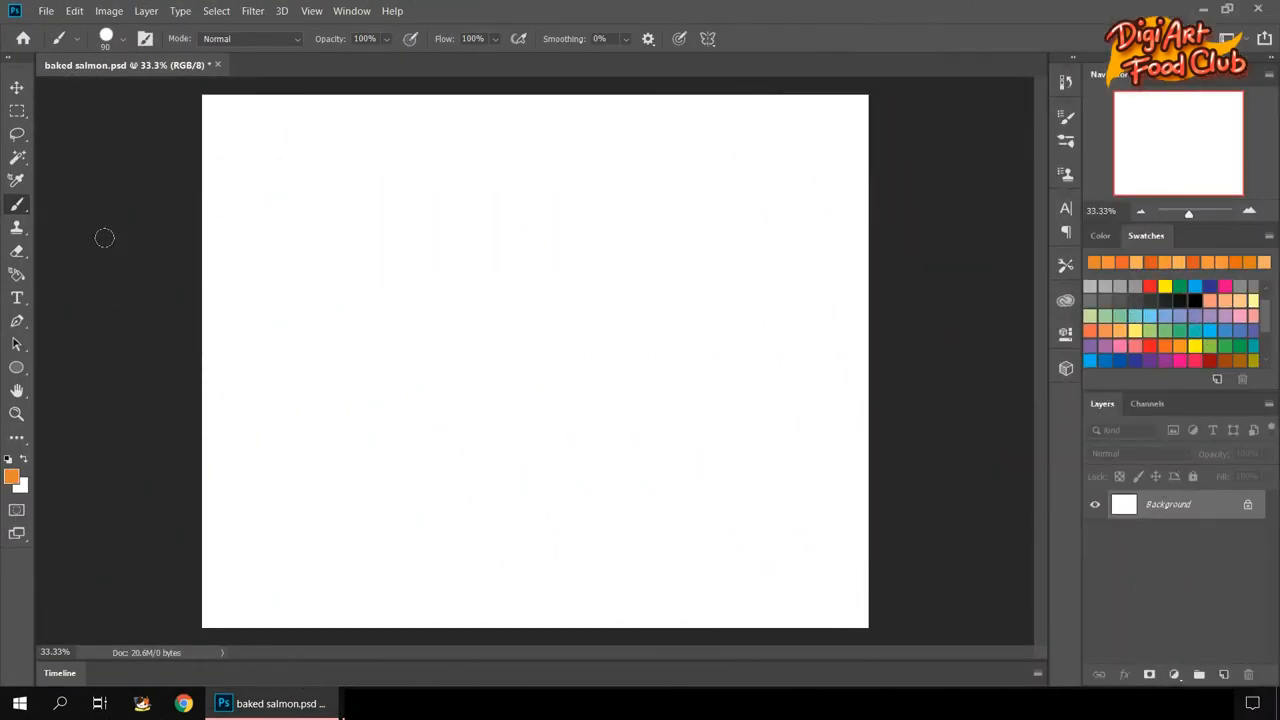
mouse_move(82, 215)
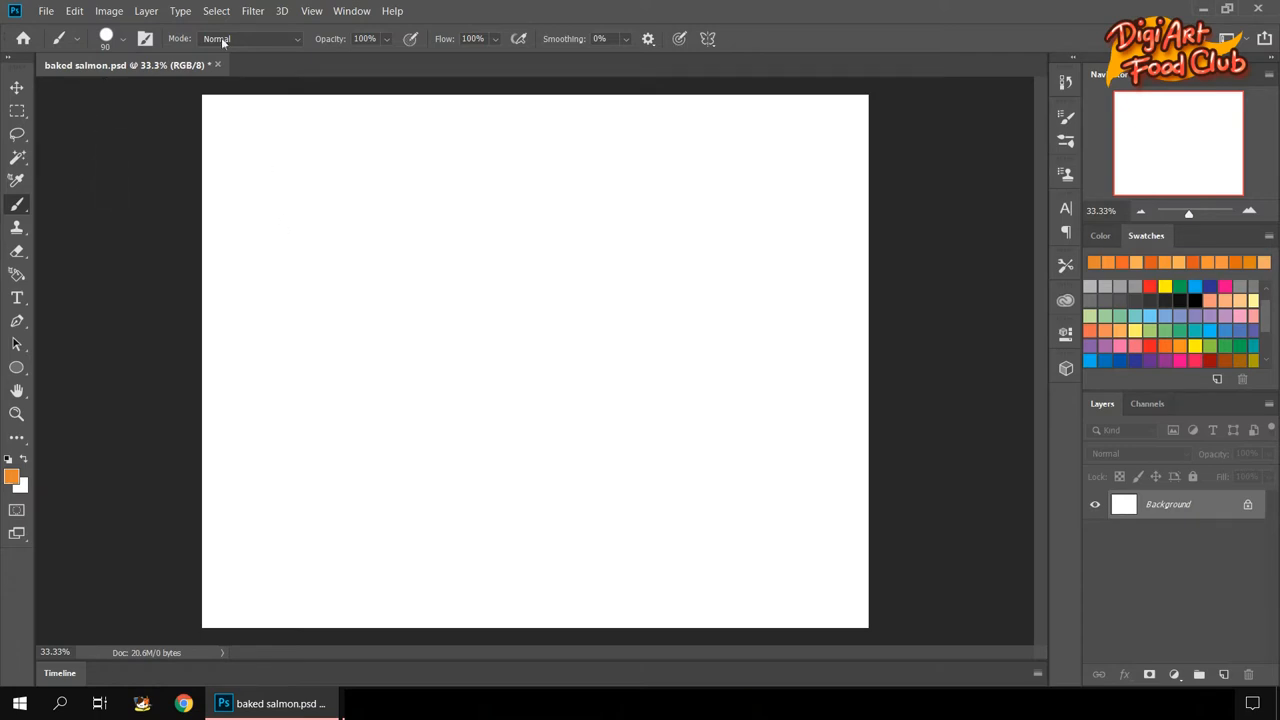
With the Hard Round Pressure Size brush, sketch the fillet's top edge, crease and outline.
left_click(122, 38)
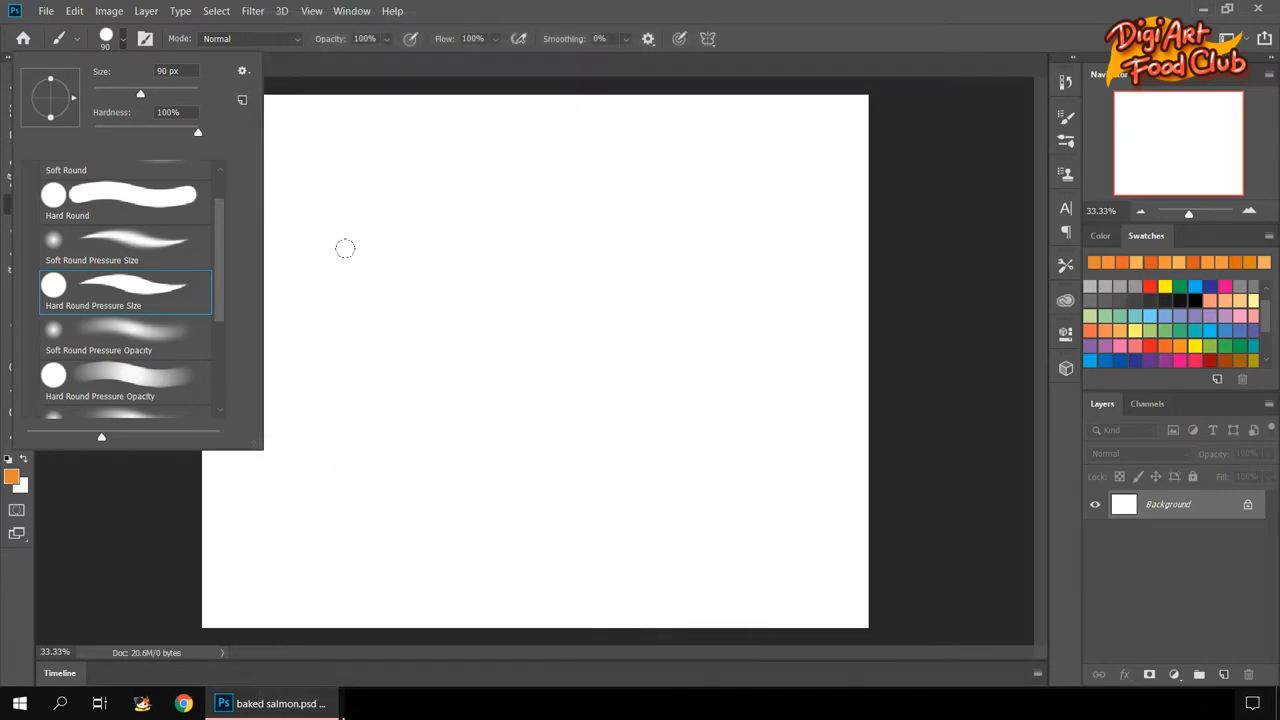
left_click_drag(267, 253, 600, 188)
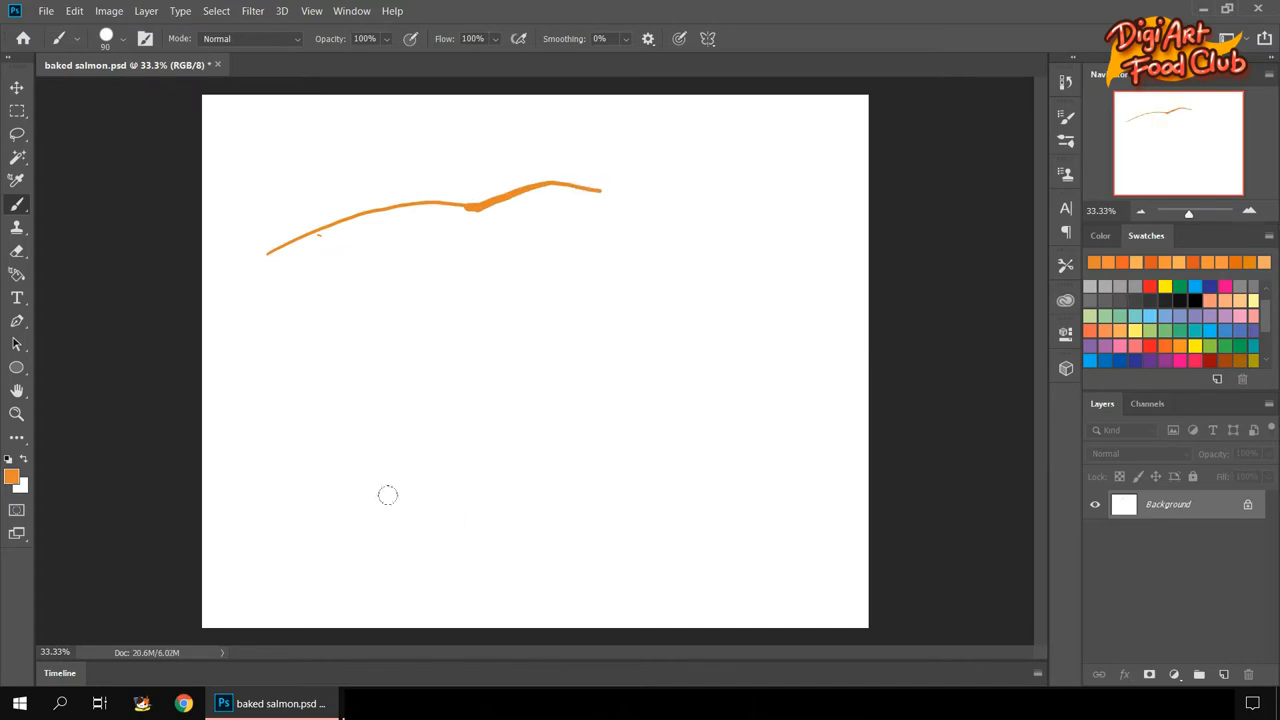
left_click_drag(475, 210, 598, 375)
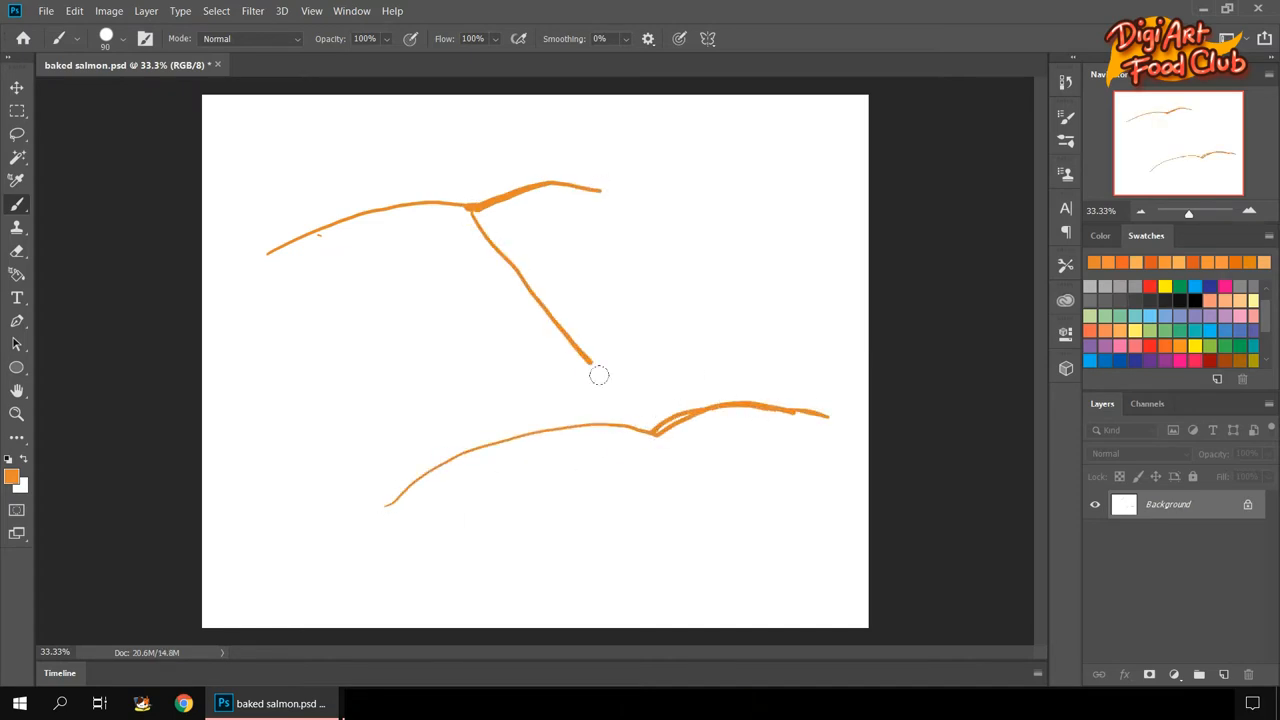
left_click_drag(600, 375, 810, 395)
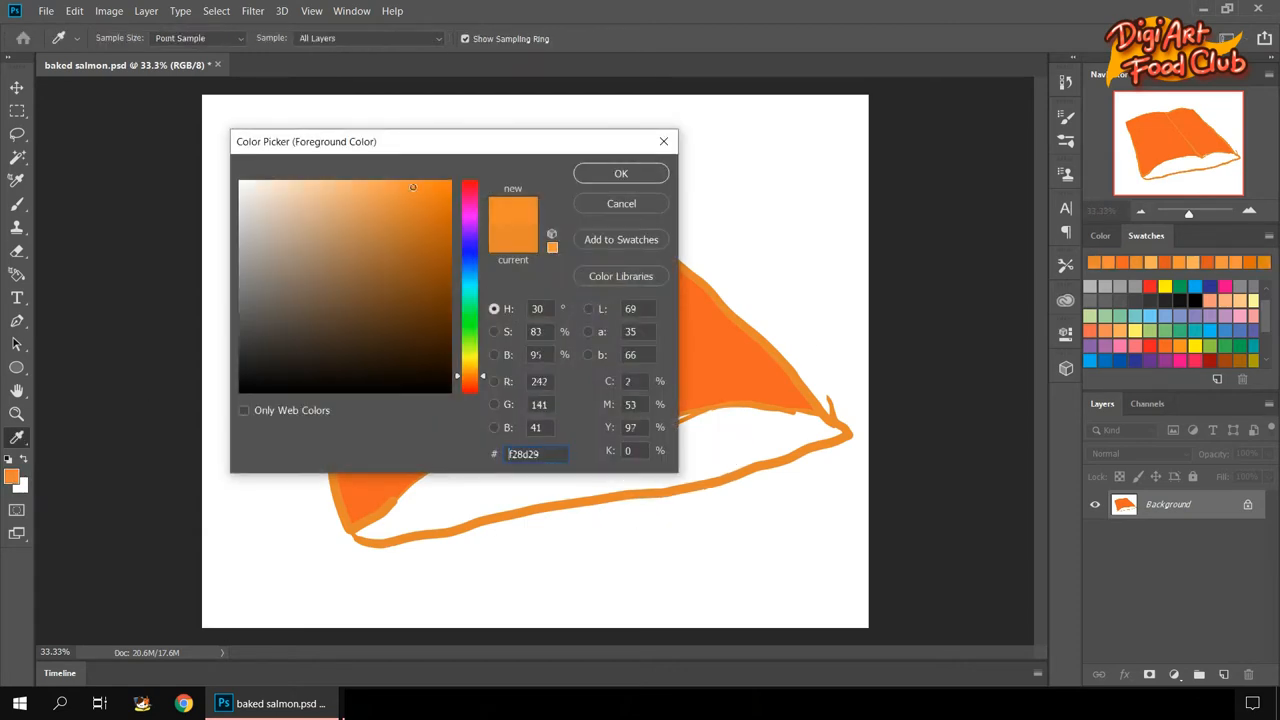
Switch the foreground to golden #d5842c and brush a wide sauce band across the fillet.
left_click(620, 173)
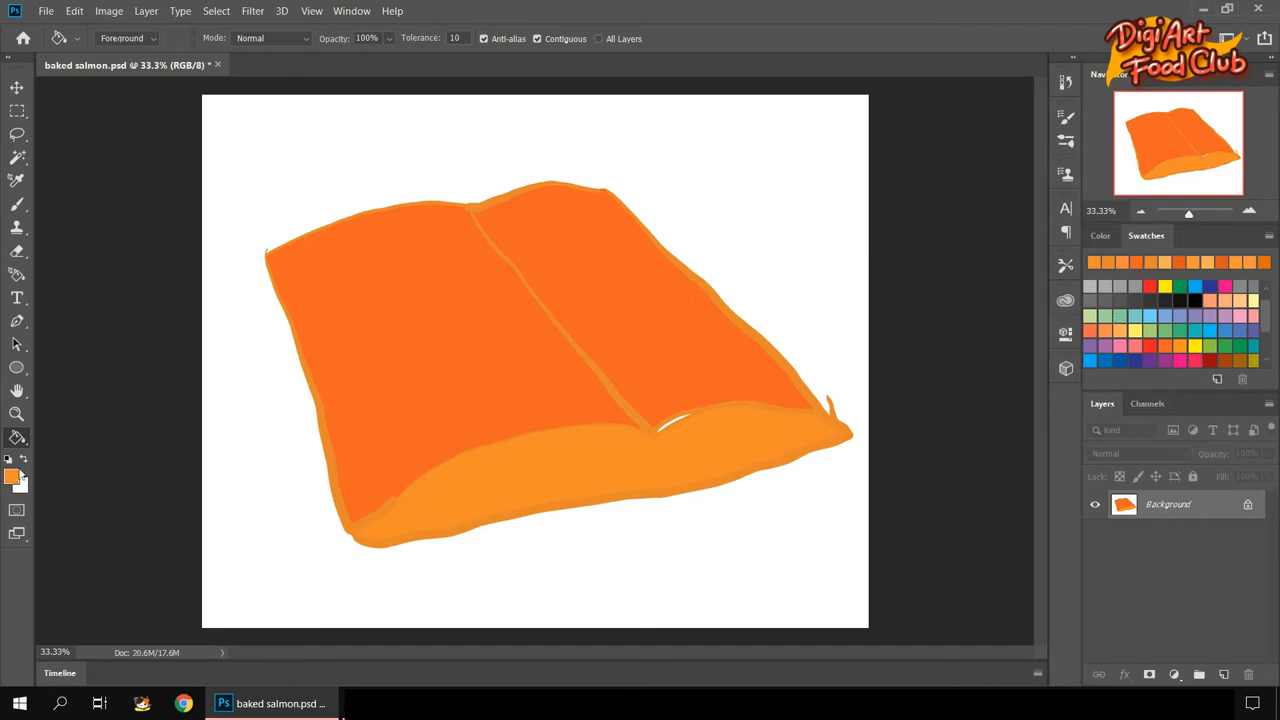
left_click(16, 472)
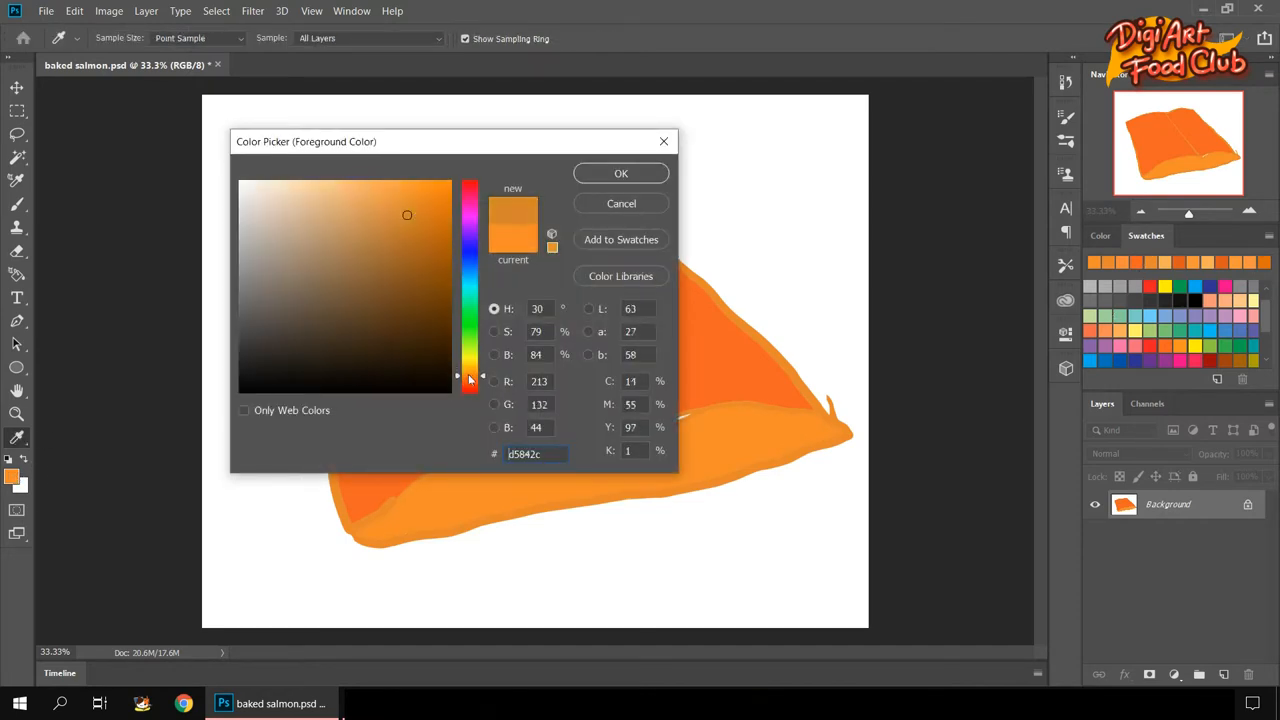
left_click(620, 173)
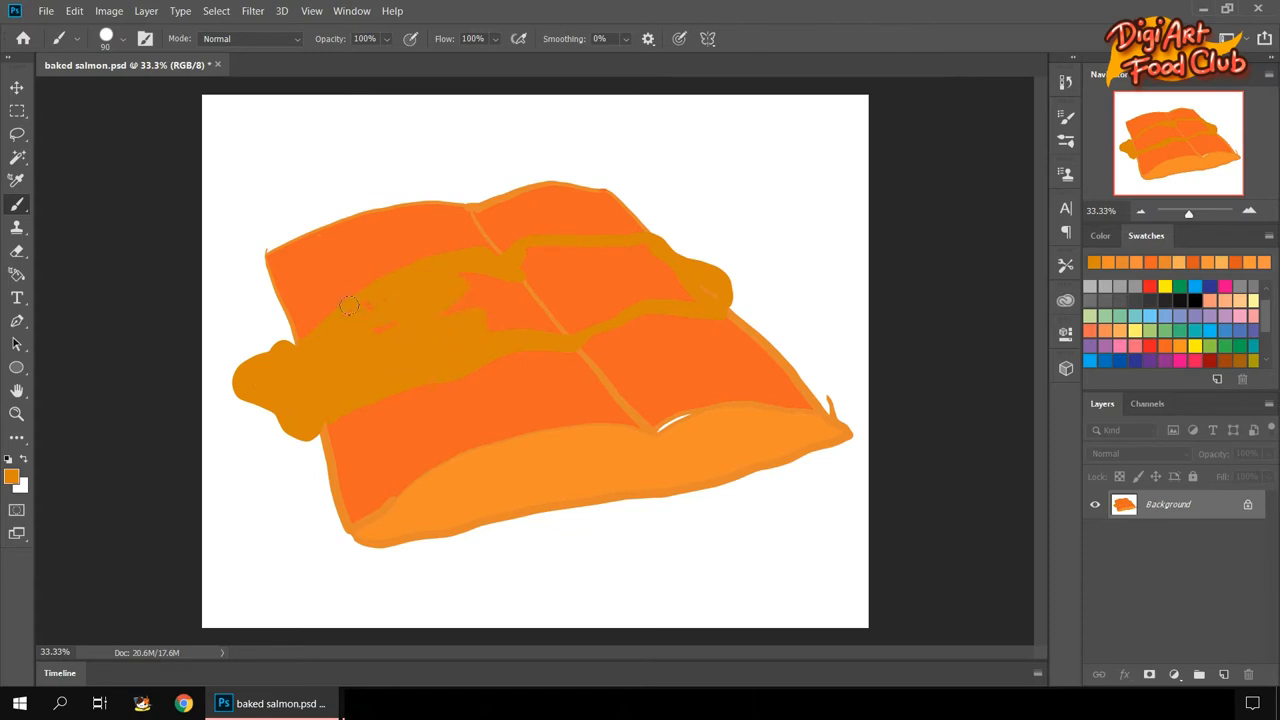
left_click_drag(350, 305, 670, 290)
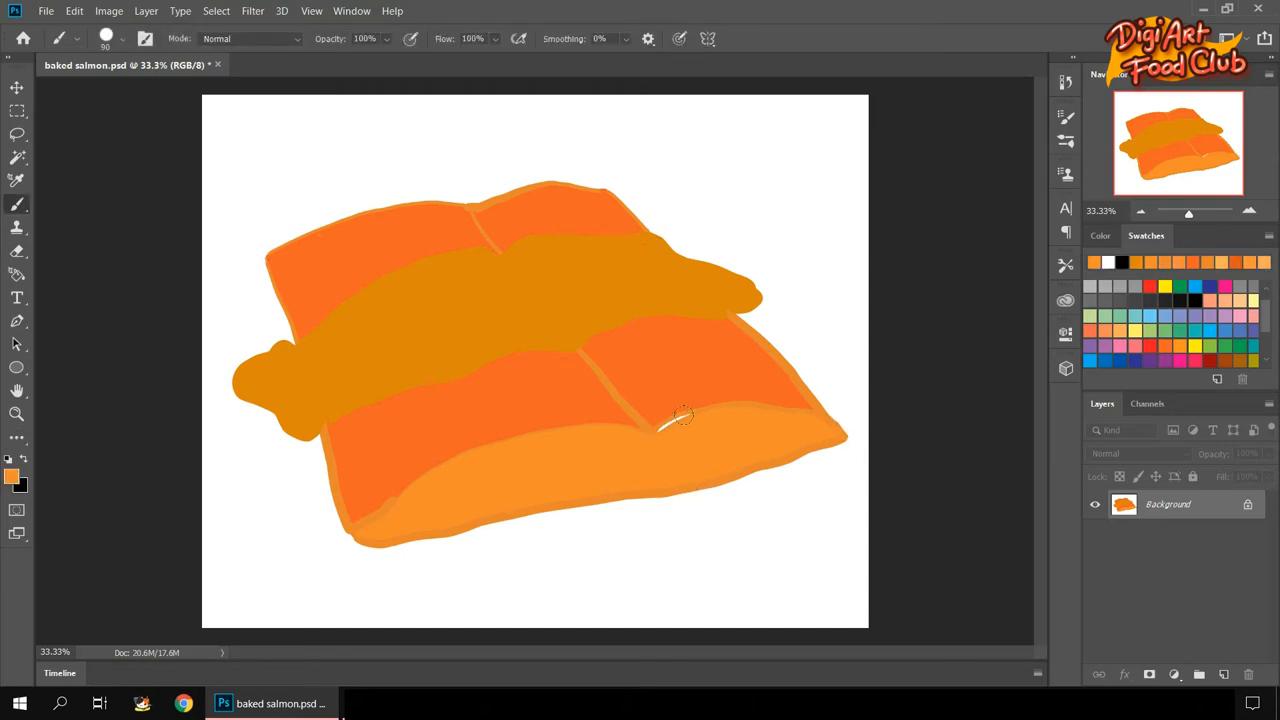
Set the colour to #f26522 and paint deeper orange crease and edge lines.
left_click(12, 478)
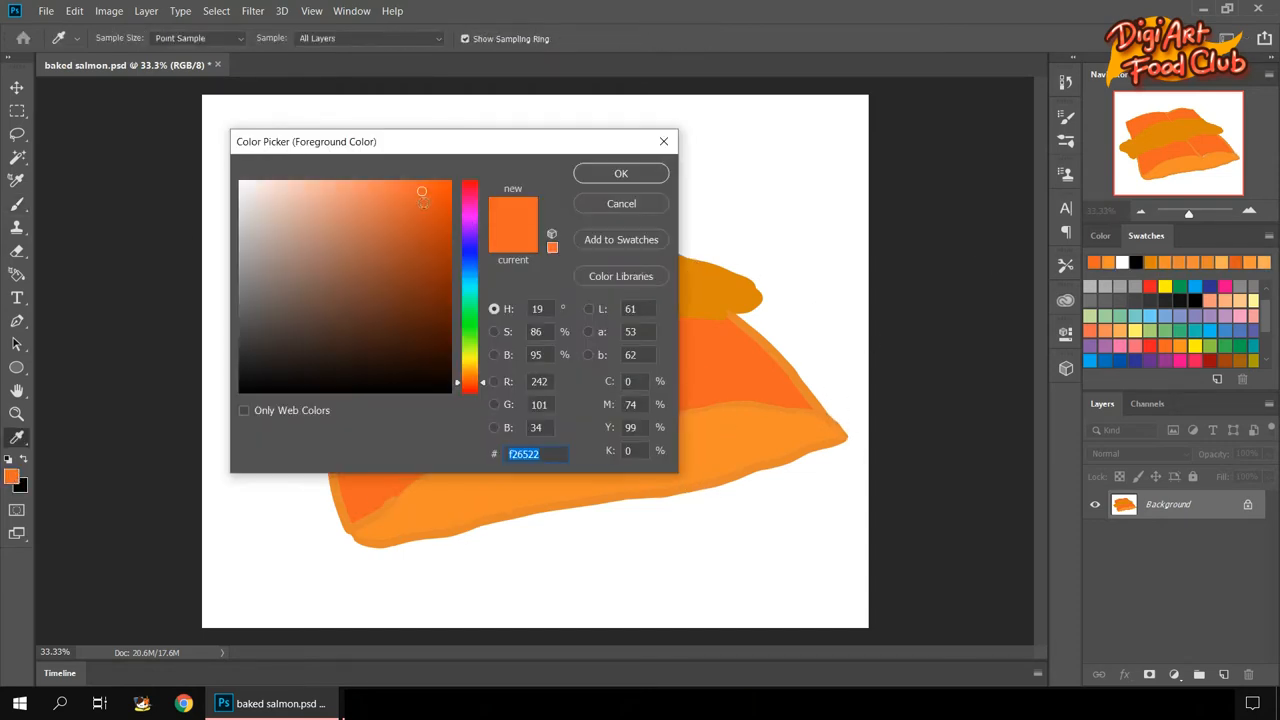
left_click(620, 173)
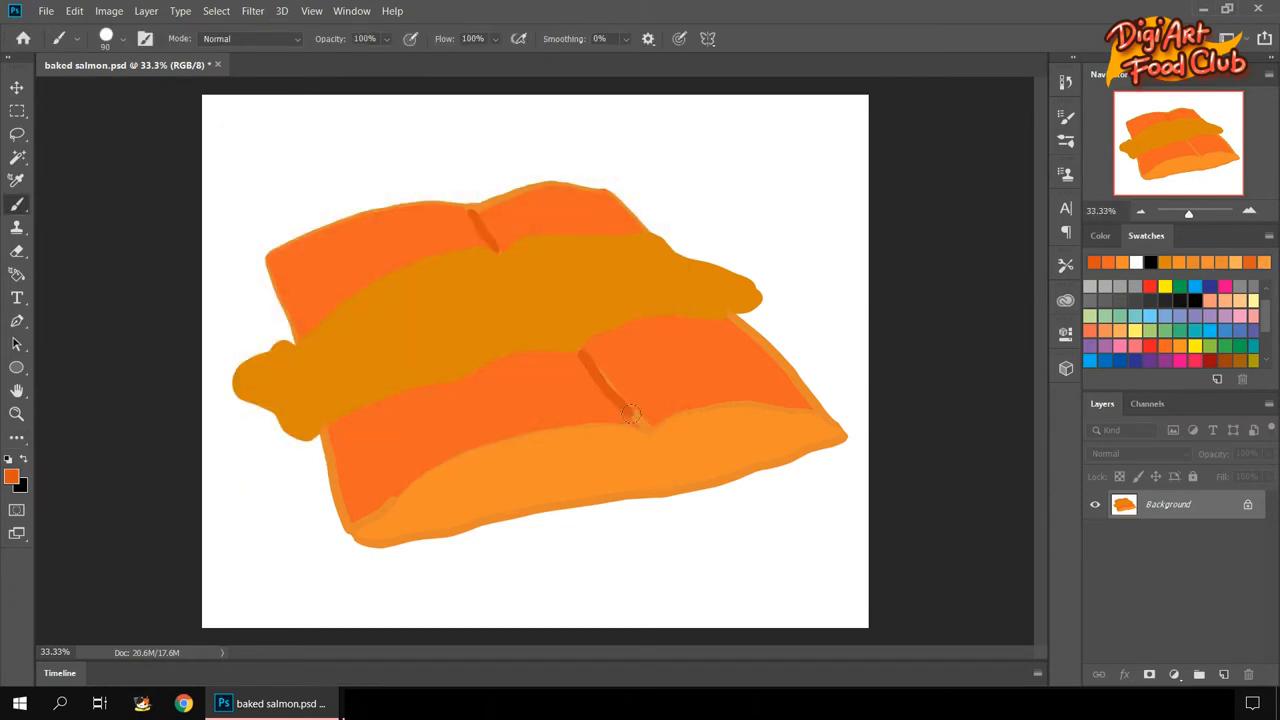
left_click_drag(630, 413, 650, 485)
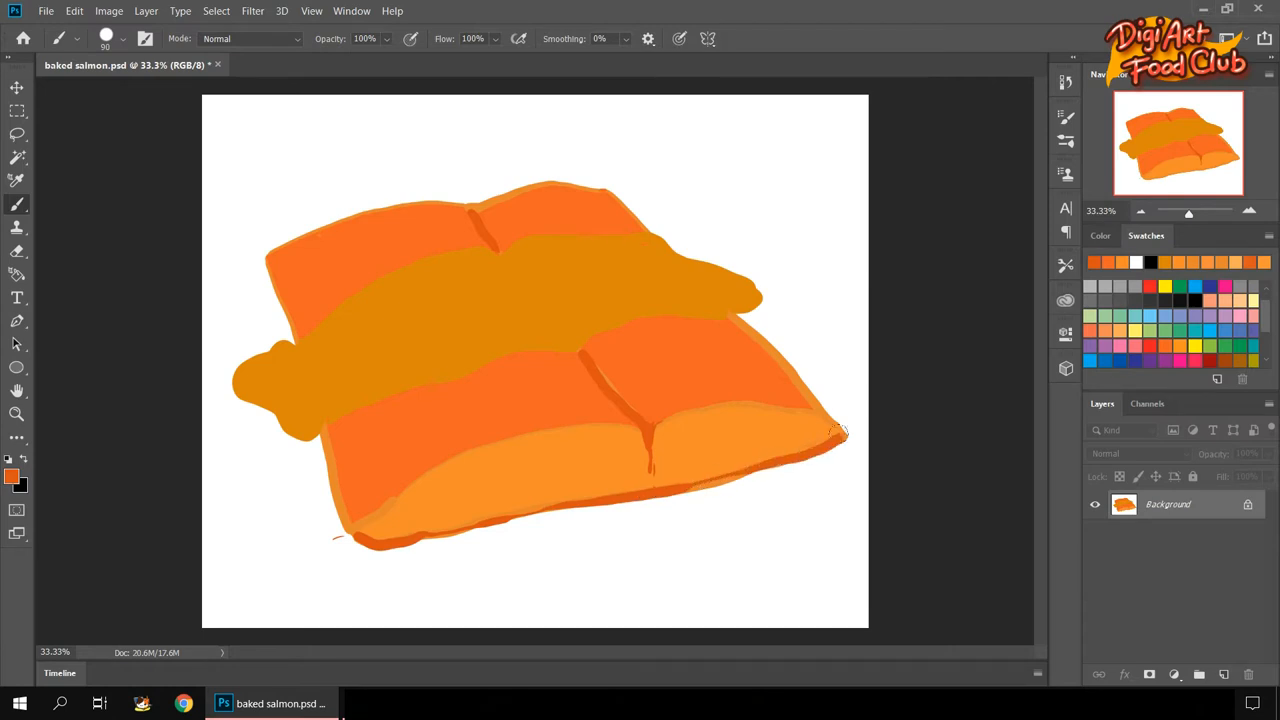
Pick grey-brown #a39186 for the bottom rim, then set the foreground to #f4793e.
left_click(11, 476)
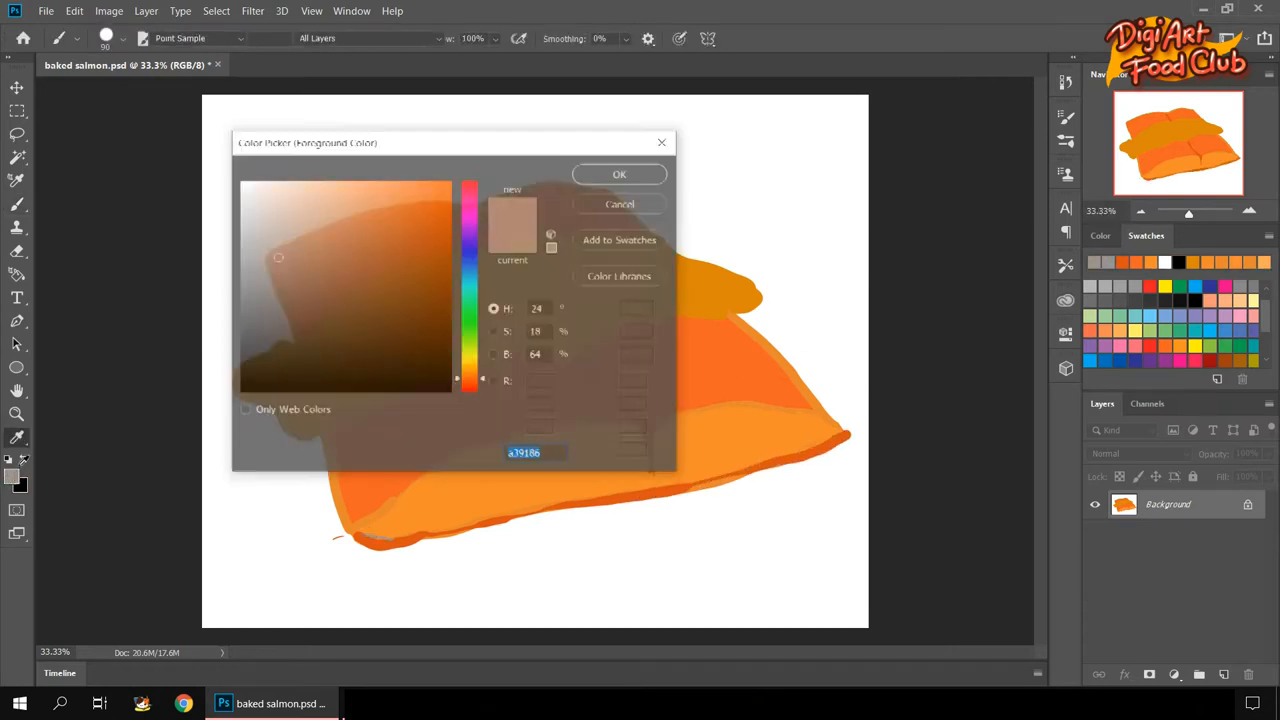
left_click(619, 173)
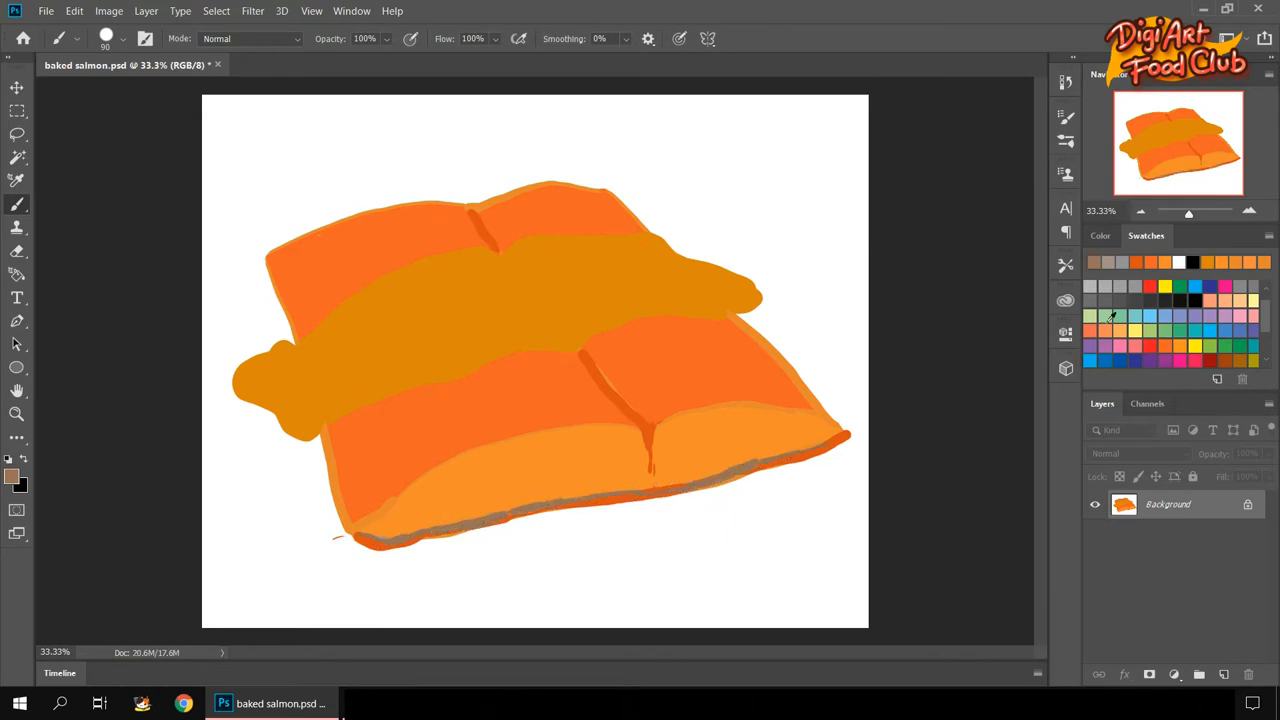
left_click(12, 476)
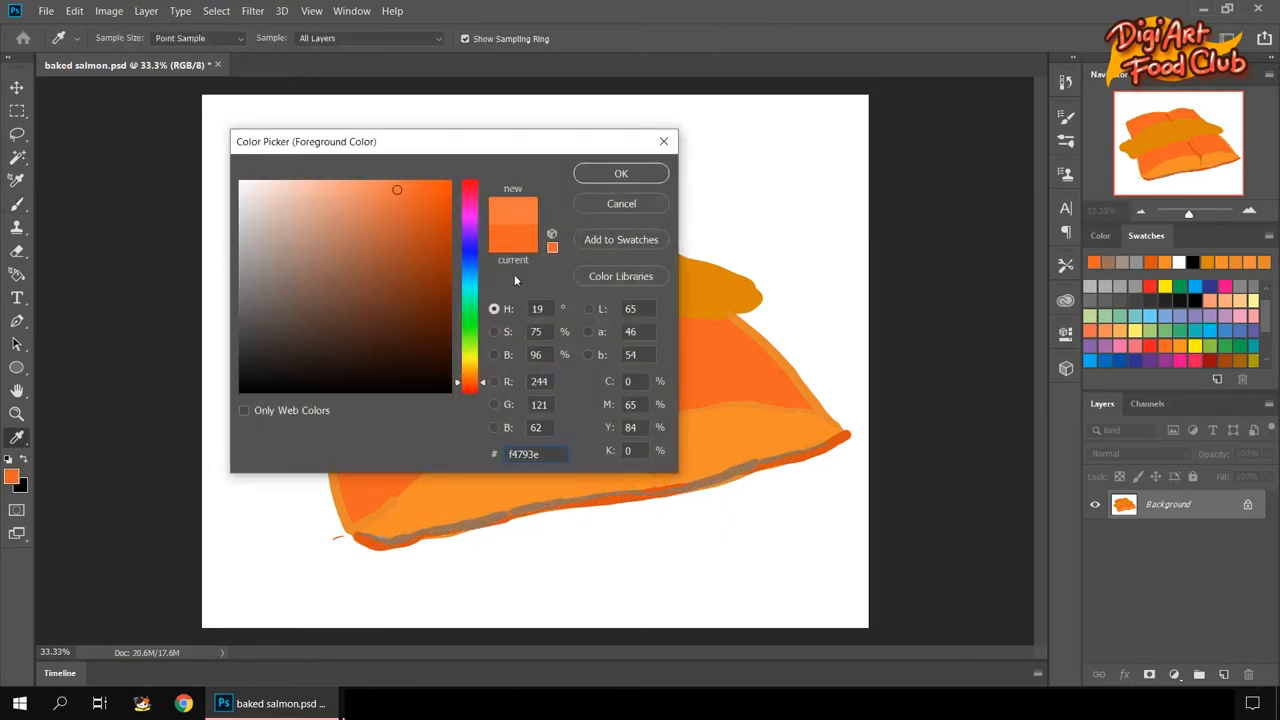
left_click(620, 173)
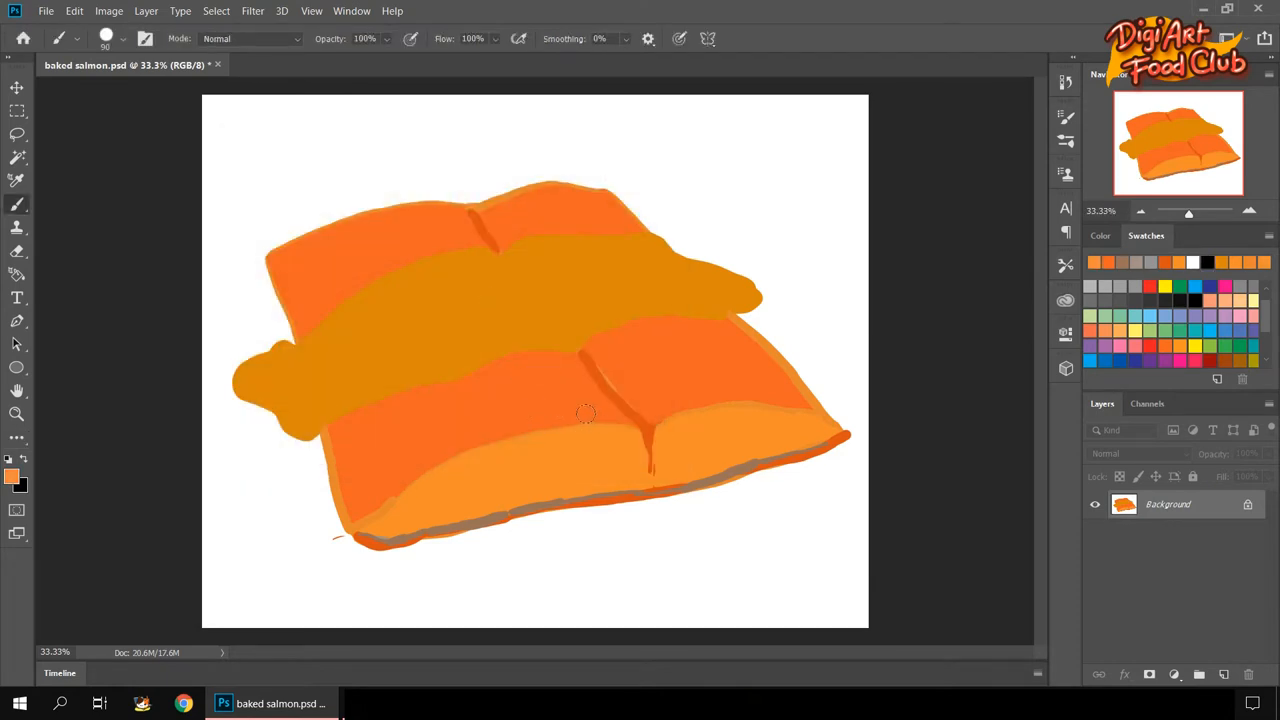
Paint light orange flake stripes across the front fillet's left, under-sauce and right sections.
left_click_drag(586, 413, 600, 398)
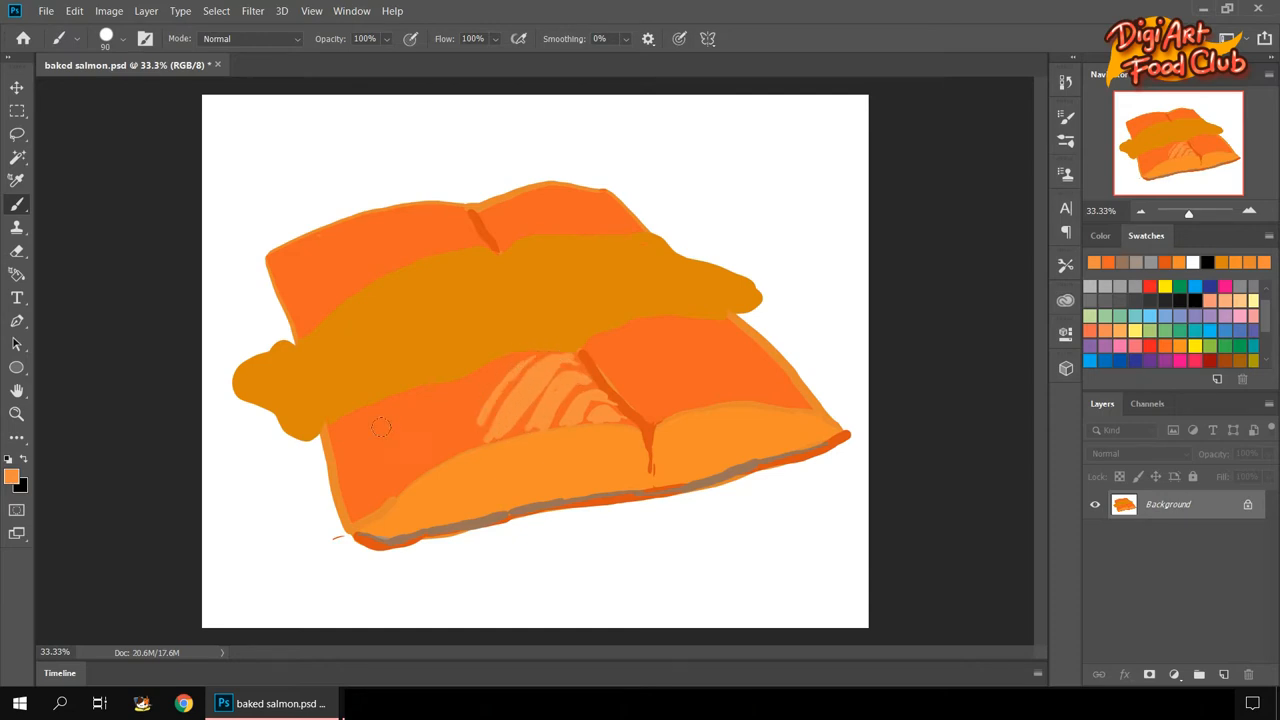
mouse_move(375, 418)
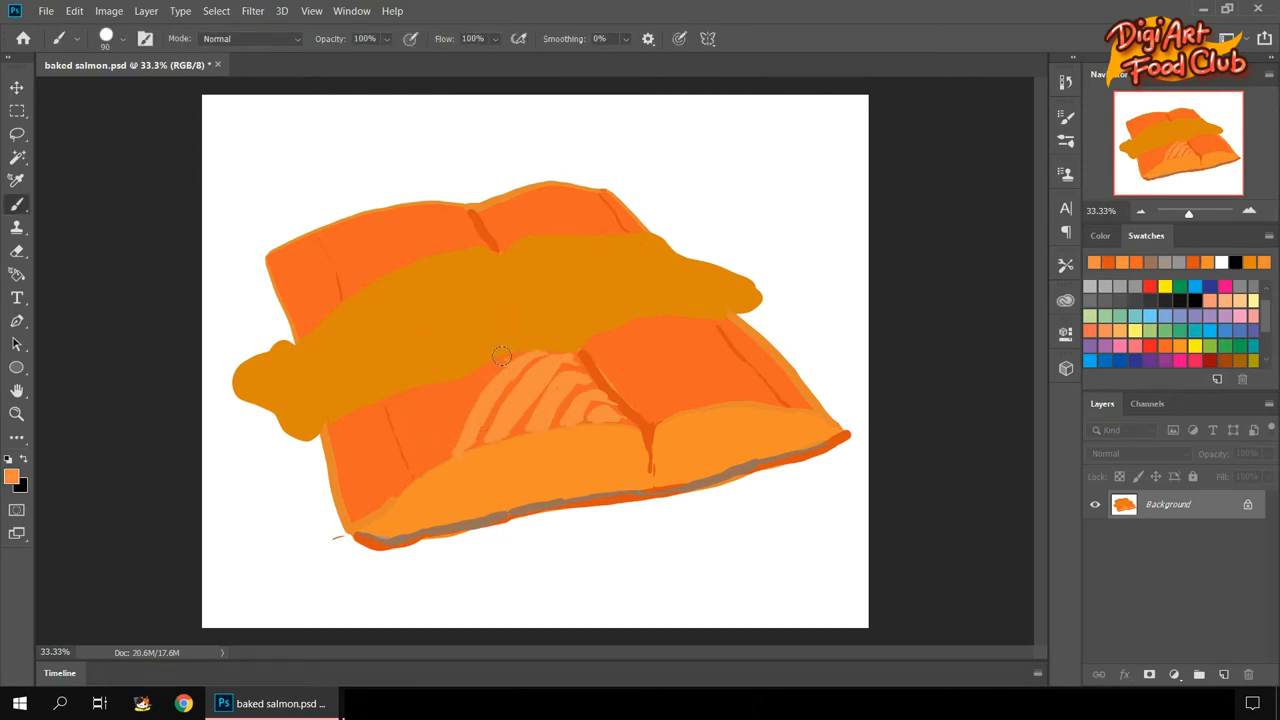
left_click_drag(505, 350, 400, 460)
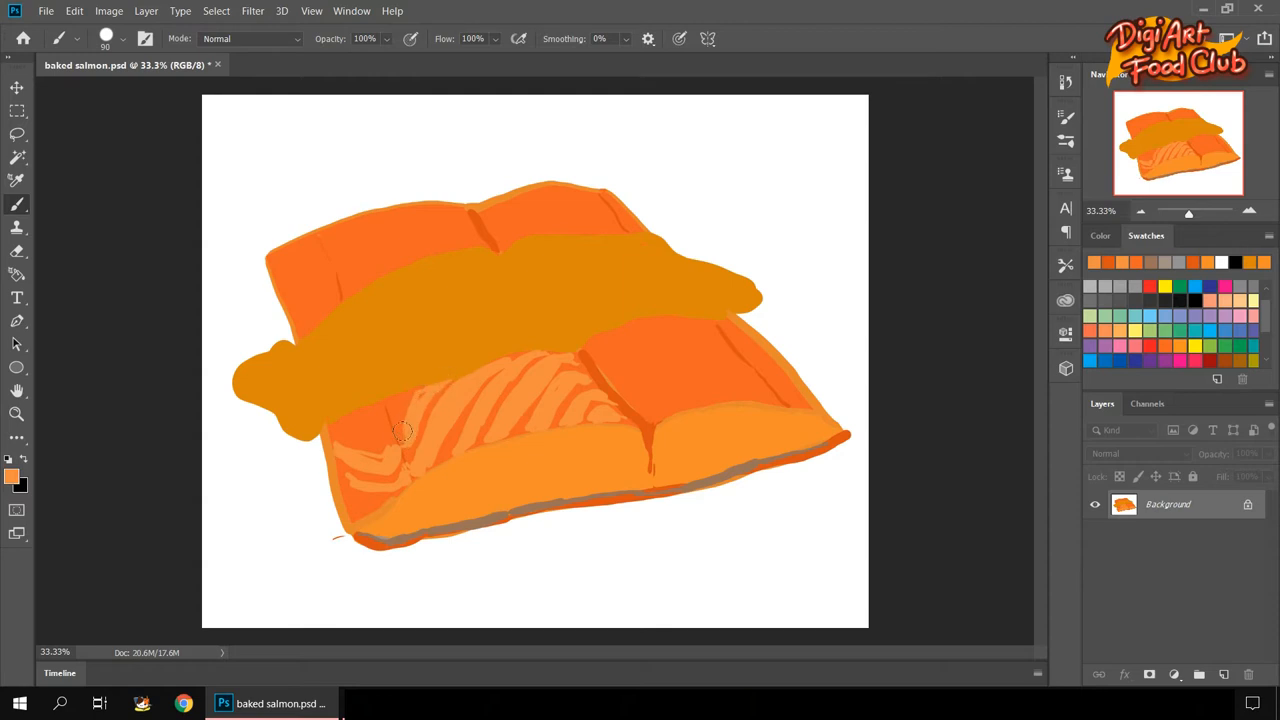
left_click_drag(400, 430, 340, 425)
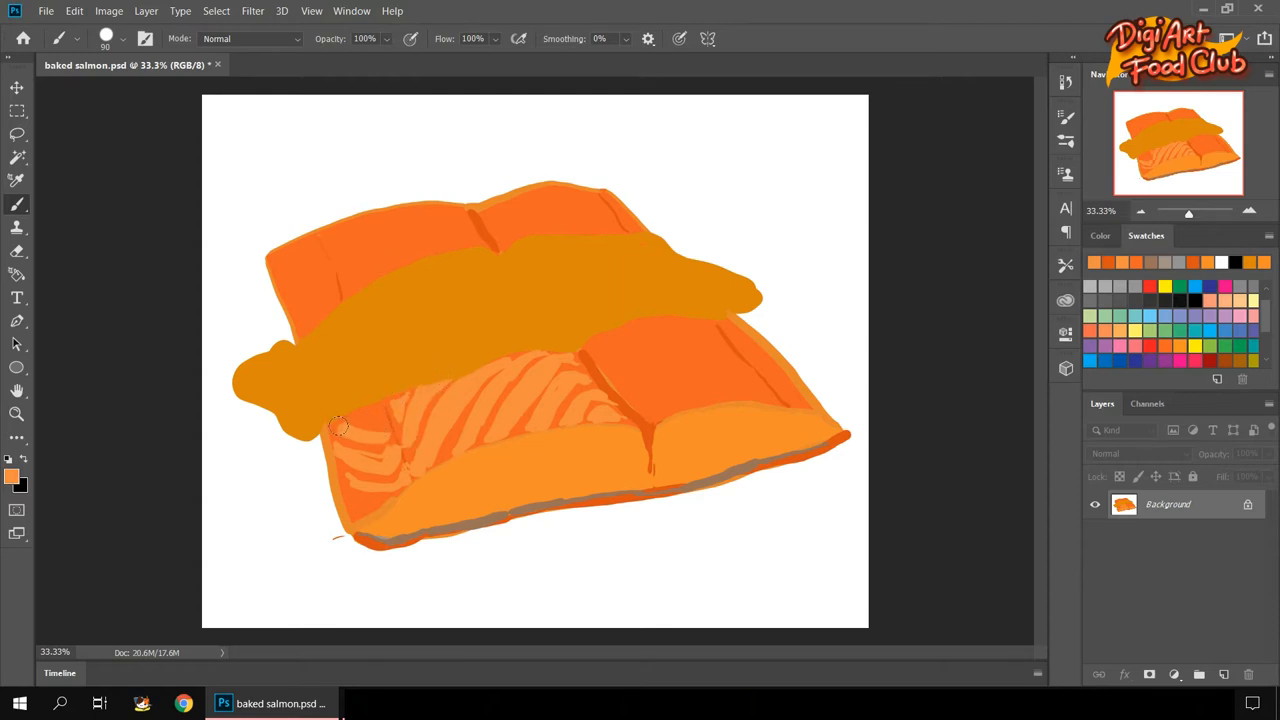
left_click_drag(338, 428, 393, 425)
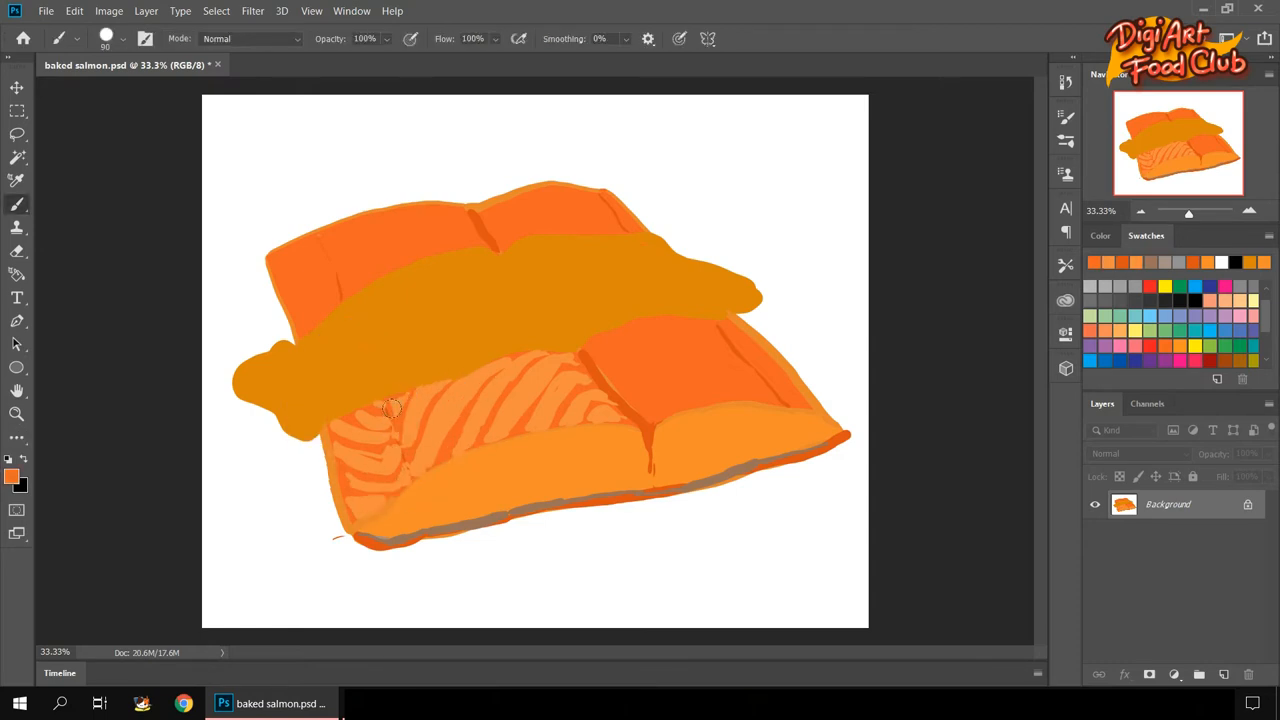
left_click_drag(393, 408, 430, 372)
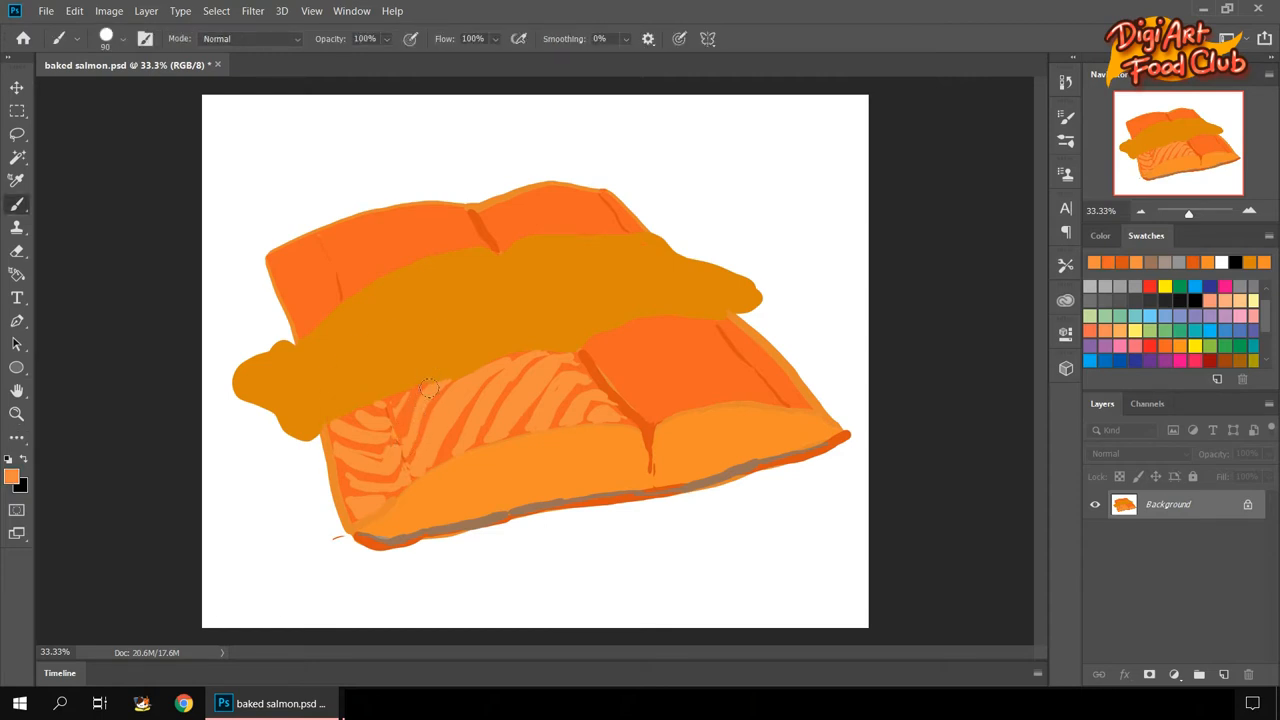
left_click_drag(430, 388, 343, 412)
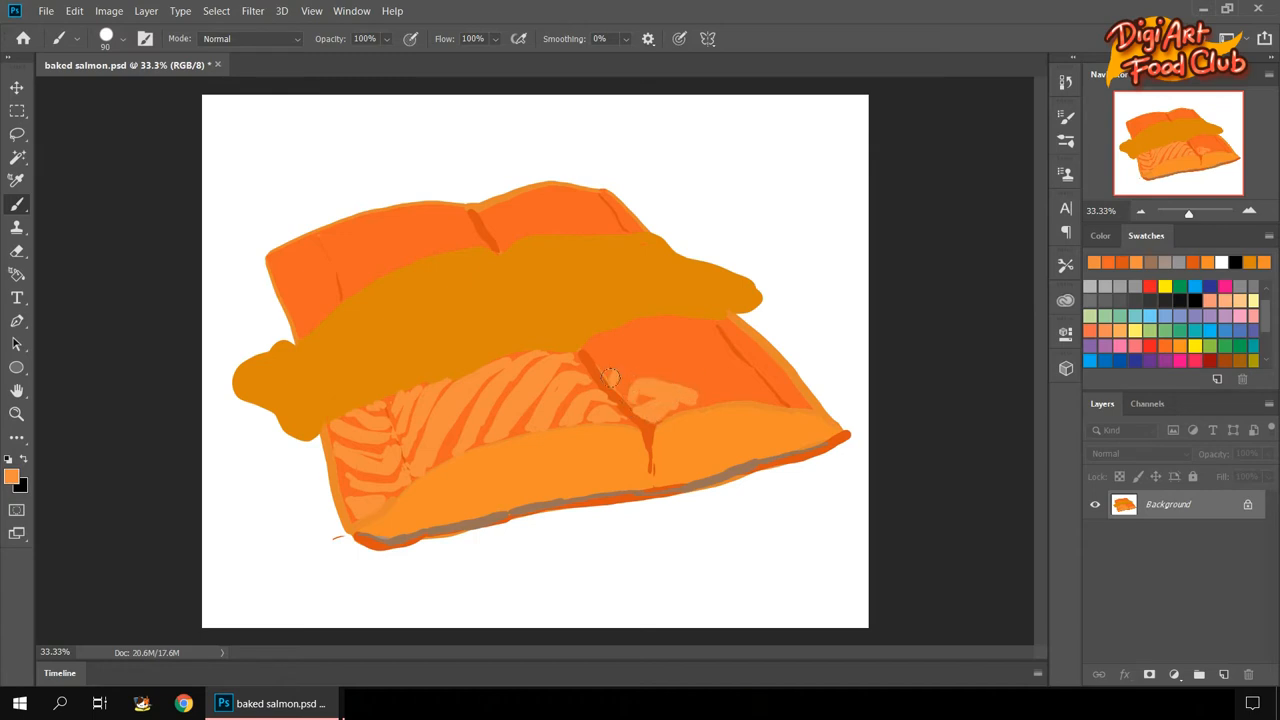
left_click_drag(610, 378, 755, 392)
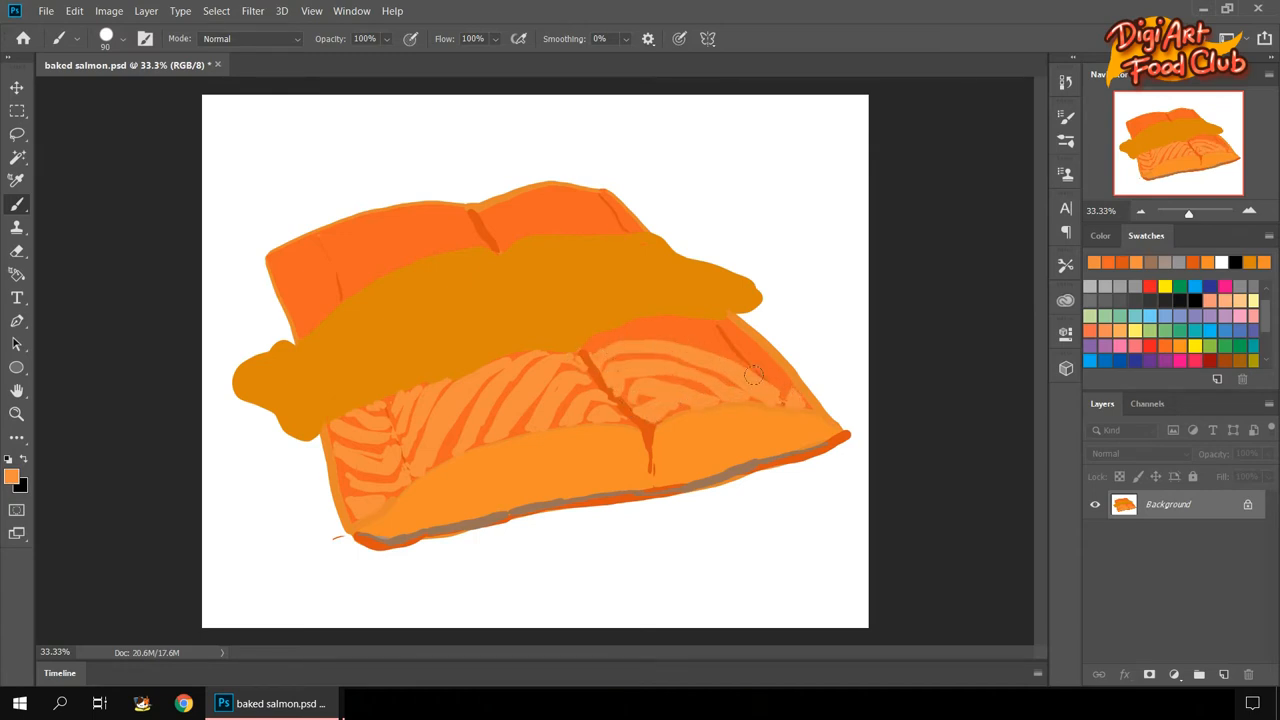
left_click_drag(755, 375, 735, 360)
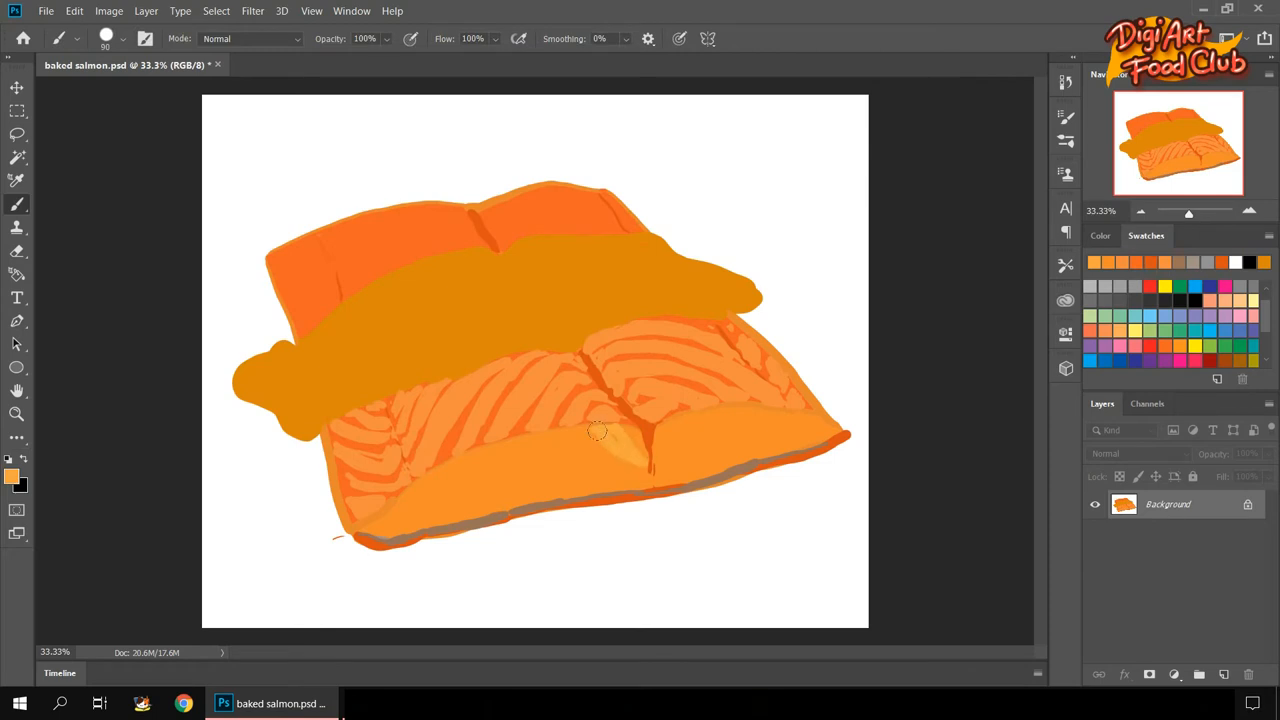
Add lighter orange streaks on the front face and back fillet top, then sample salmon orange.
left_click_drag(595, 430, 620, 475)
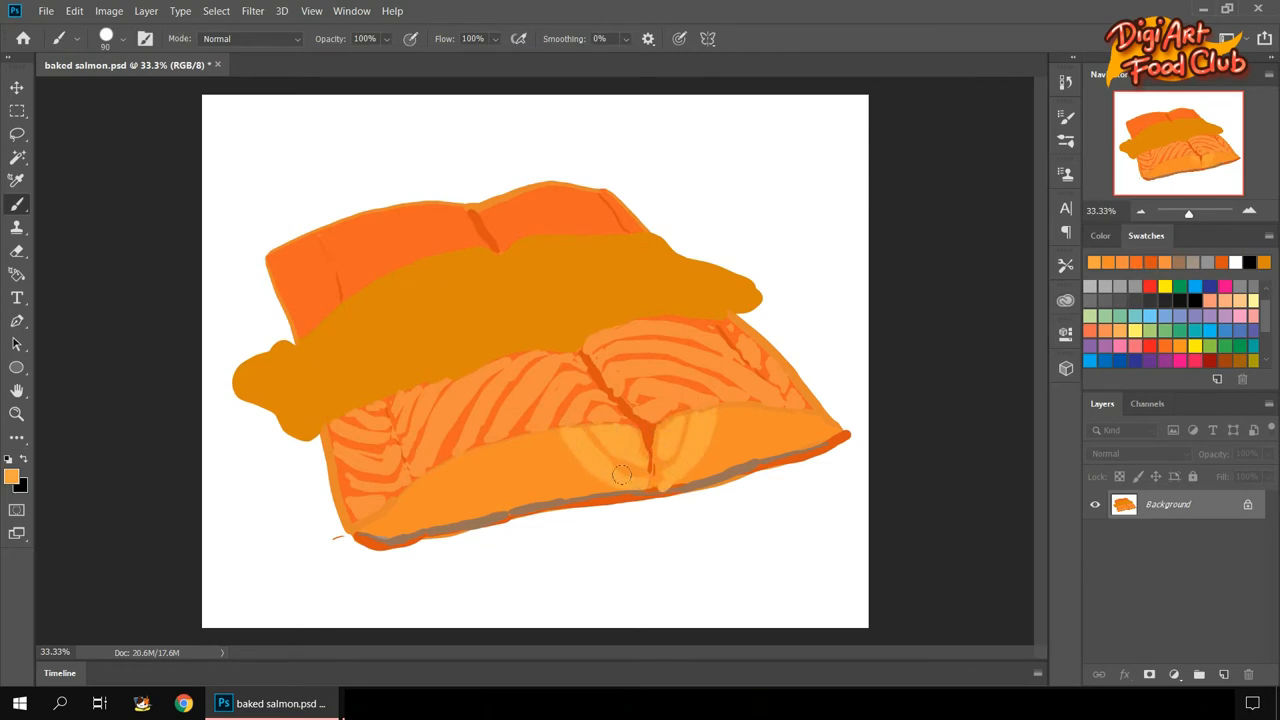
left_click_drag(620, 475, 468, 460)
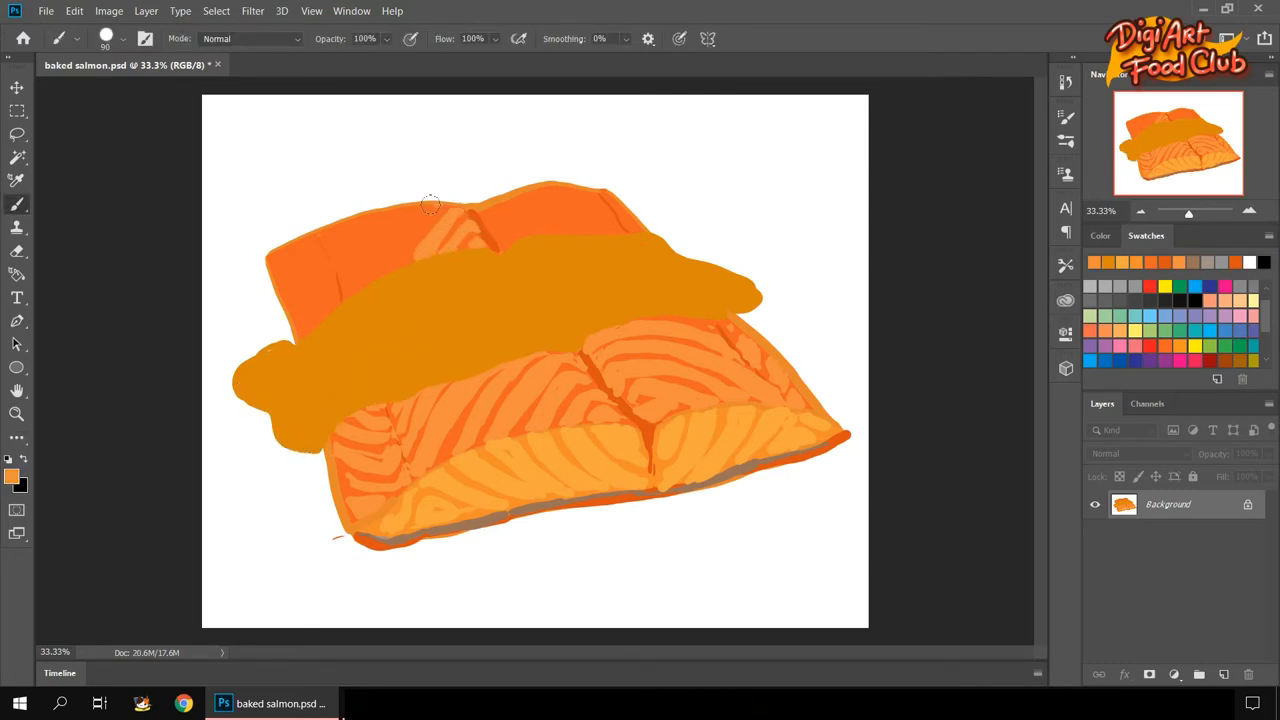
left_click_drag(430, 205, 340, 272)
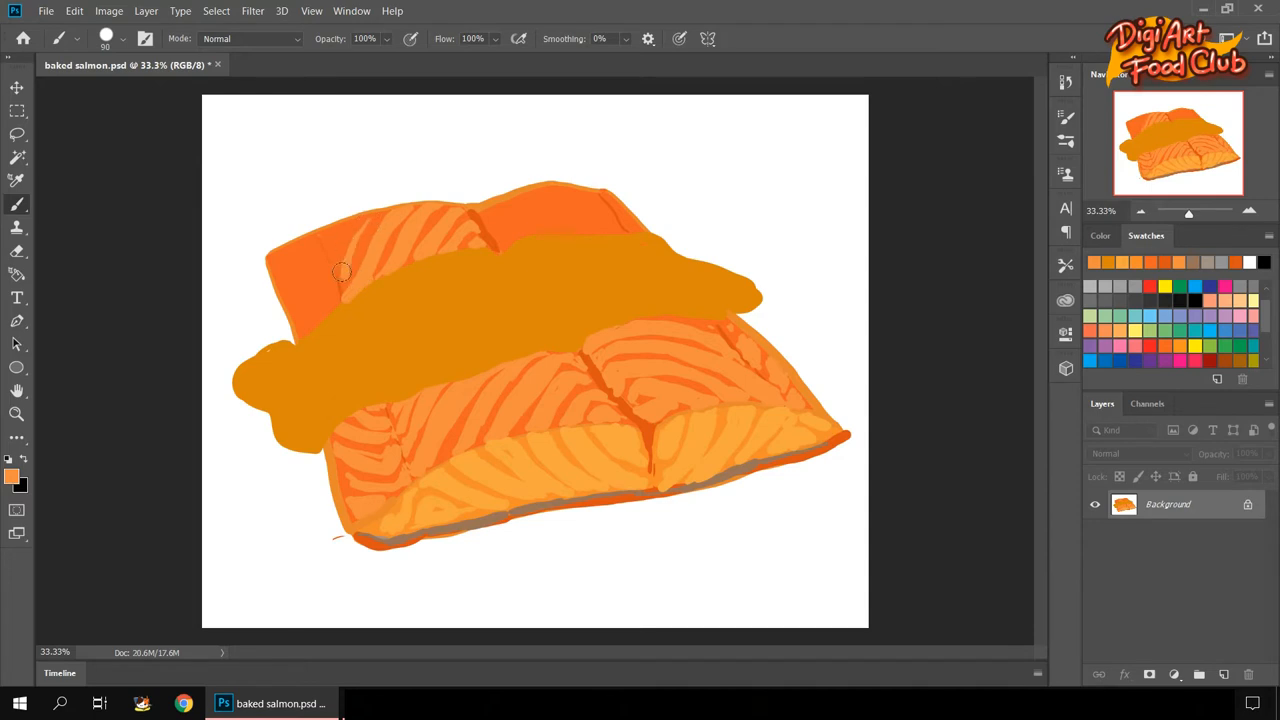
left_click_drag(342, 272, 330, 283)
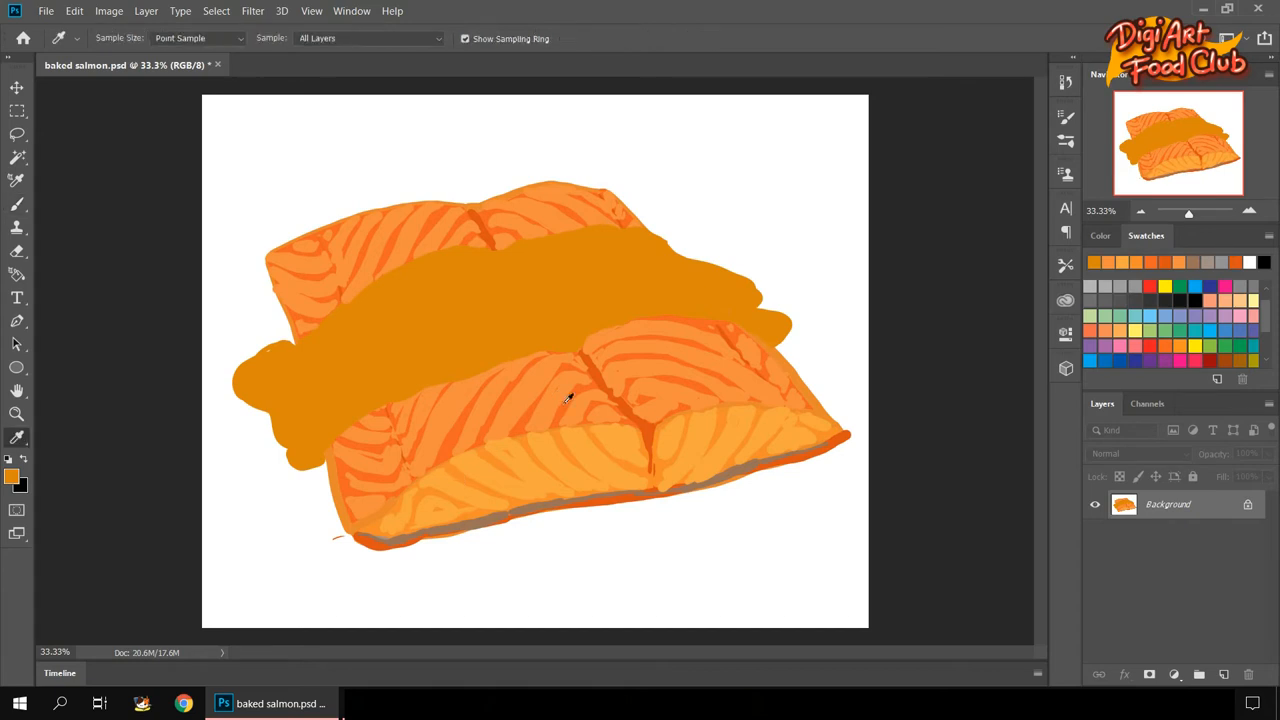
left_click(16, 204)
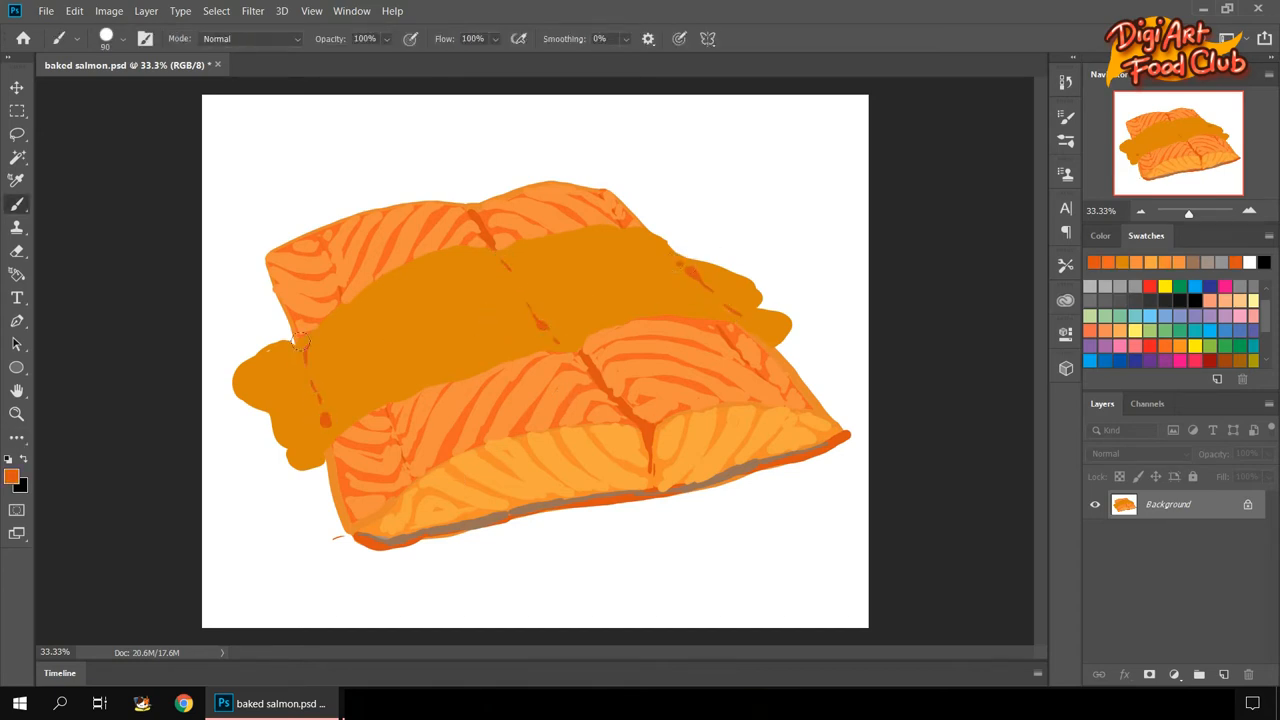
Choose pale yellow and brush highlight streaks along the front right and left faces.
left_click(13, 473)
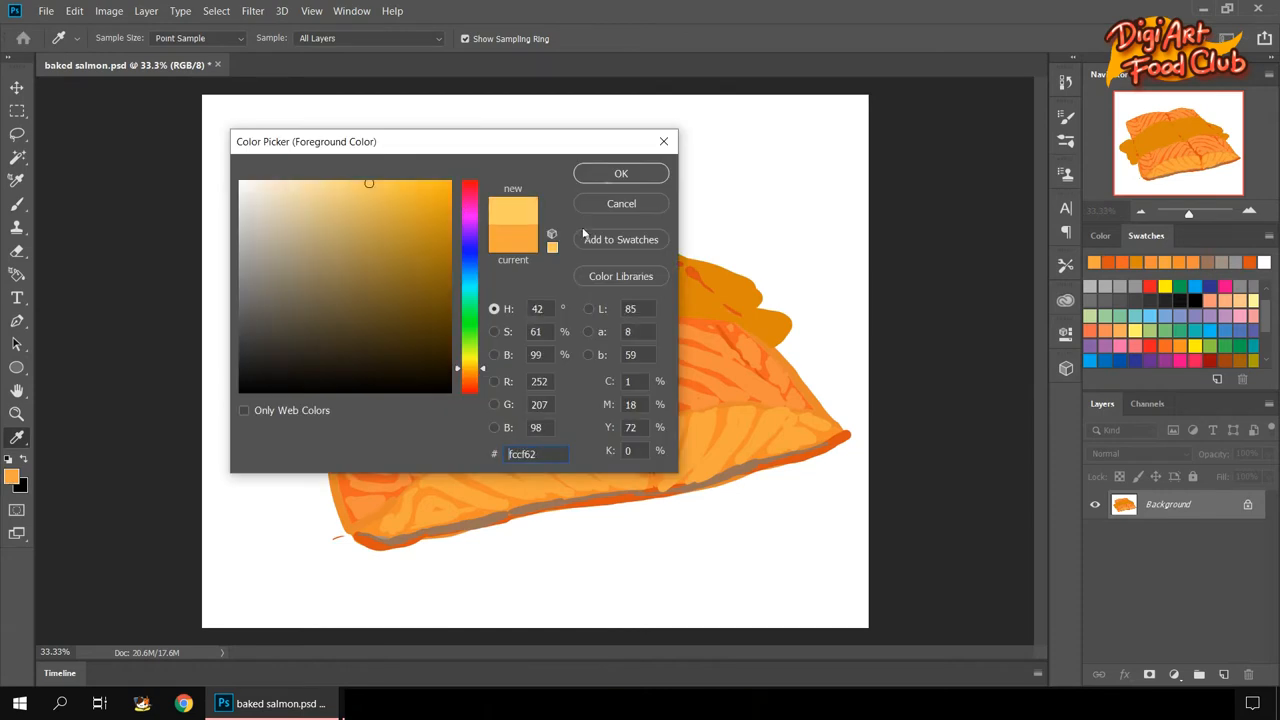
left_click(620, 173)
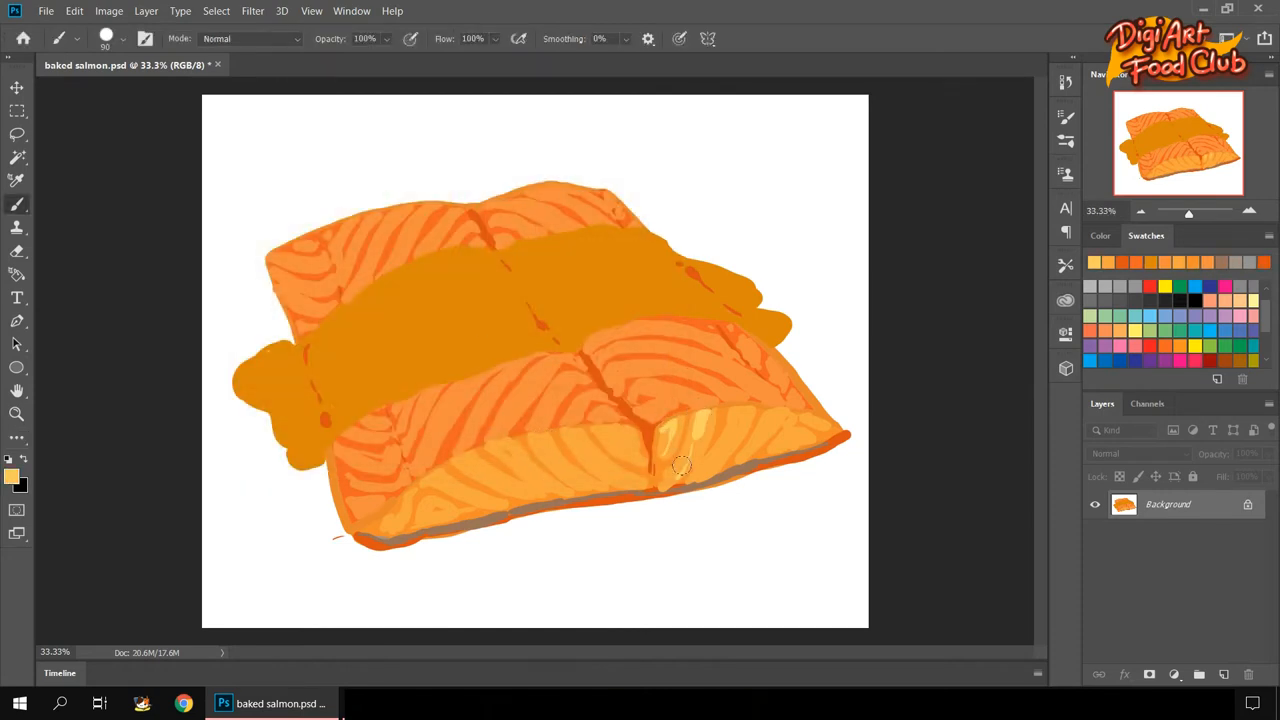
left_click_drag(680, 465, 778, 415)
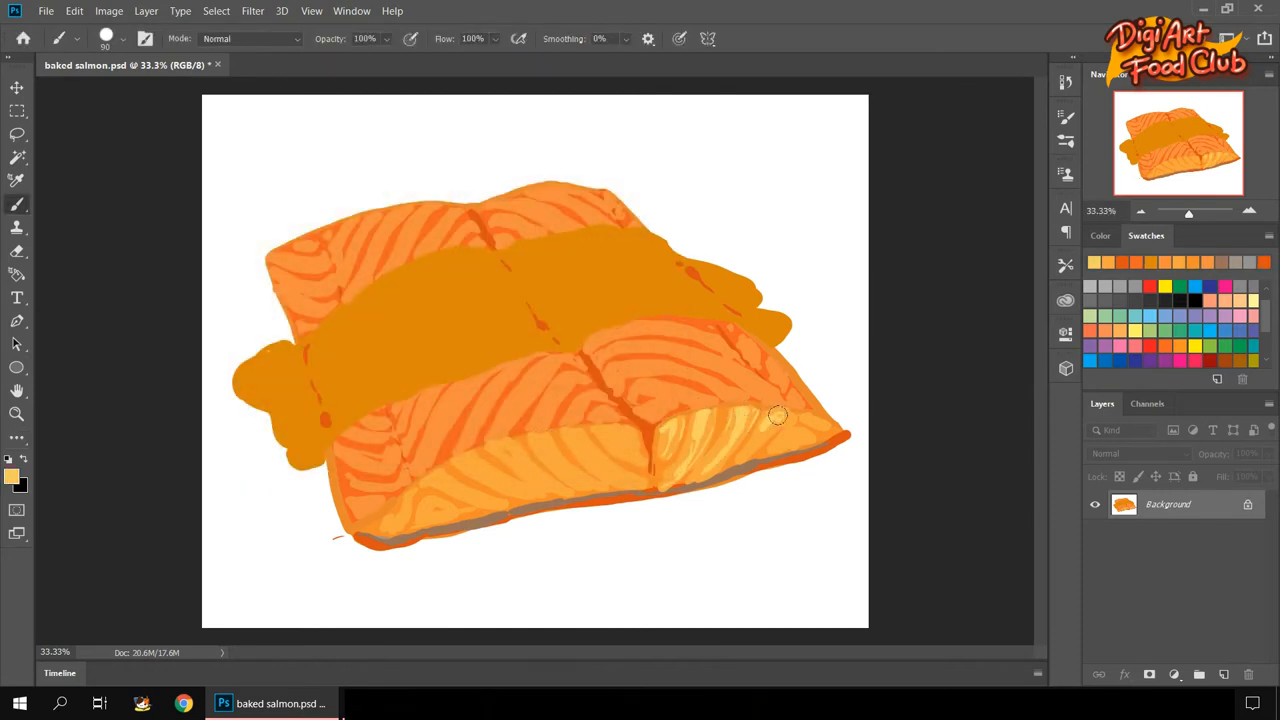
left_click_drag(778, 415, 570, 435)
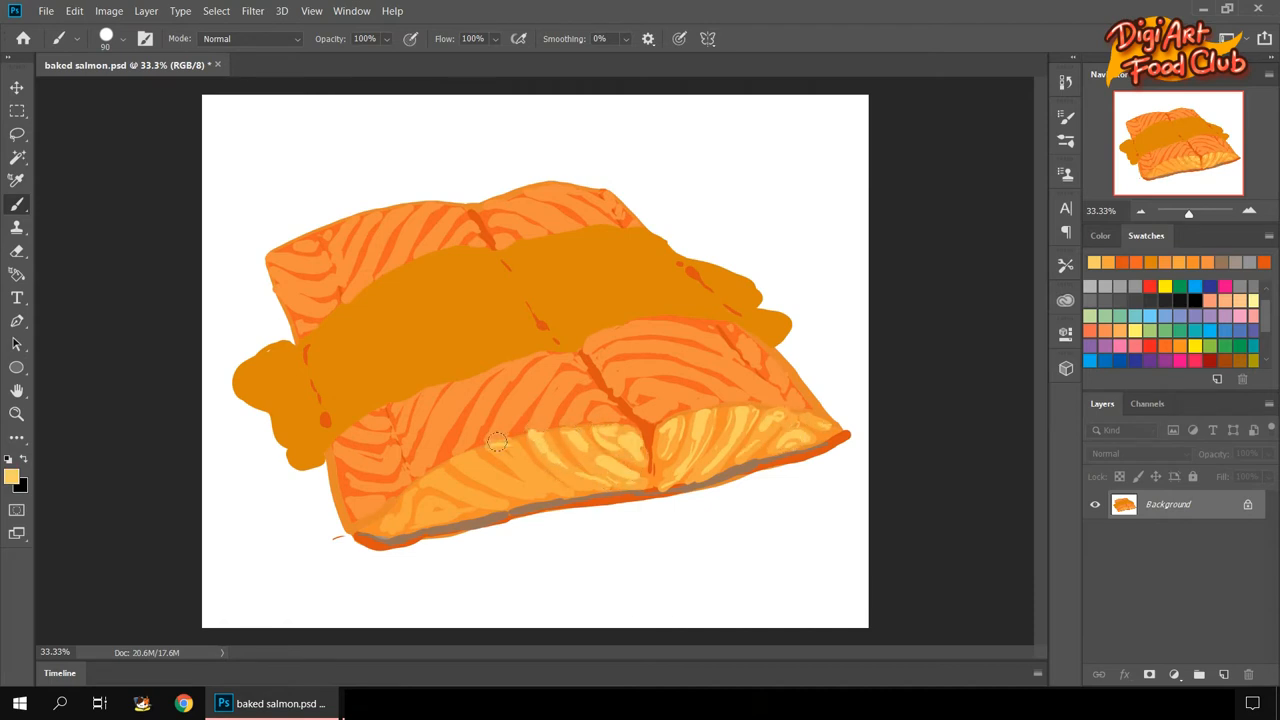
left_click_drag(497, 441, 505, 480)
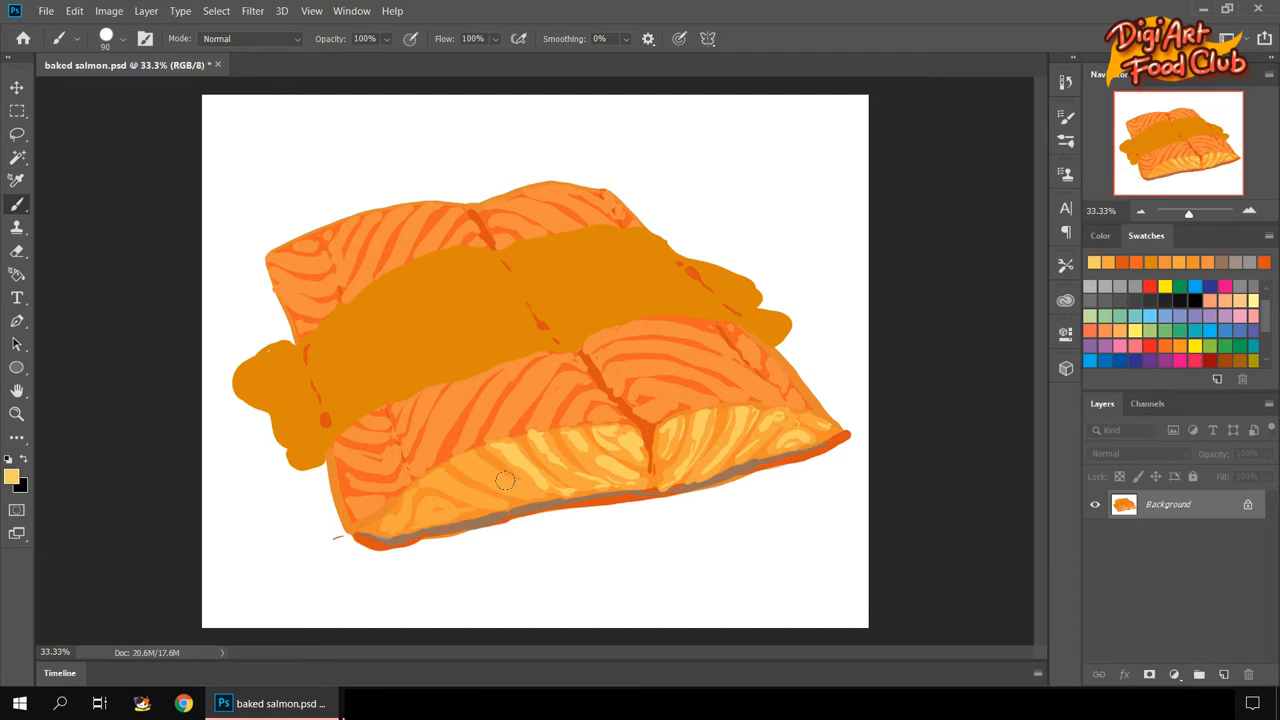
left_click_drag(505, 480, 408, 500)
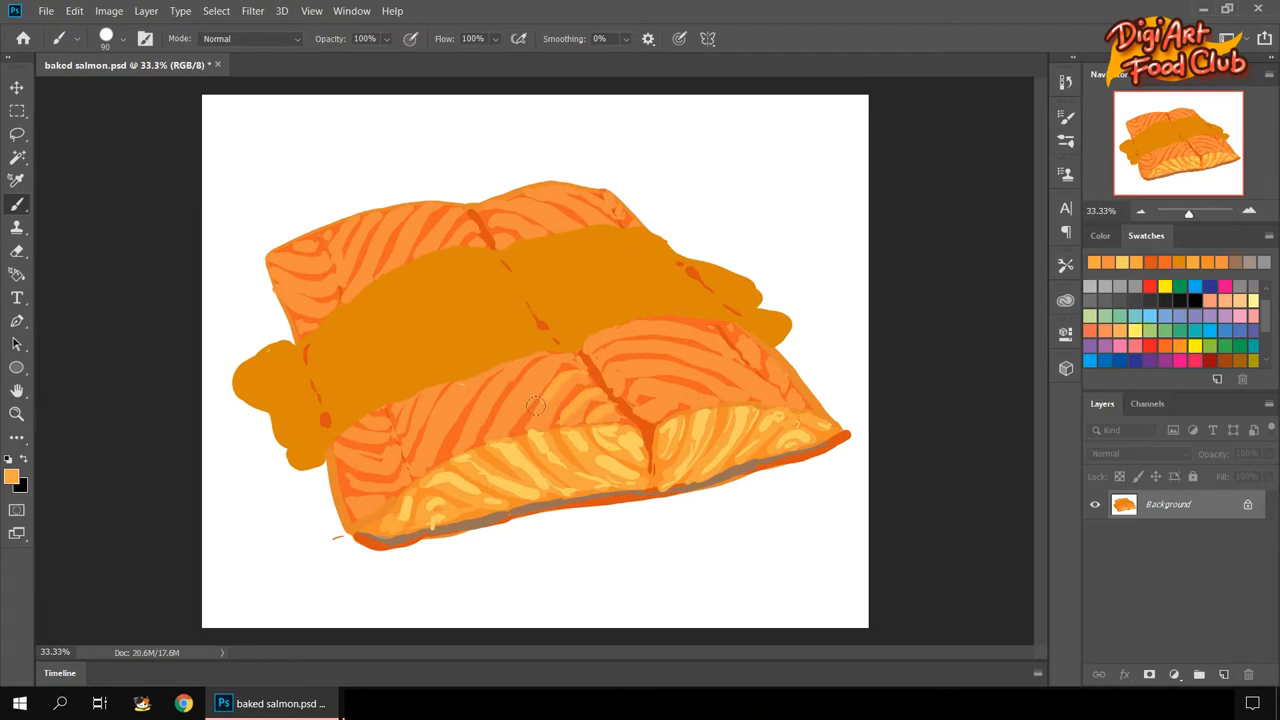
Paint orange streaks on the front and back fillet tops, sampling a darker orange.
left_click_drag(535, 405, 415, 460)
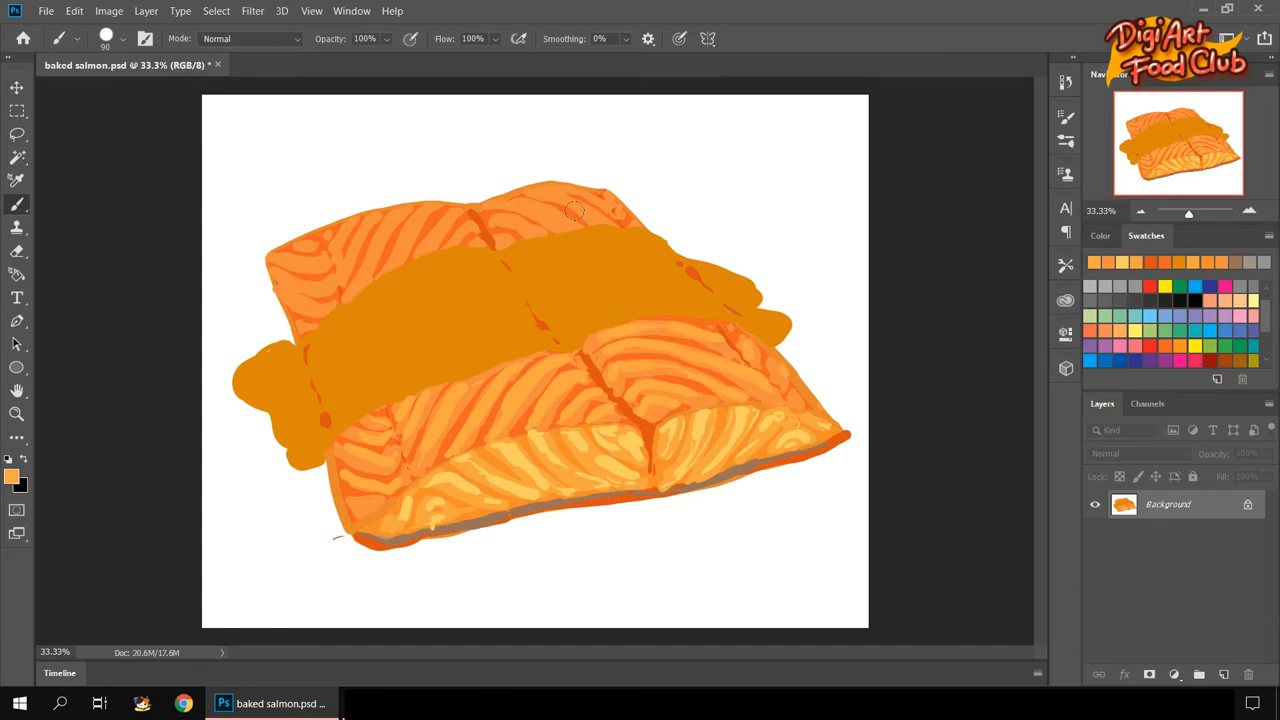
left_click_drag(575, 210, 340, 248)
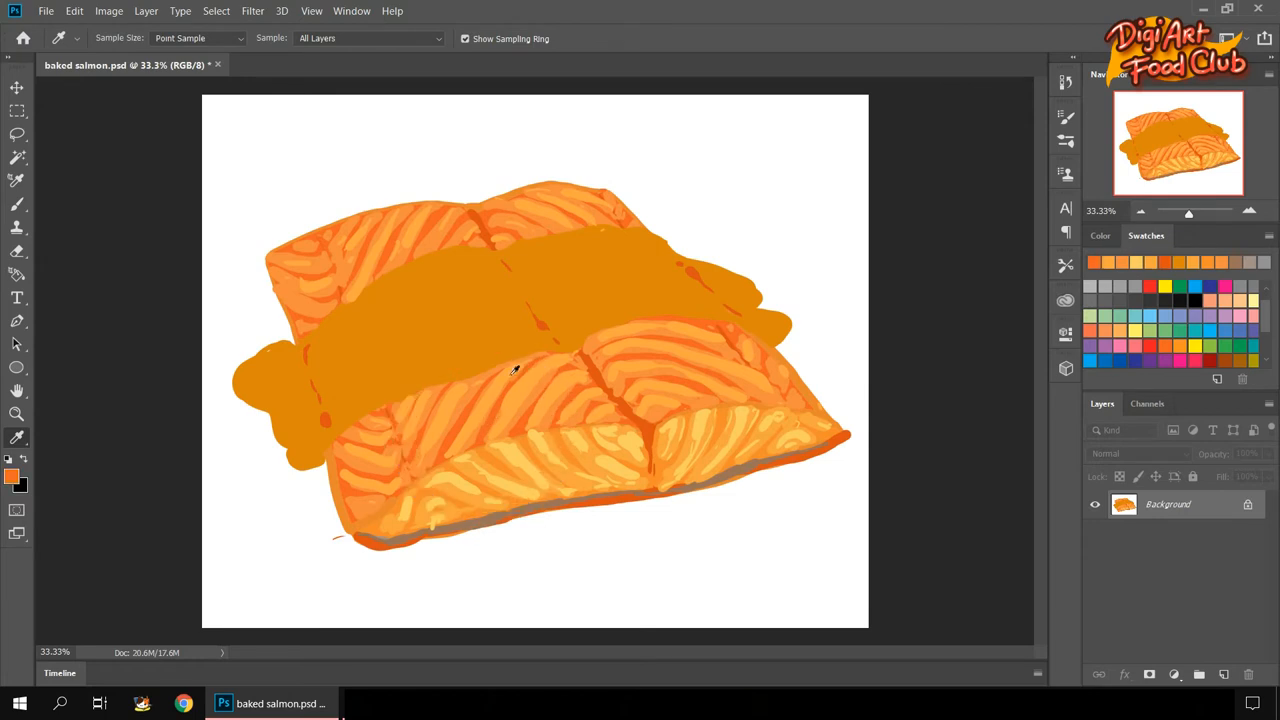
left_click(17, 205)
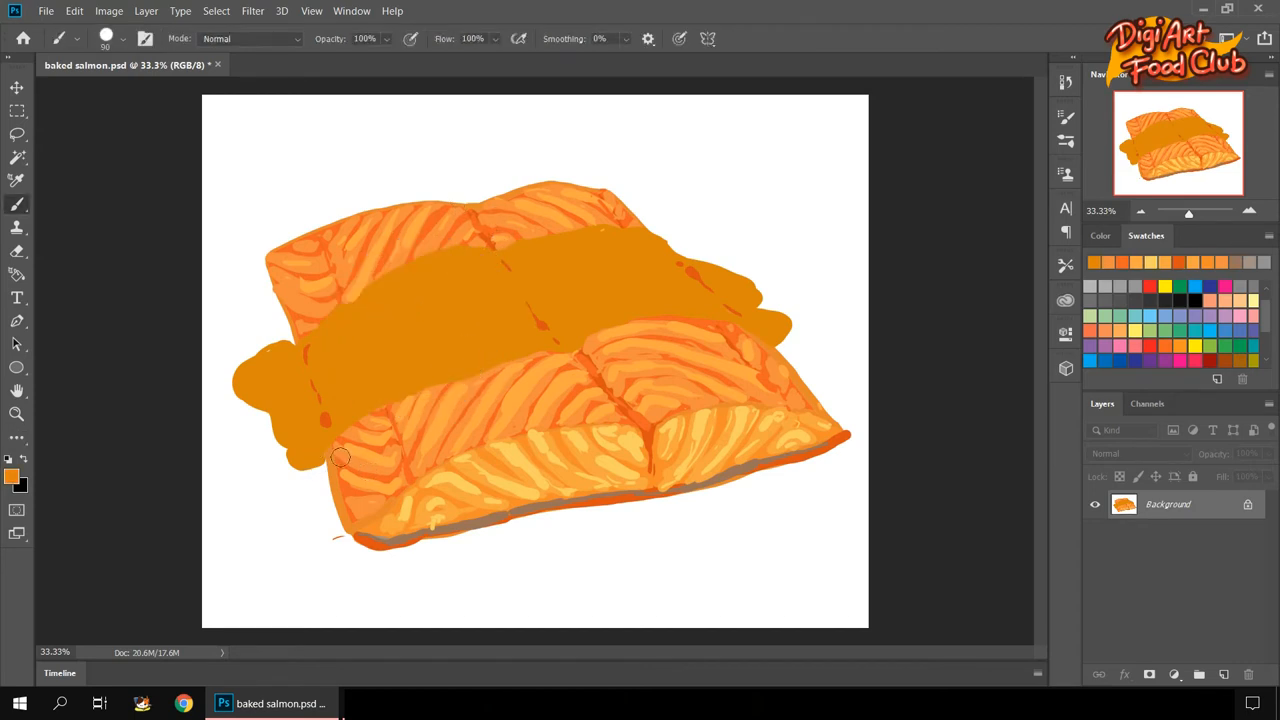
Brush golden sauce drips down the lower left edge and along the salmon's bottom.
left_click_drag(340, 457, 325, 505)
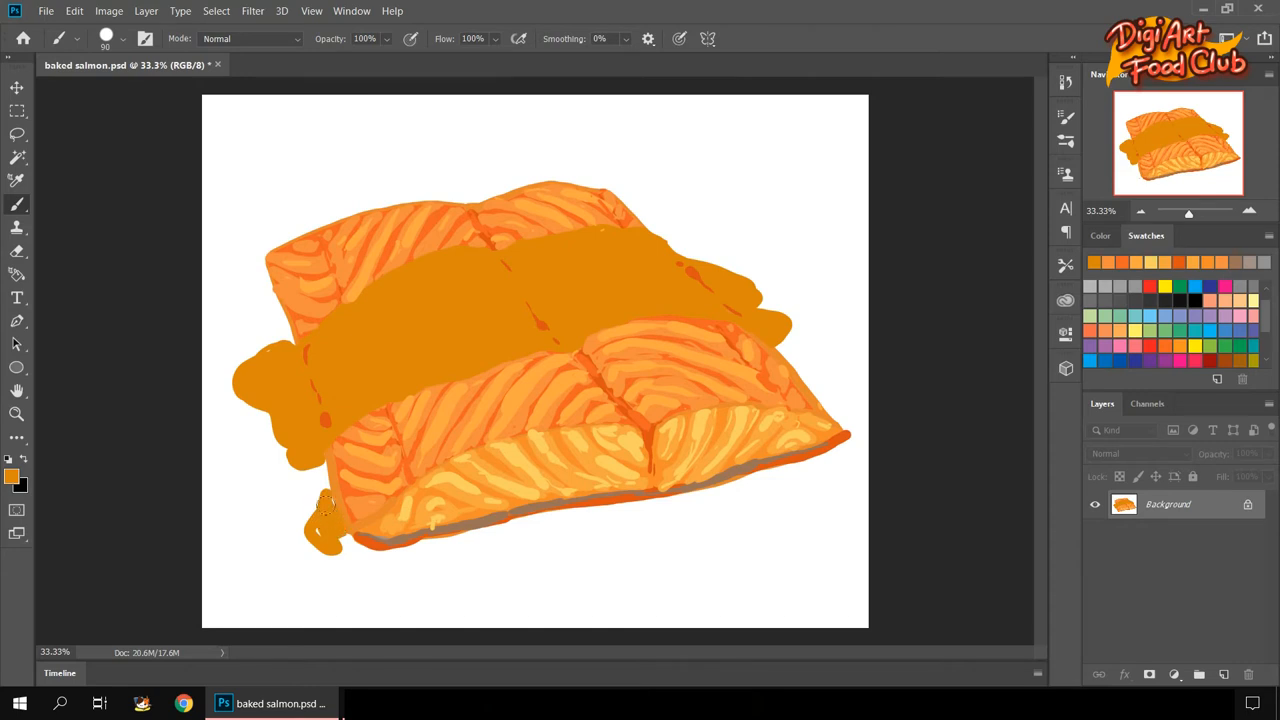
left_click_drag(325, 505, 430, 550)
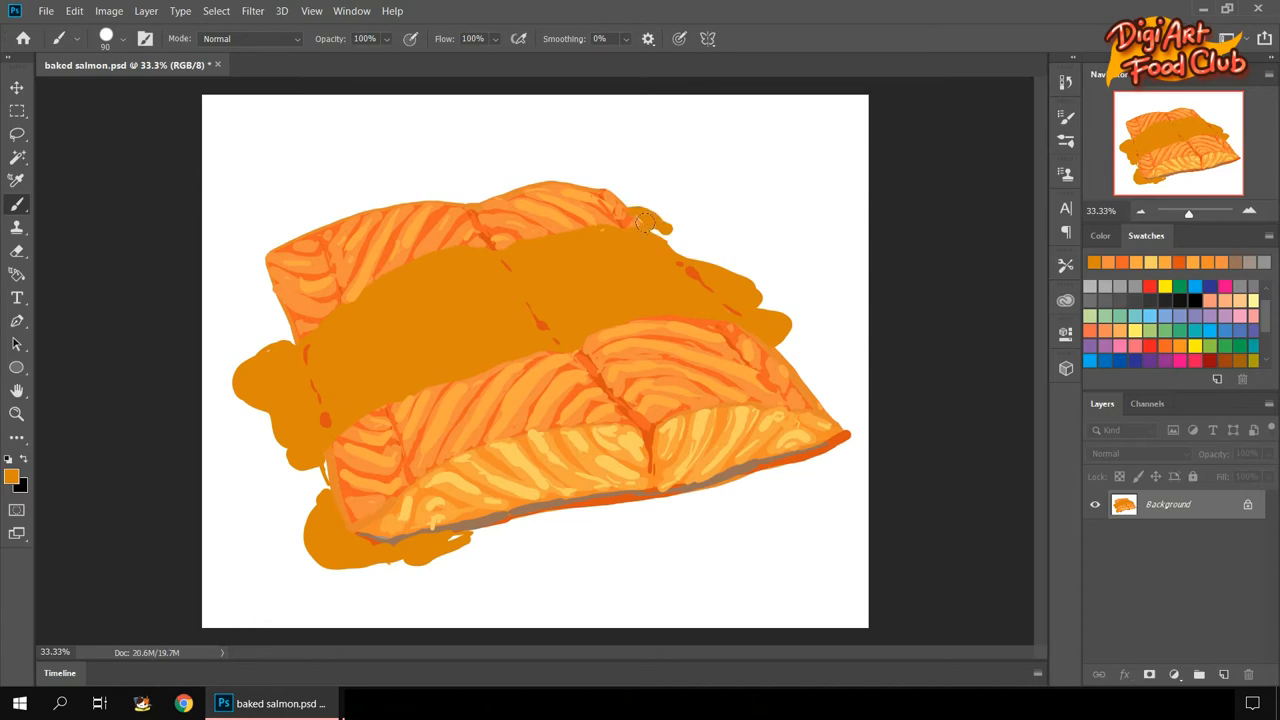
Pick a lighter golden yellow and brush glossy patches across the whole sauce band.
left_click(13, 474)
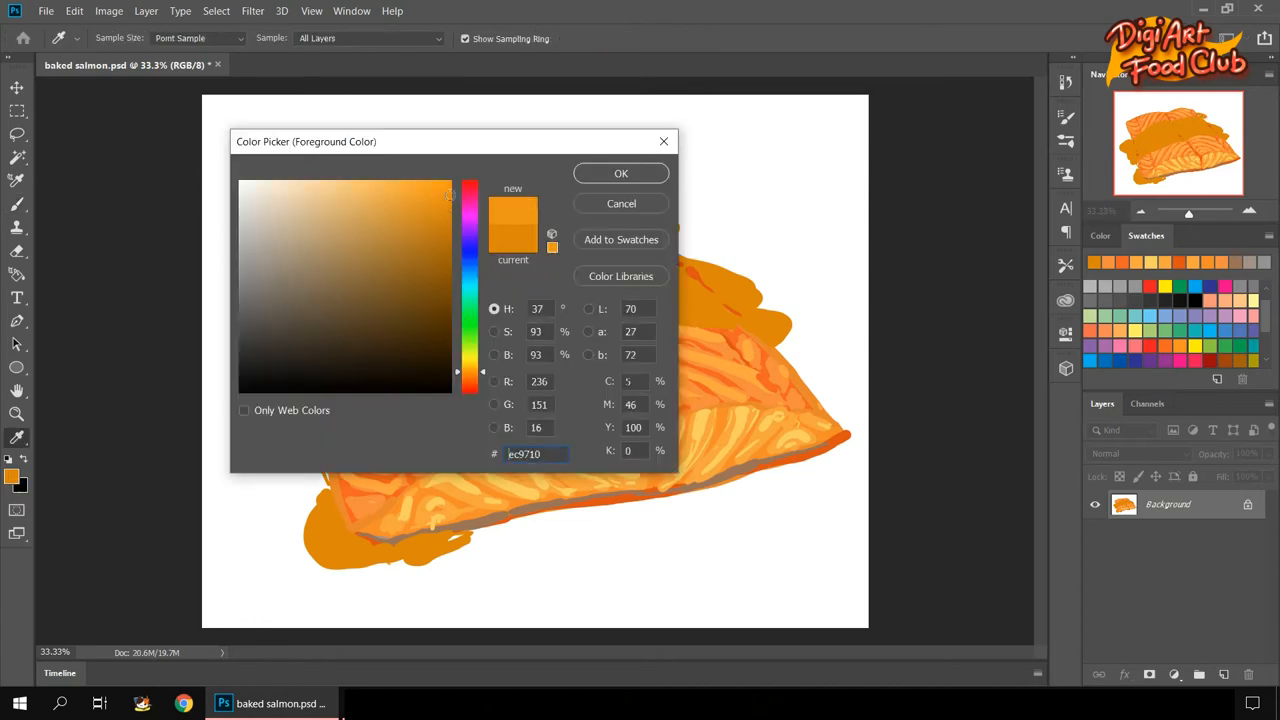
left_click(620, 173)
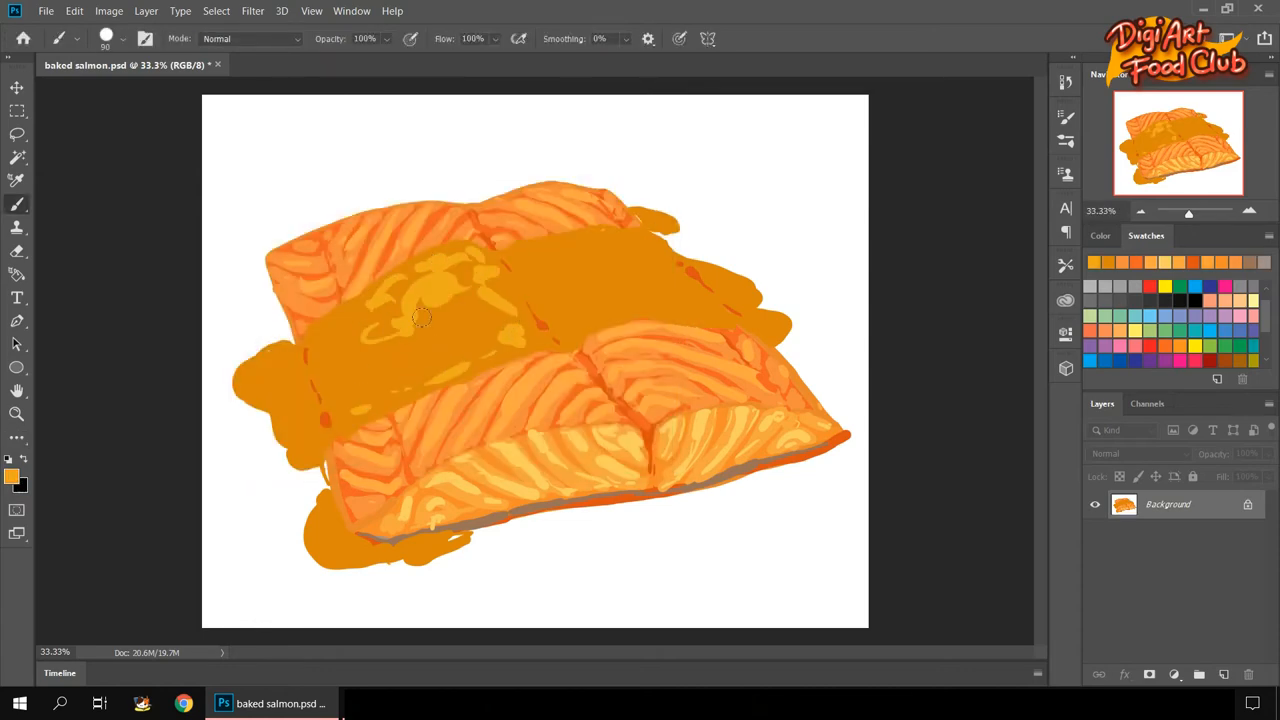
left_click_drag(420, 318, 520, 288)
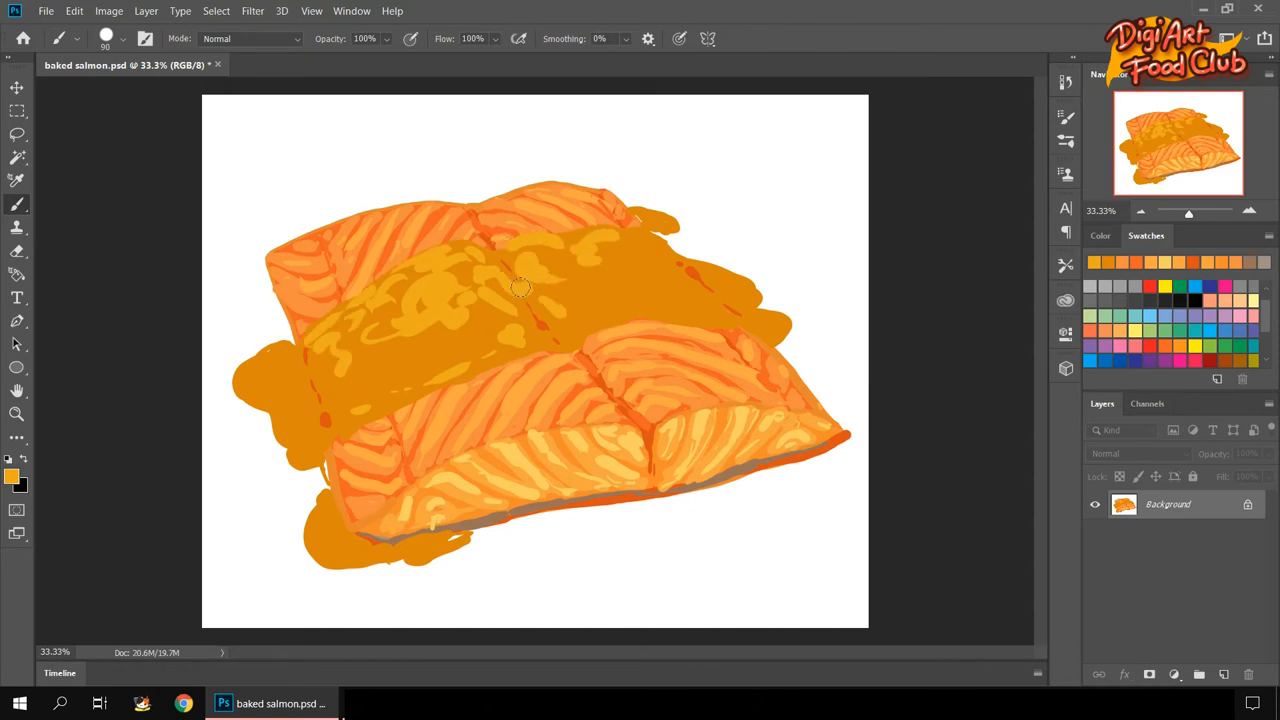
left_click_drag(520, 290, 345, 338)
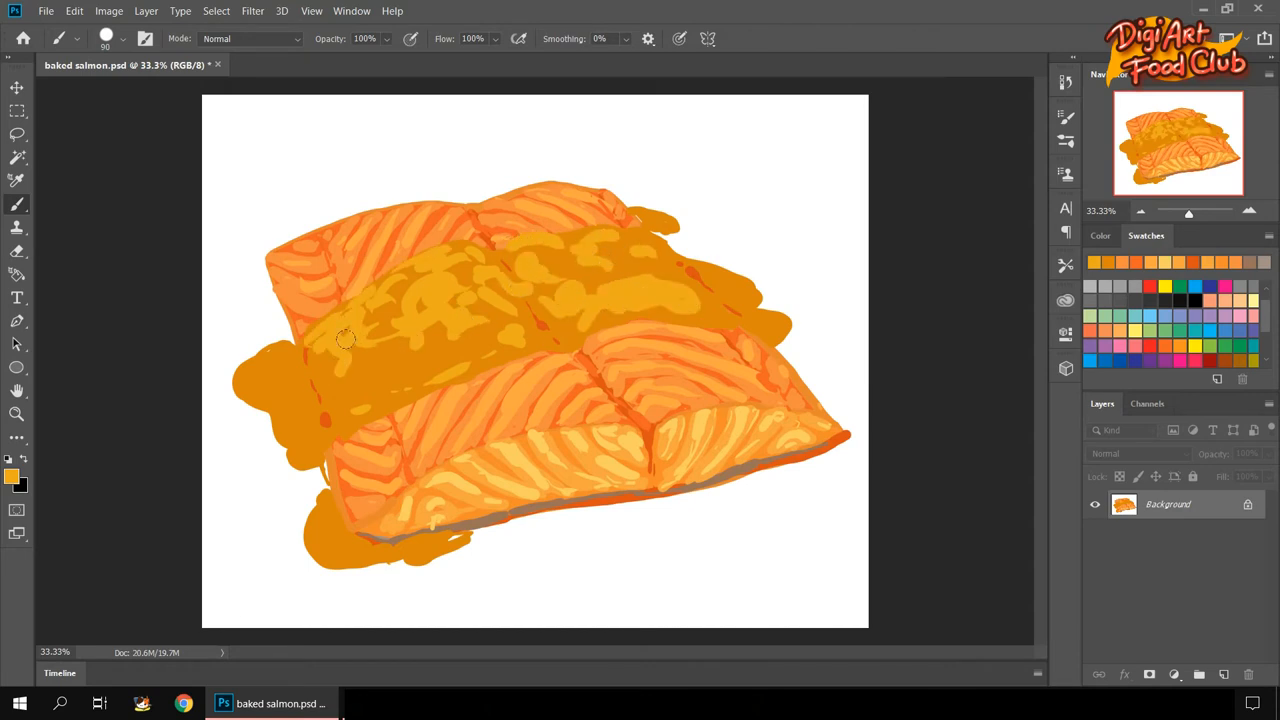
left_click_drag(345, 338, 765, 325)
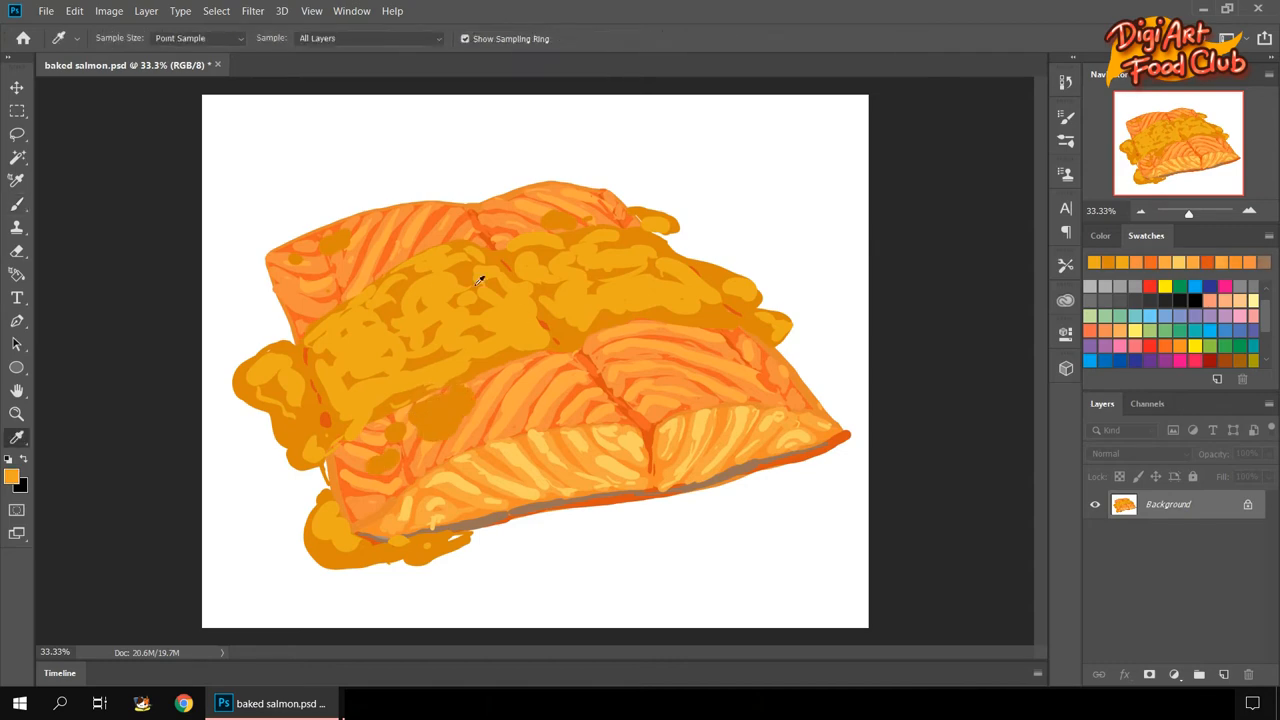
left_click(16, 204)
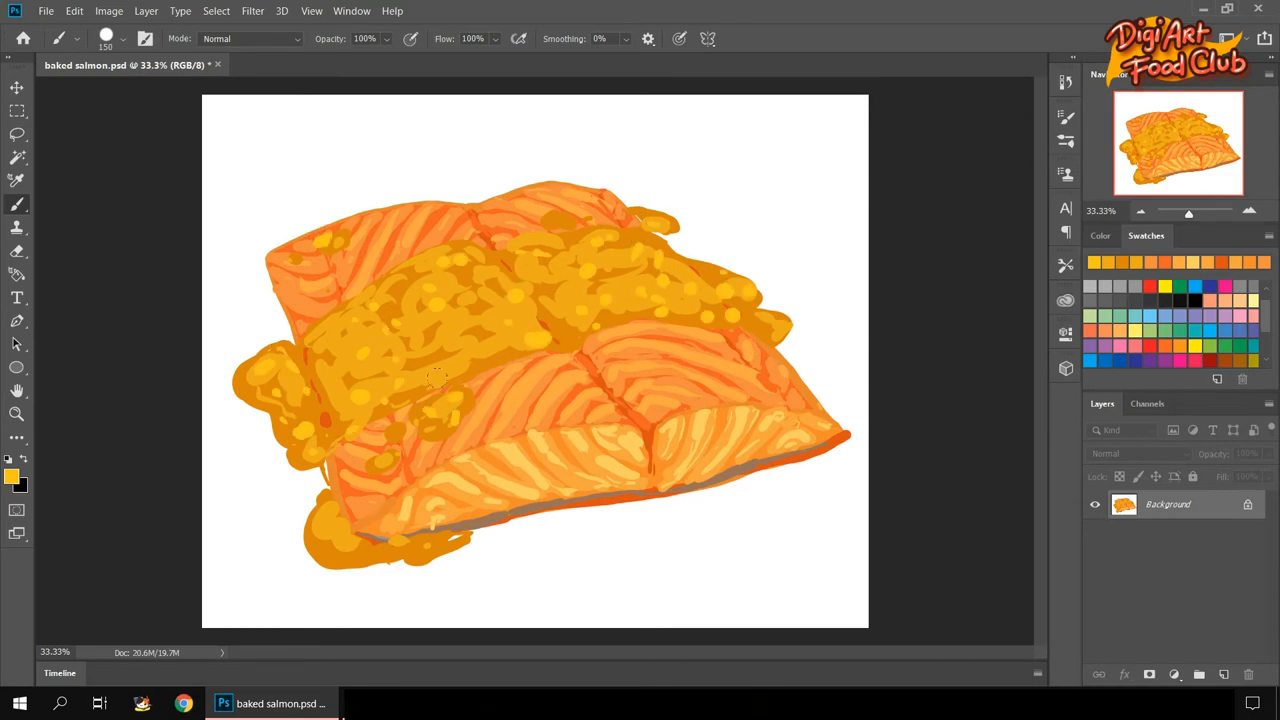
Choose bright yellow and brush dots and streaks across the sauce and fillet.
left_click(15, 476)
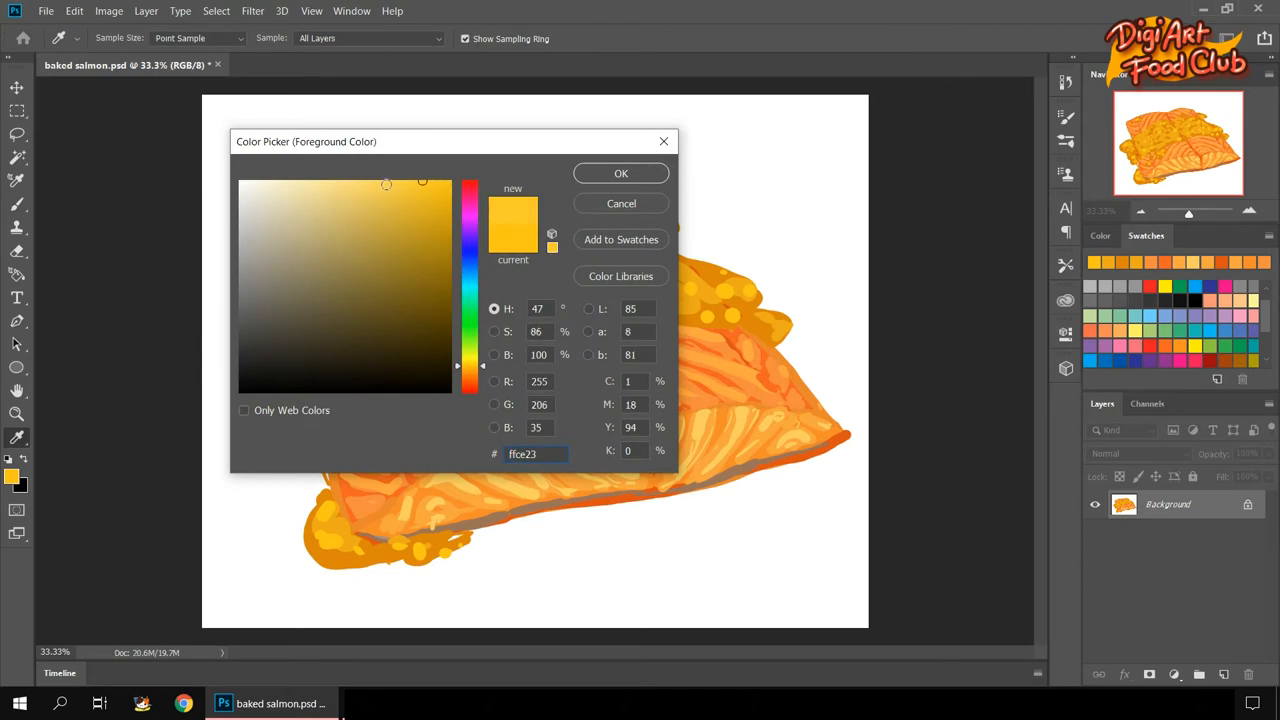
left_click(620, 173)
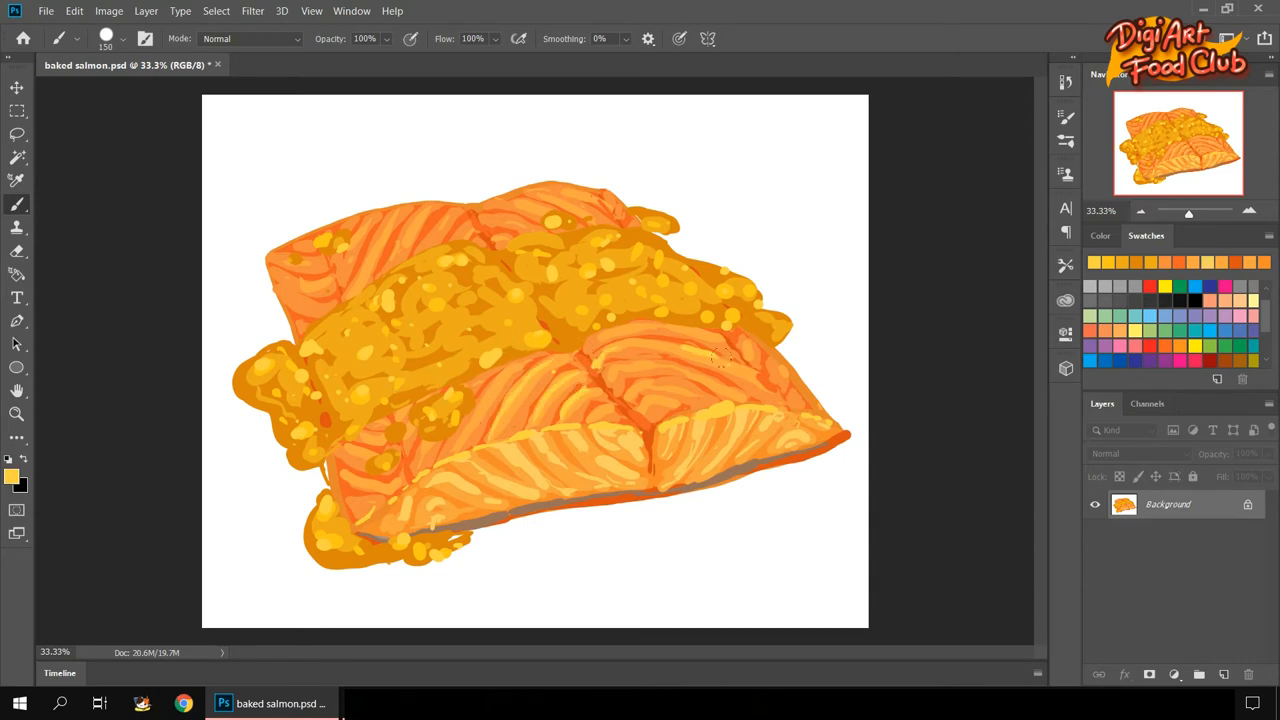
left_click_drag(720, 355, 455, 400)
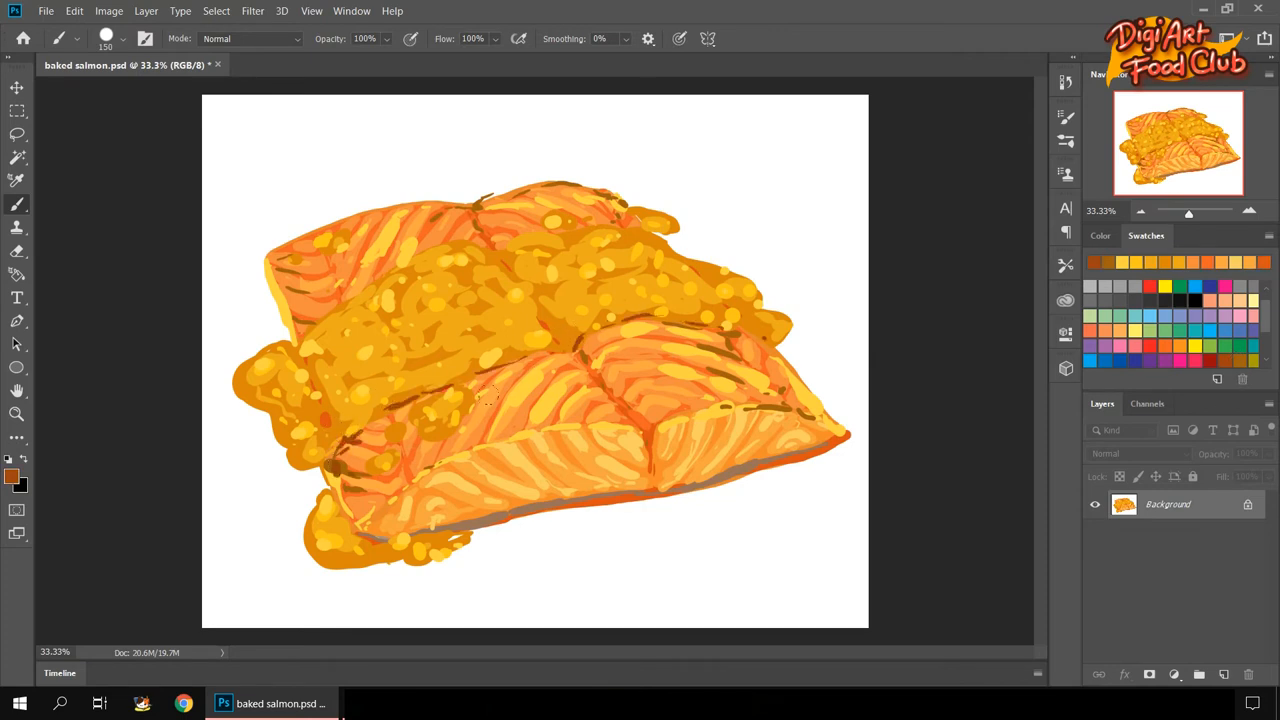
Pick a pale yellow and paint sauce blobs and streaks over the top and front fillets.
left_click(650, 400)
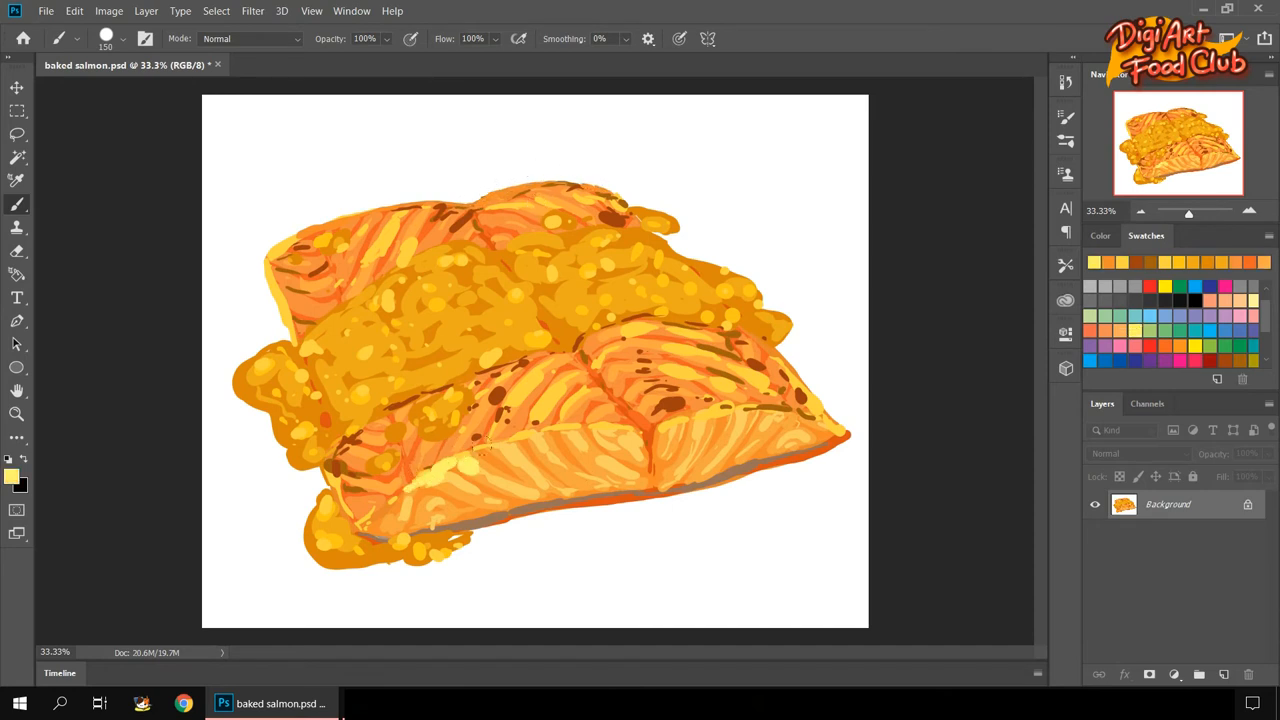
left_click(490, 450)
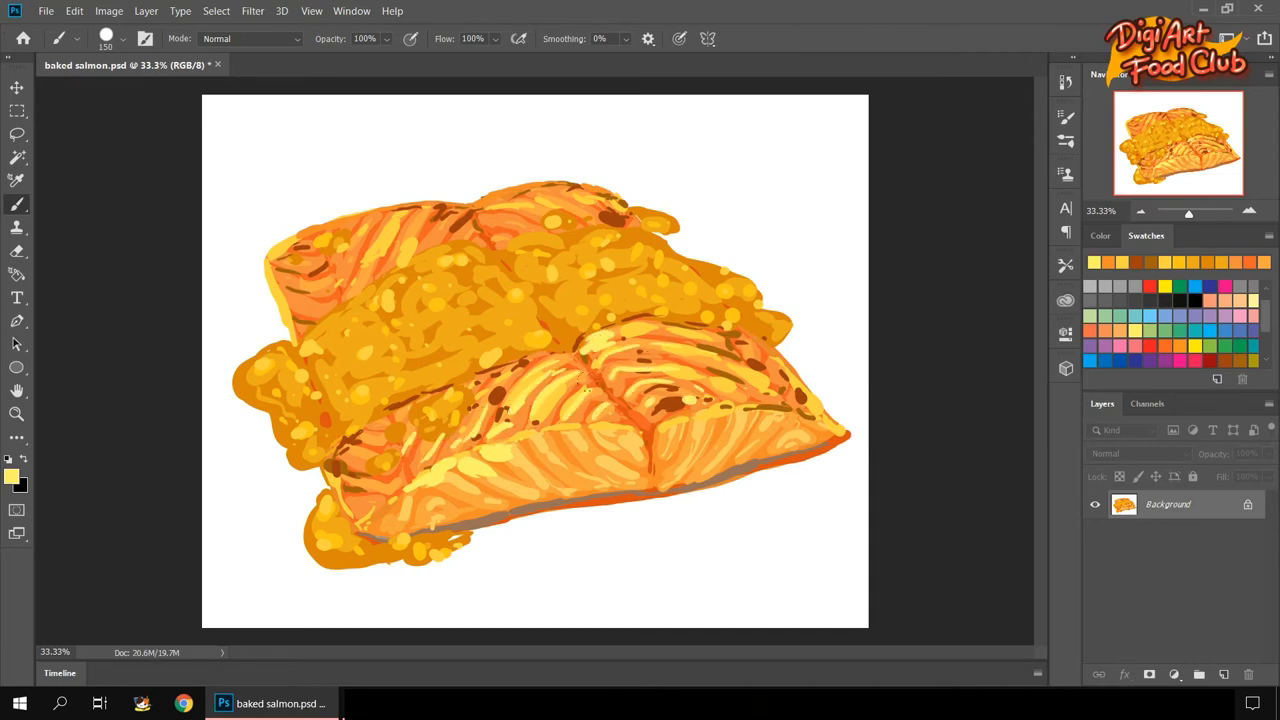
left_click_drag(380, 230, 520, 210)
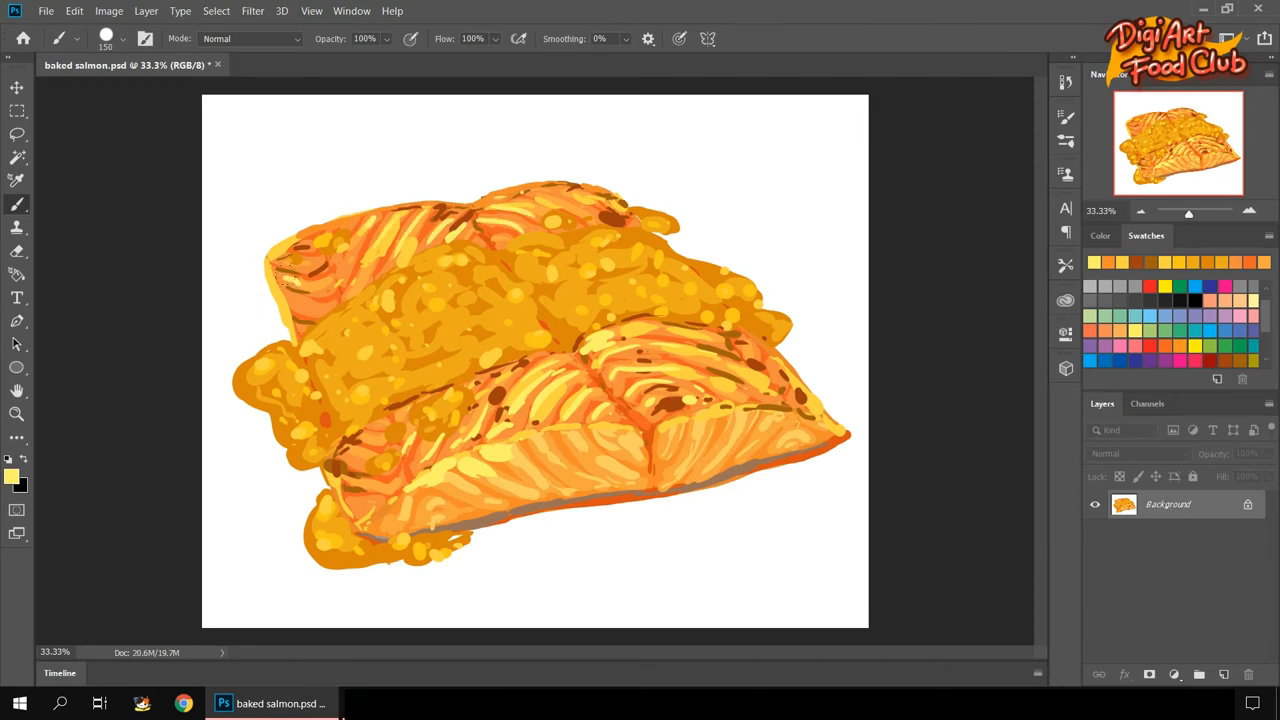
left_click_drag(355, 425, 610, 315)
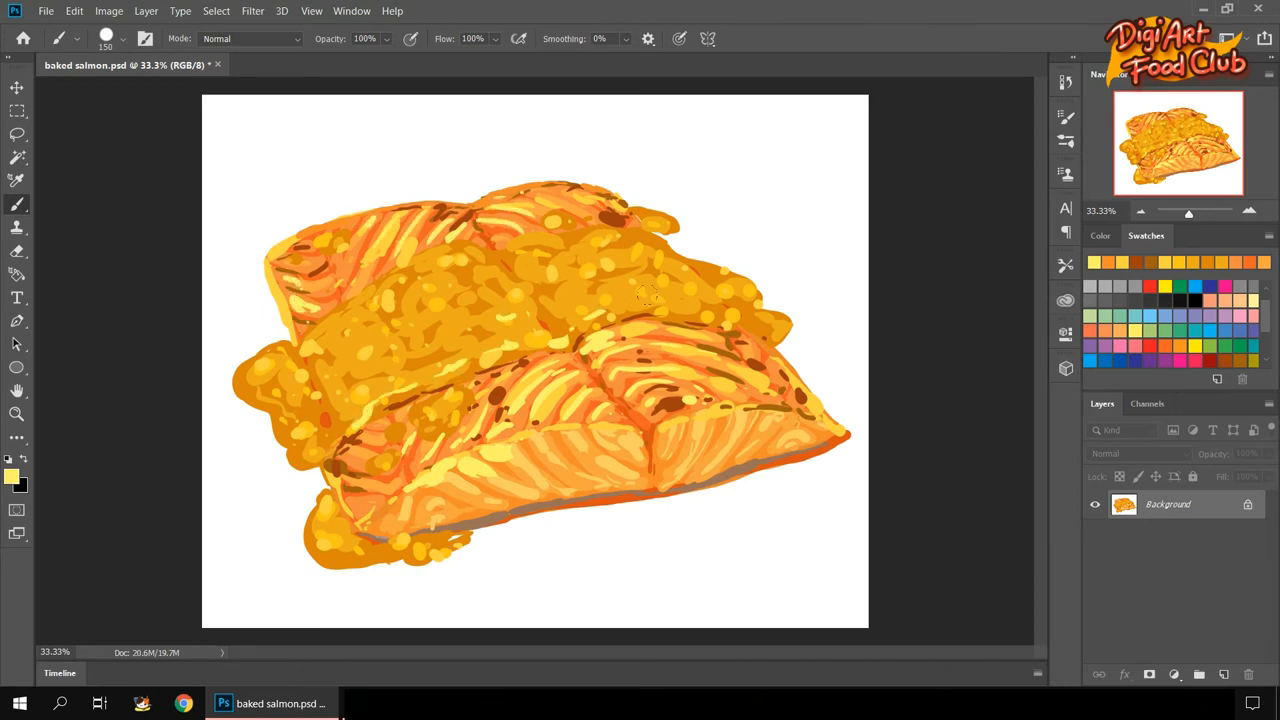
left_click_drag(650, 300, 450, 270)
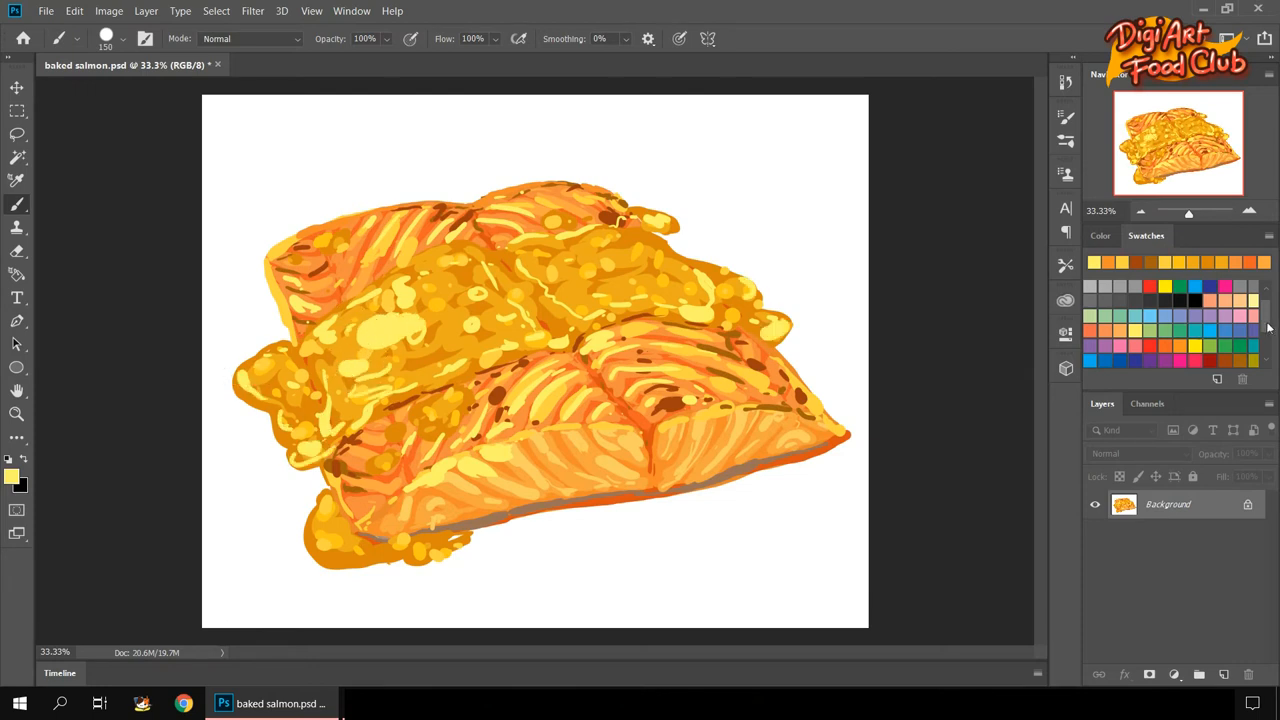
Dab dark green herb flecks across the glaze, then sample pale yellow from the painting.
left_click(13, 475)
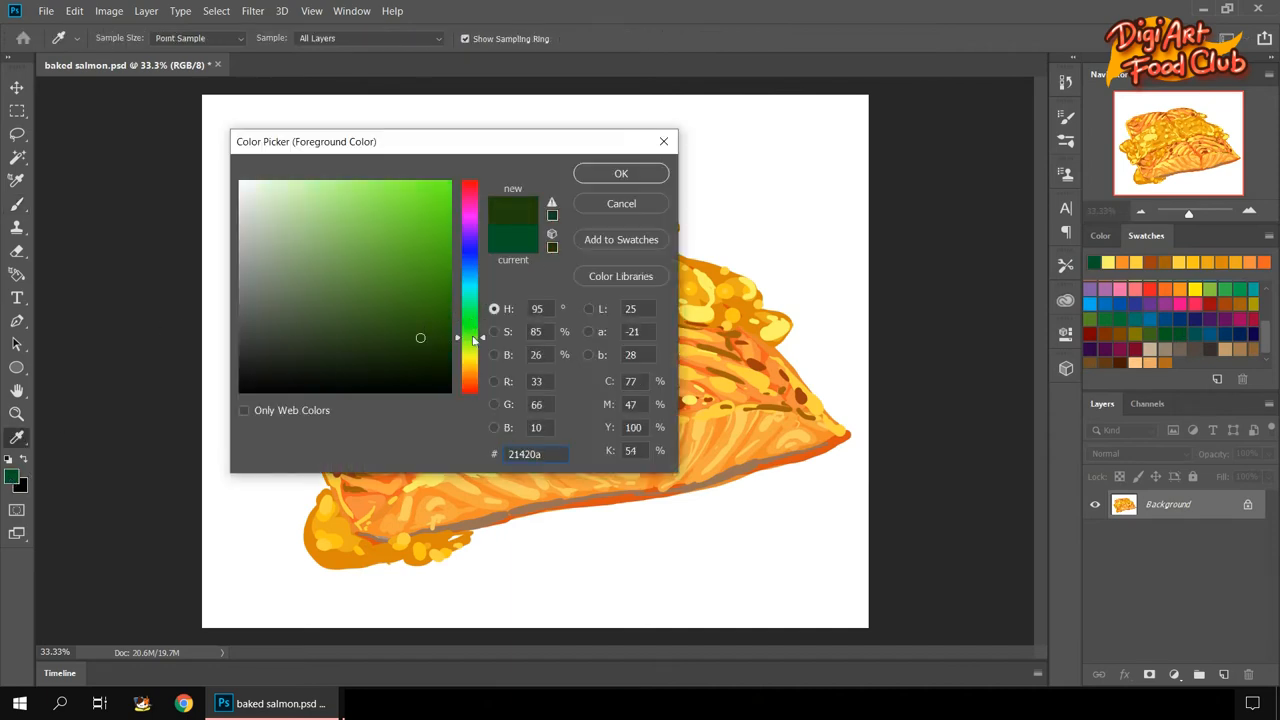
left_click(620, 173)
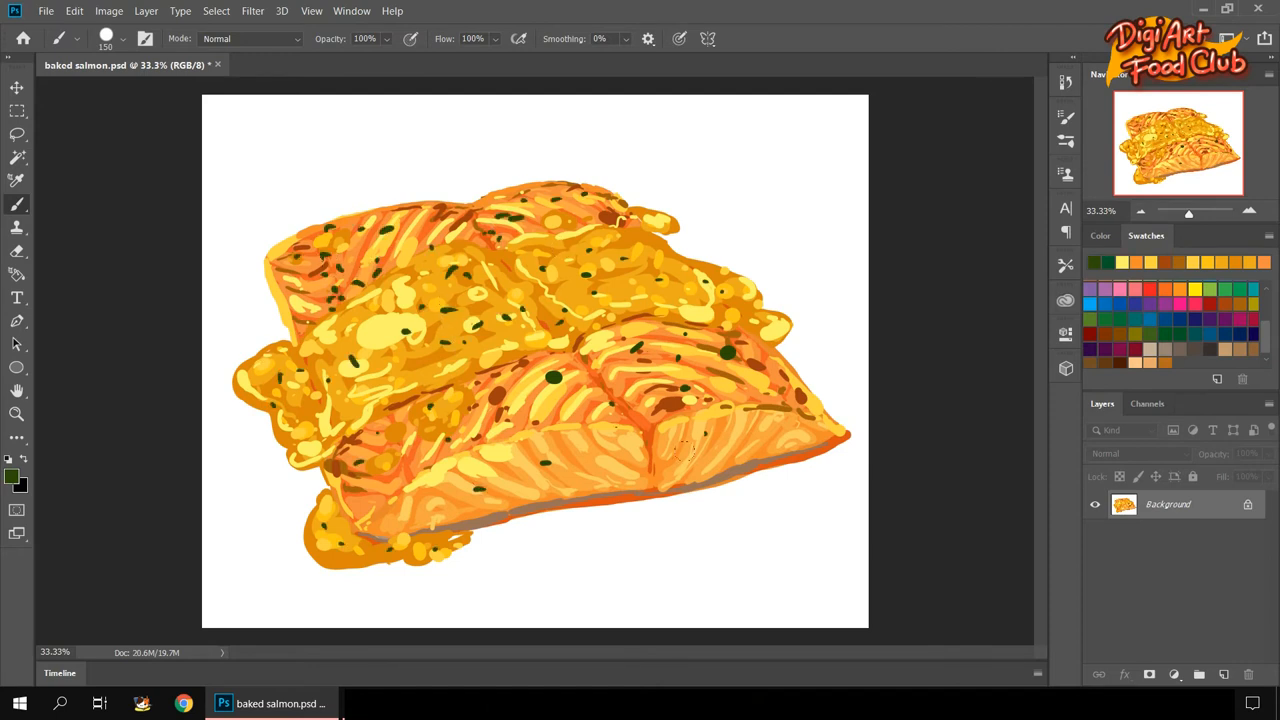
left_click(600, 305)
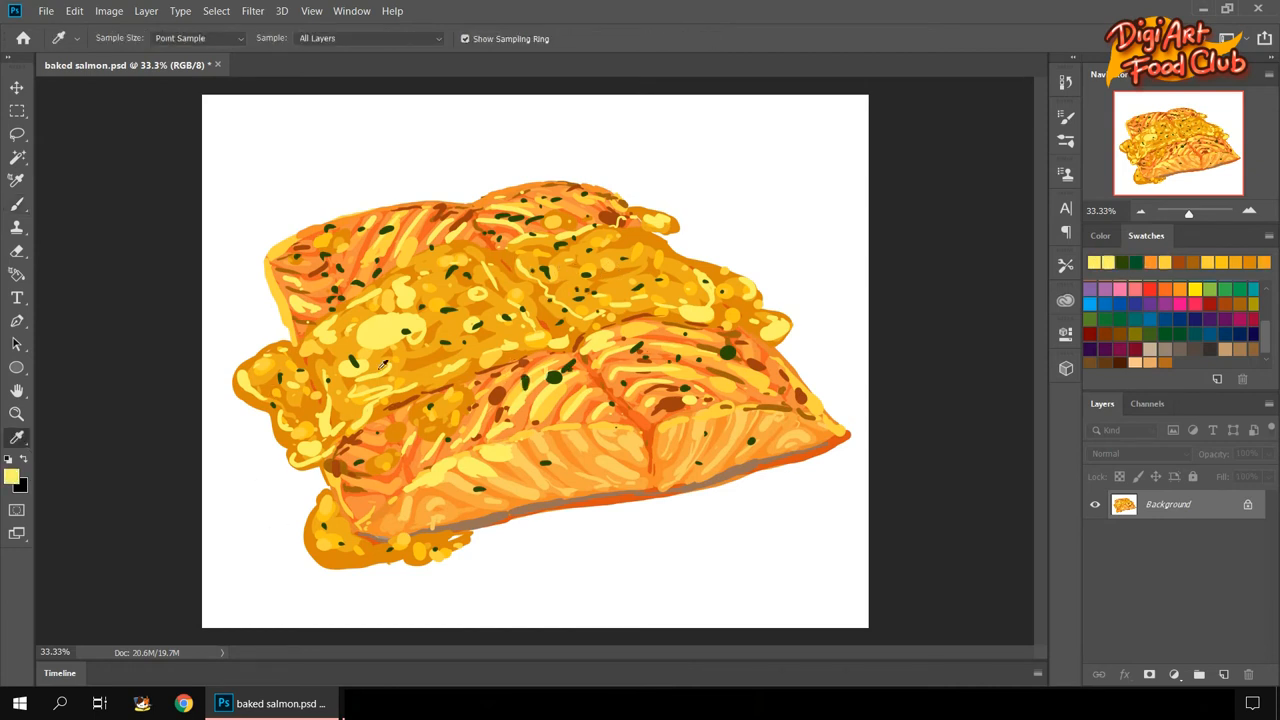
left_click(17, 204)
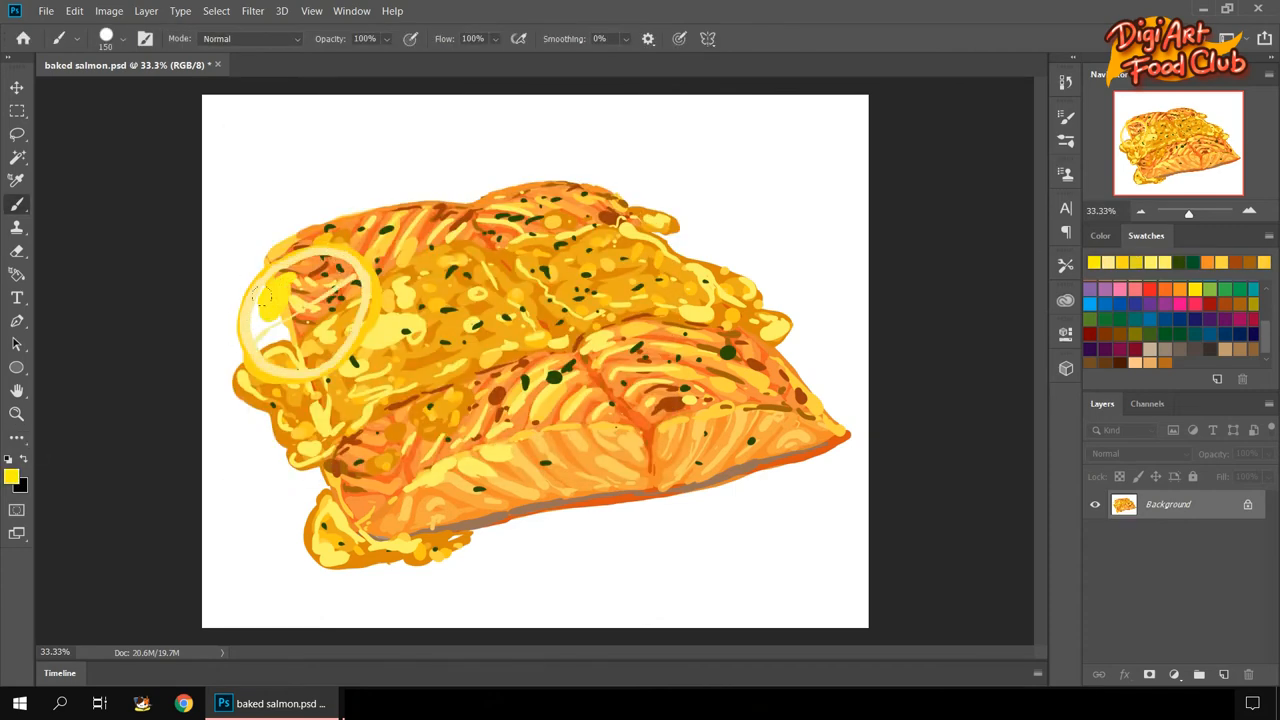
Paint a yellow lemon circle with white rind and segment lines on the left fillet.
left_click(300, 305)
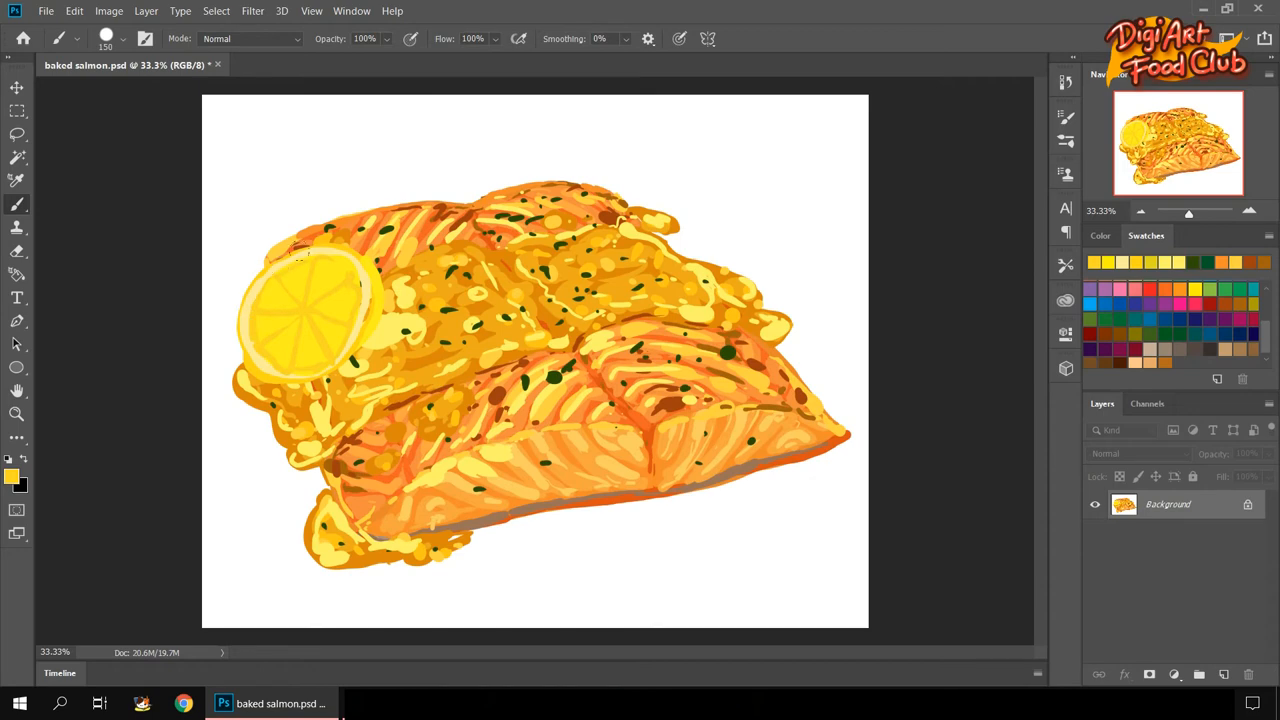
left_click(11, 471)
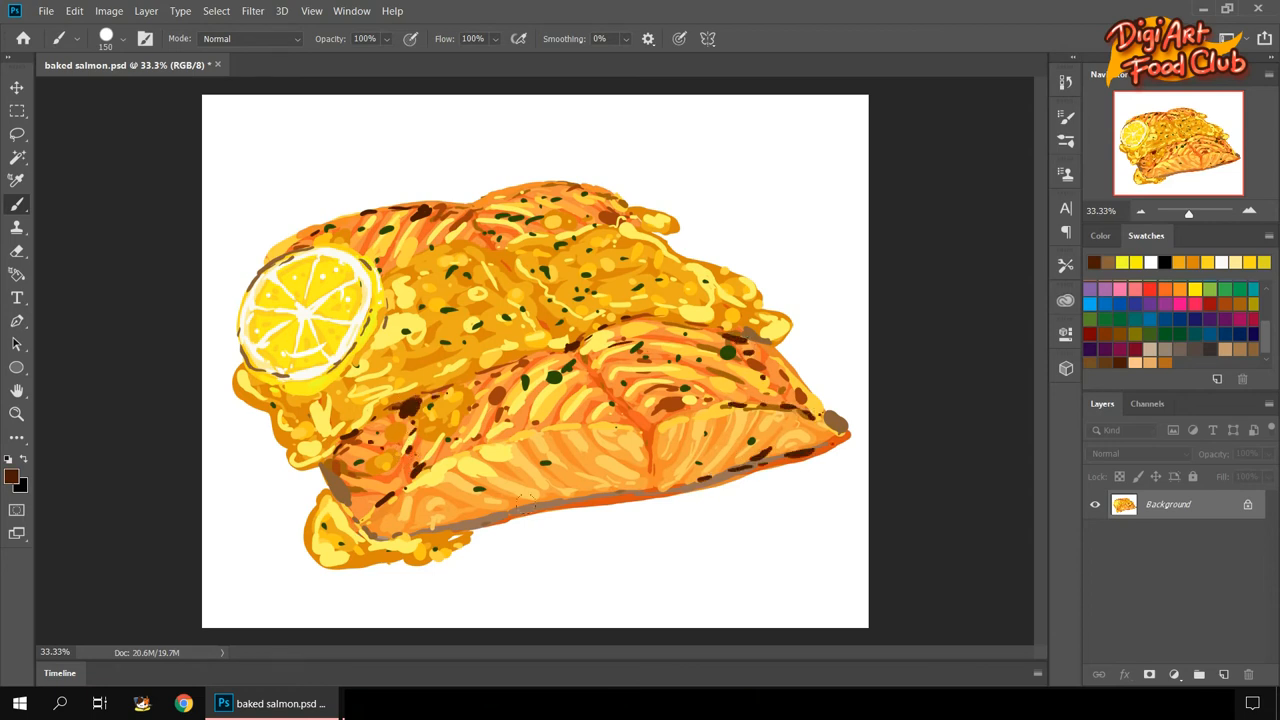
Create a new layer and brush a soft grey shadow along the salmon's lower edge.
left_click(1253, 430)
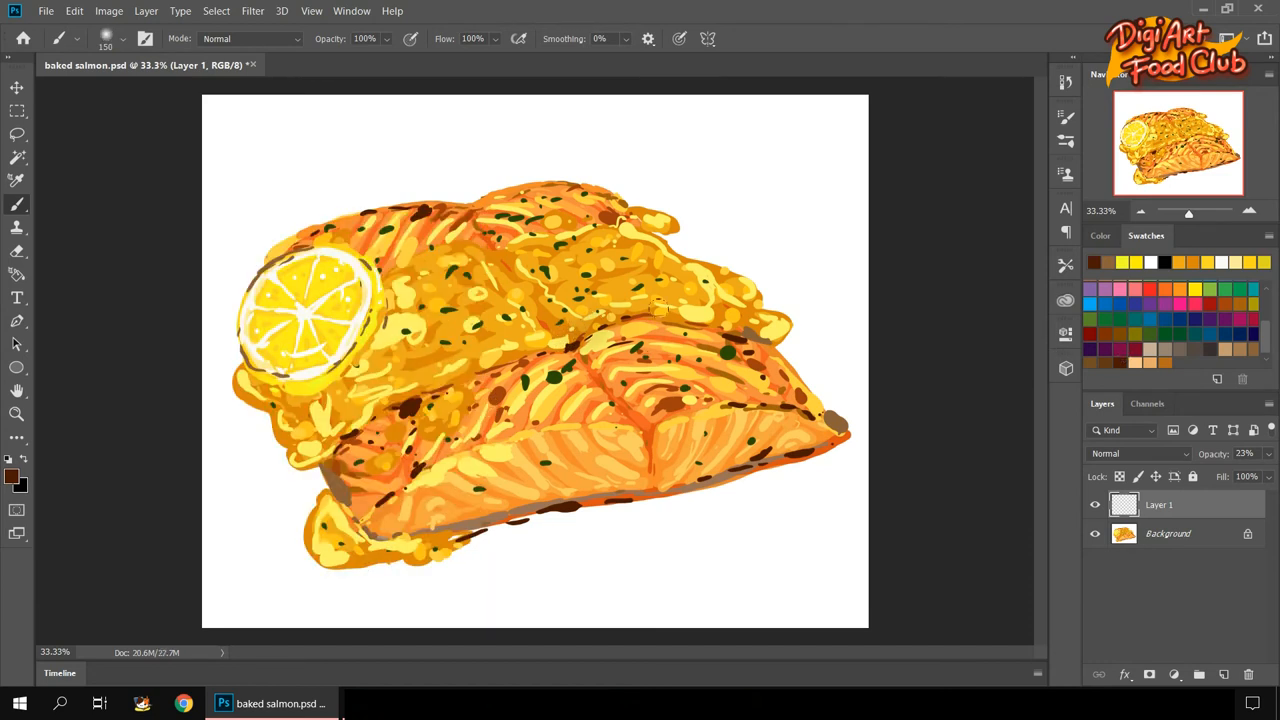
left_click_drag(1210, 475, 1230, 475)
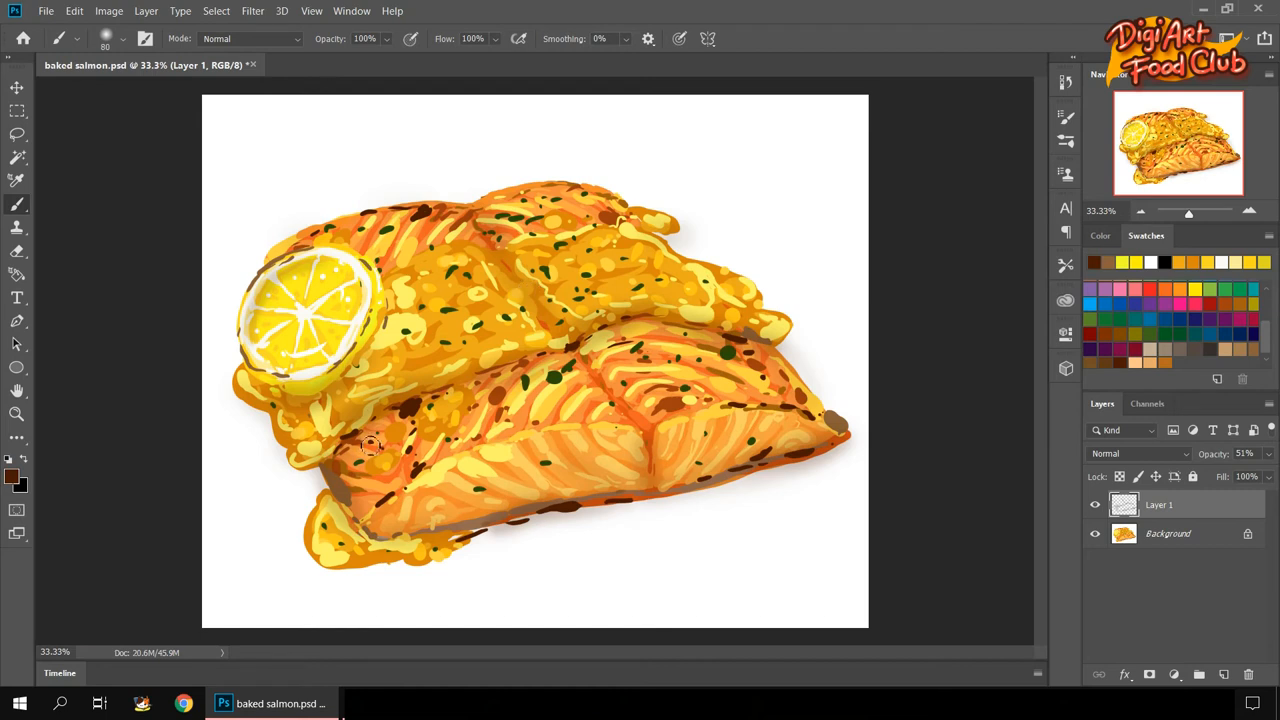
mouse_move(477, 385)
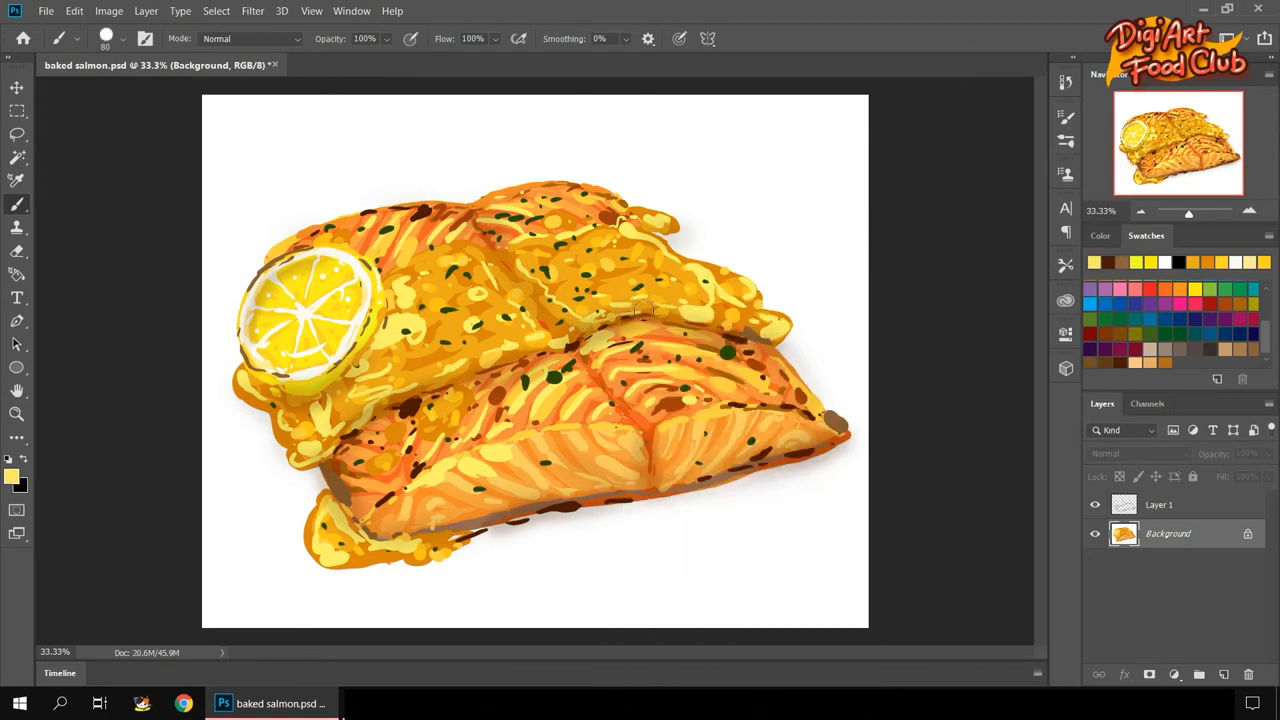
Brush extra yellow glaze across both fillets, then white highlight streaks over the salmon.
left_click_drag(400, 390, 760, 325)
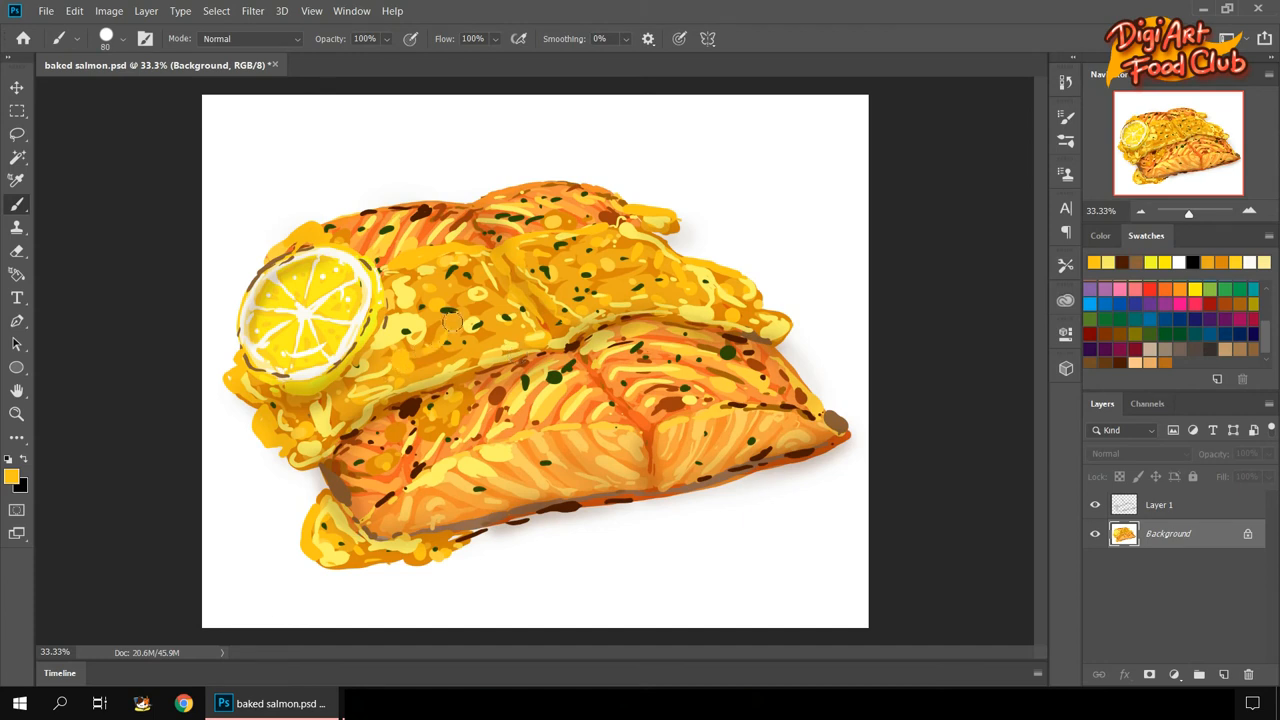
left_click_drag(450, 320, 740, 280)
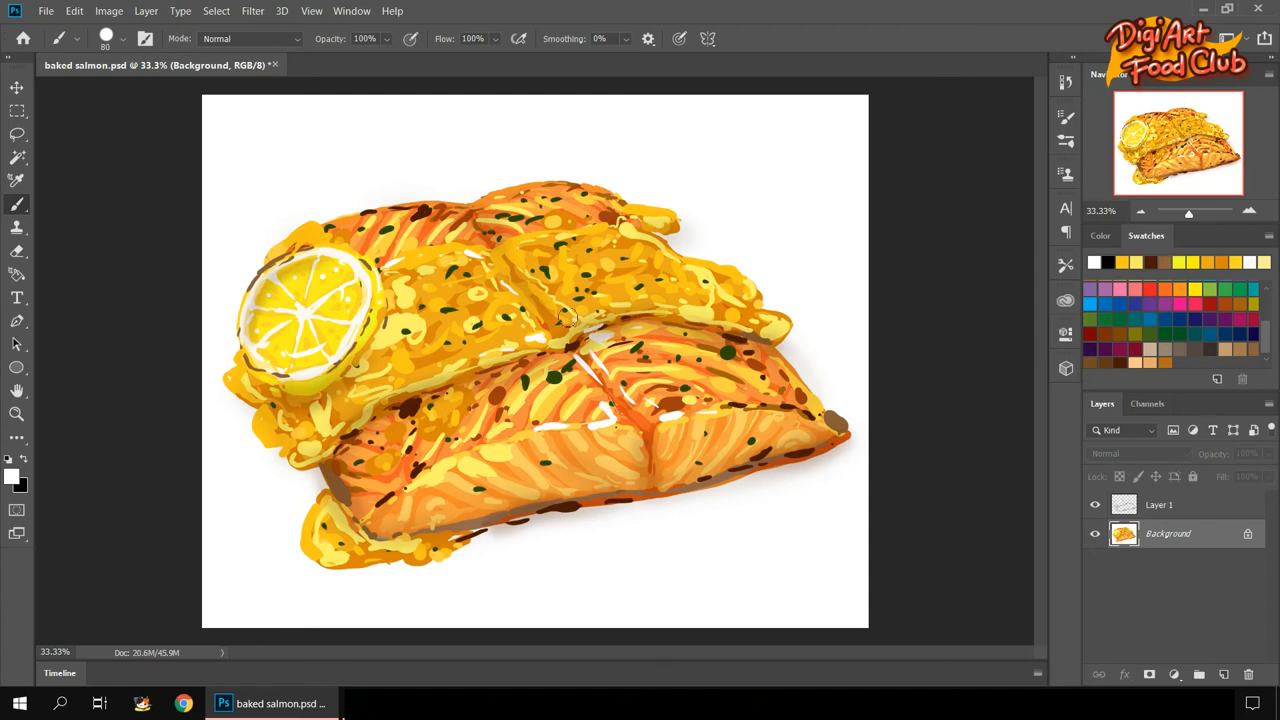
left_click_drag(575, 315, 450, 300)
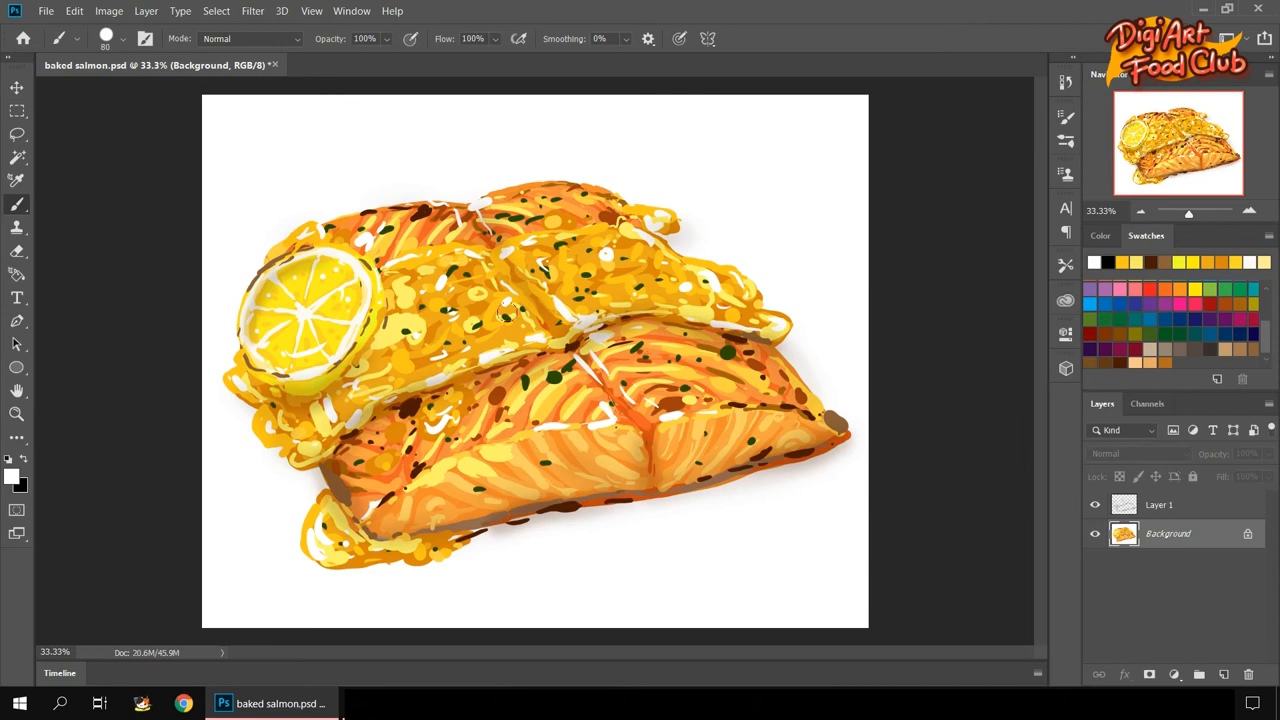
mouse_move(598, 270)
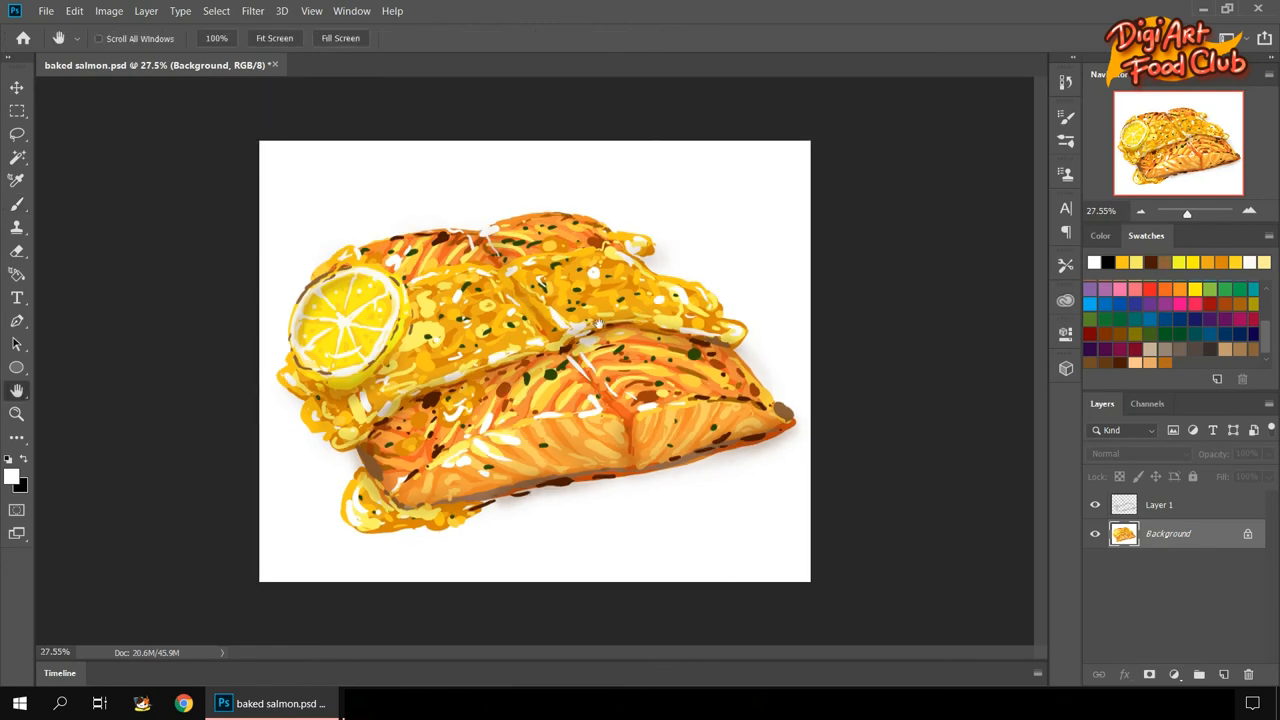
mouse_move(1073, 481)
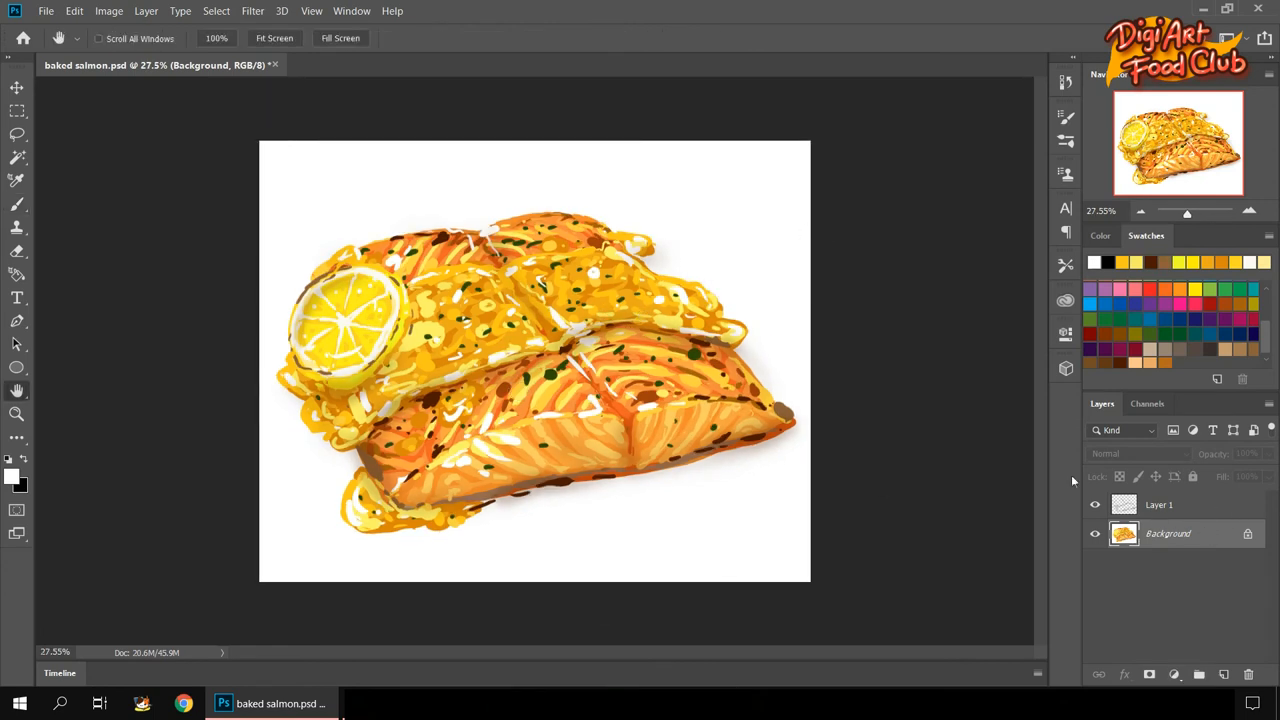
left_click(17, 157)
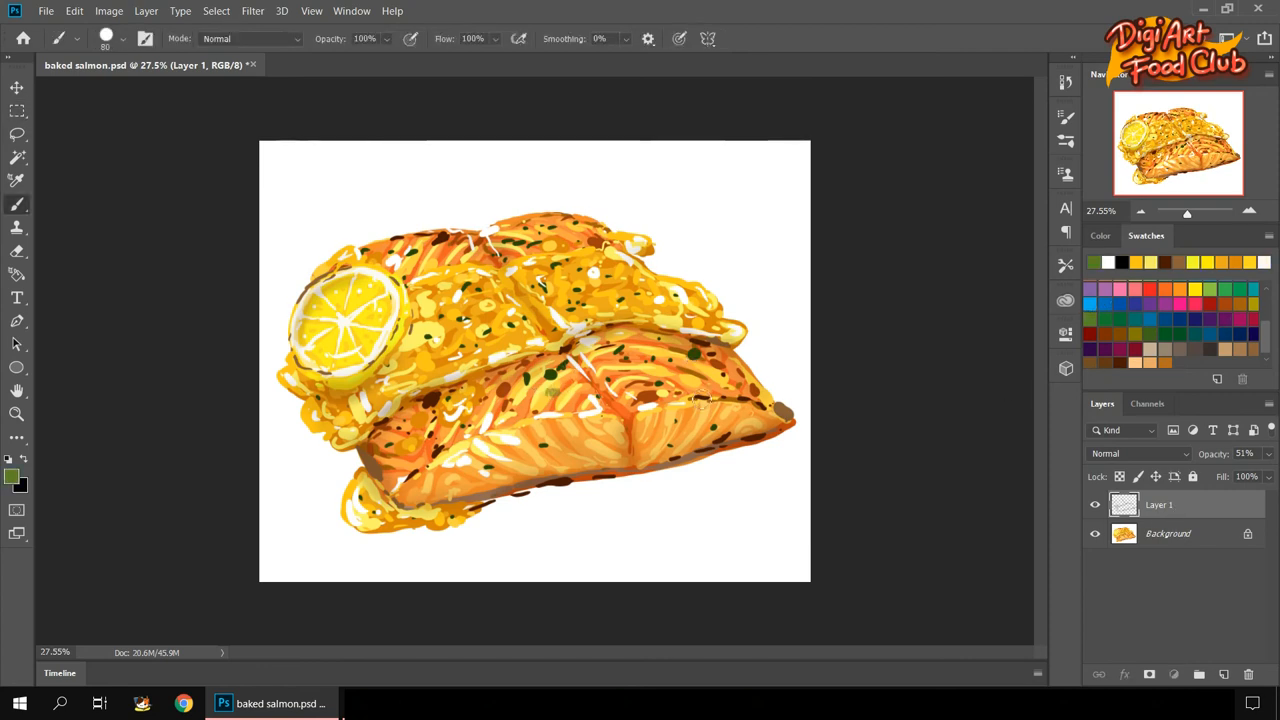
left_click(1168, 533)
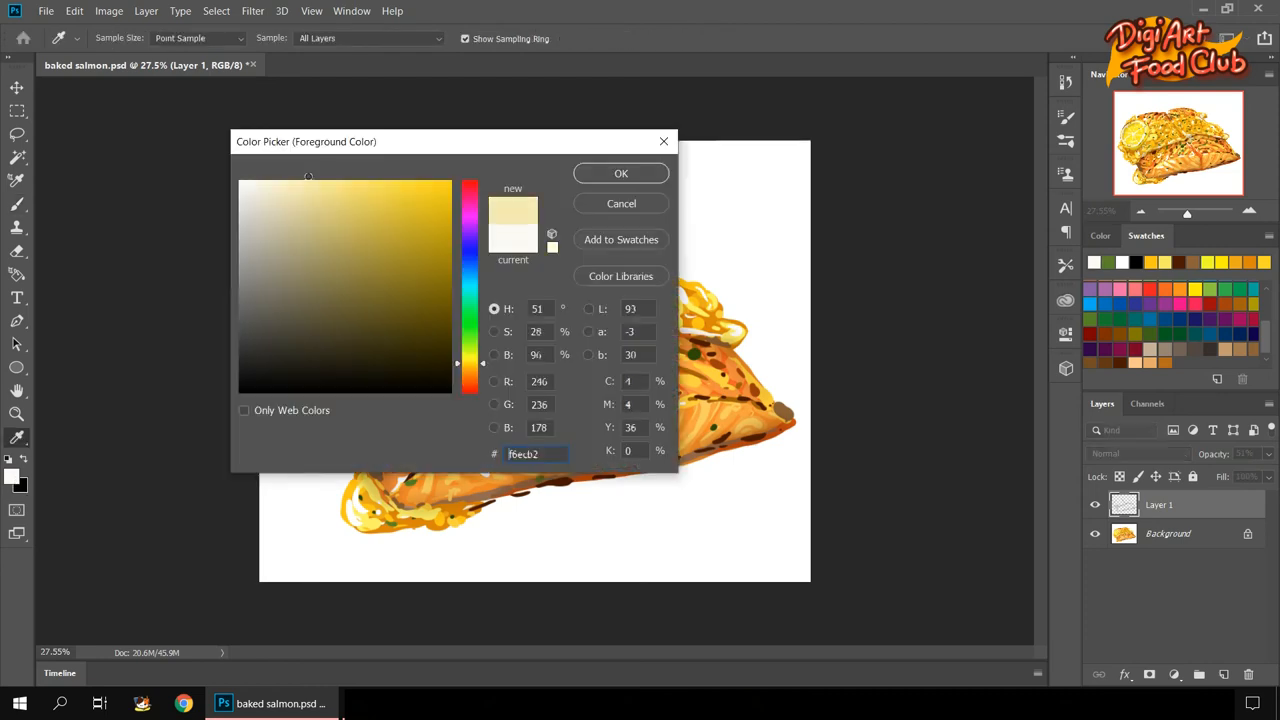
Choose pale cream, hide the shadow layer, and repaint golden glaze with more green flecks.
left_click(620, 173)
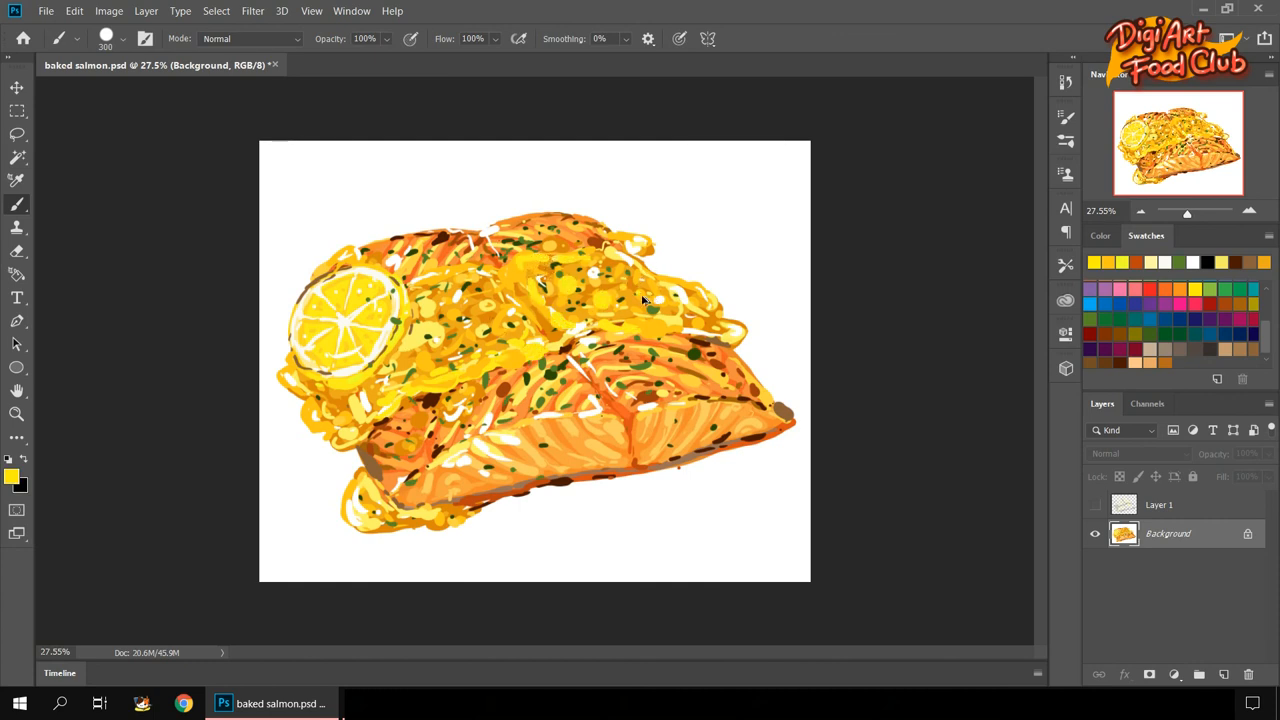
left_click(600, 295)
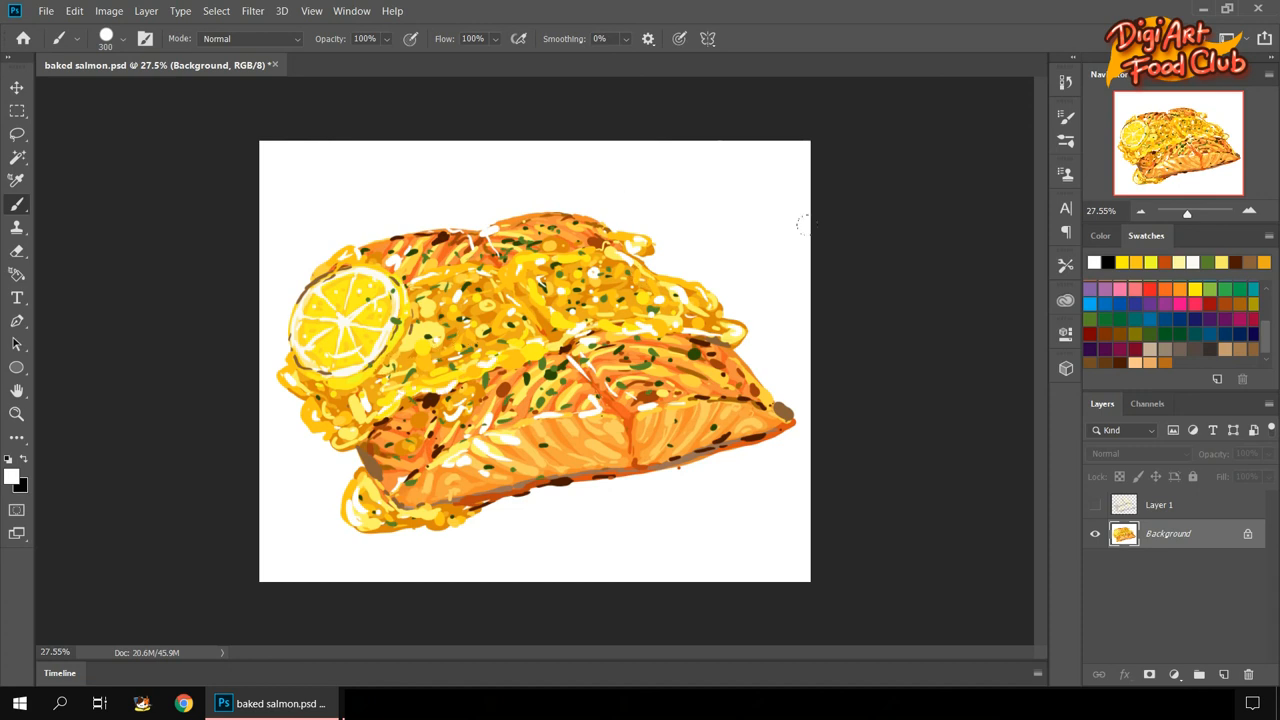
Show Layer 1, paint a soft dark-red shadow under the salmon, and Magic Wand the background.
left_click(1158, 504)
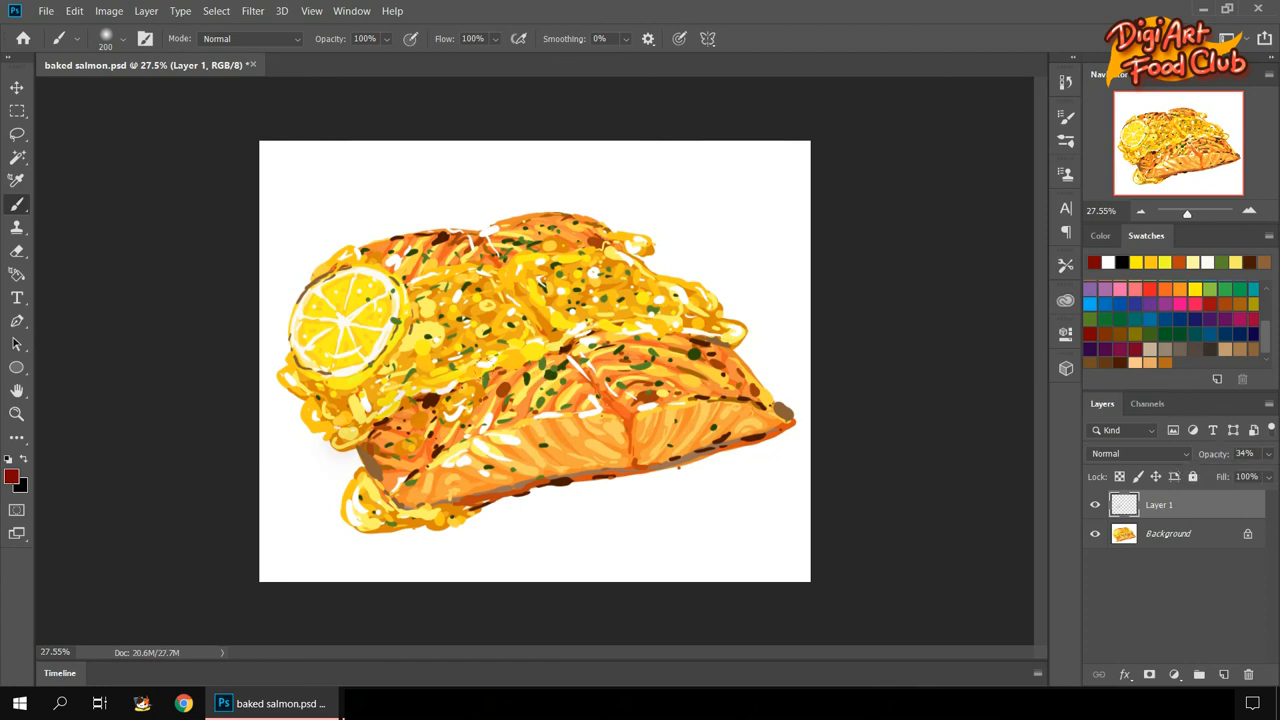
left_click_drag(480, 365, 618, 448)
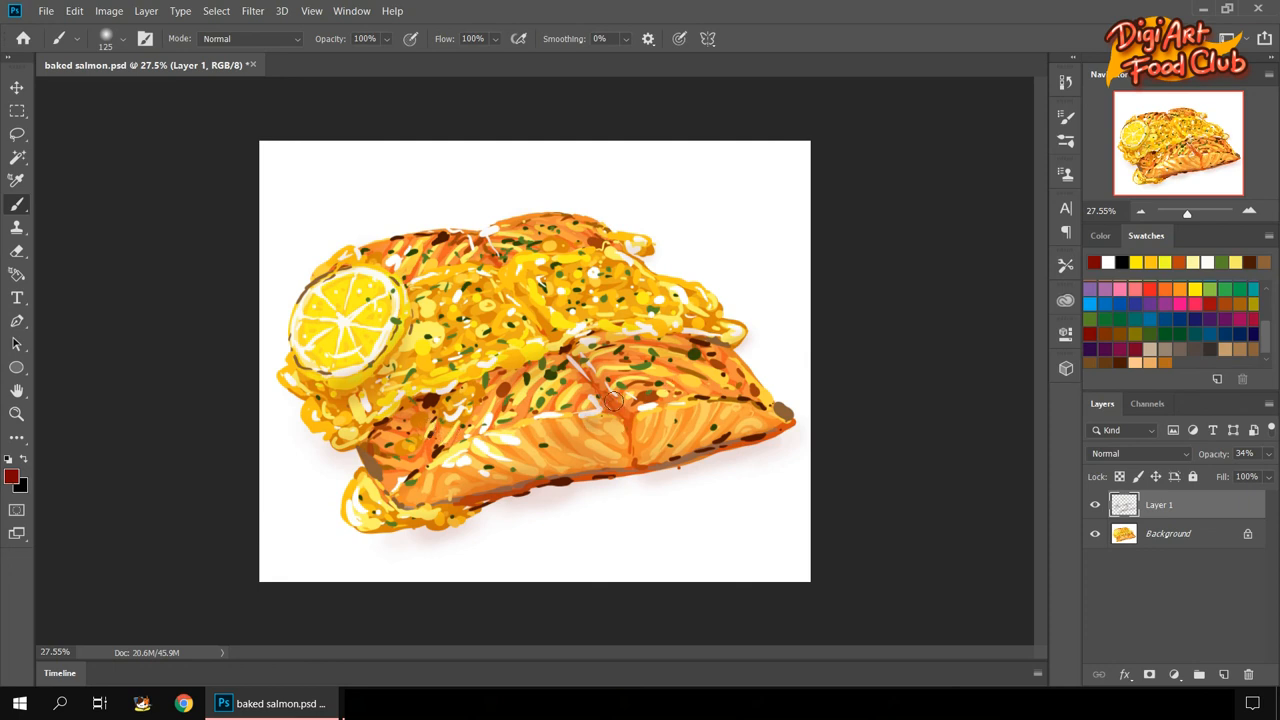
mouse_move(960, 385)
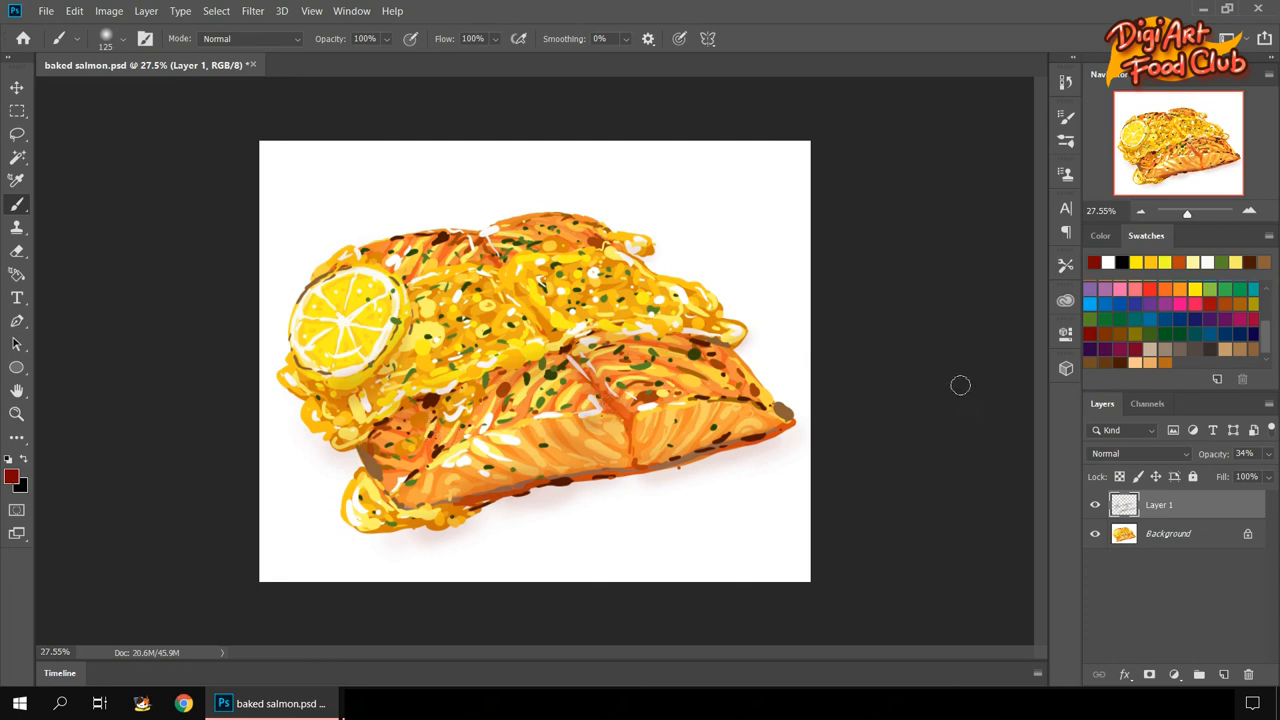
left_click(17, 158)
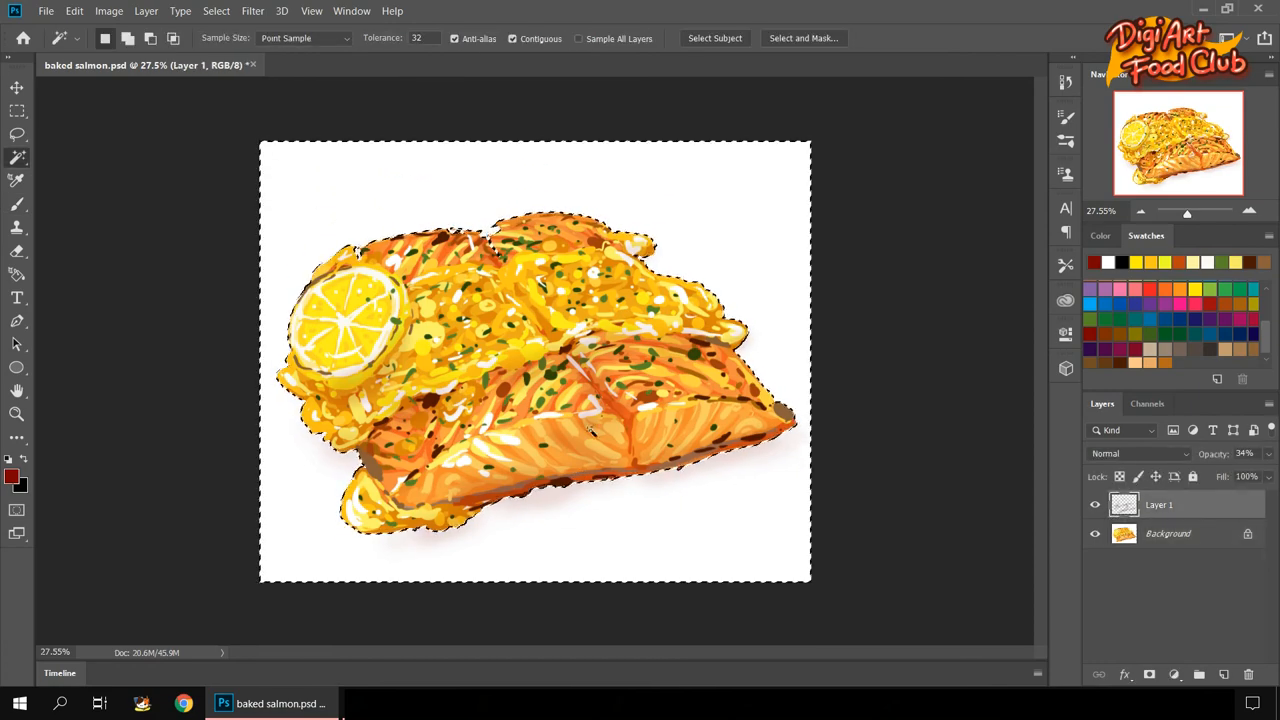